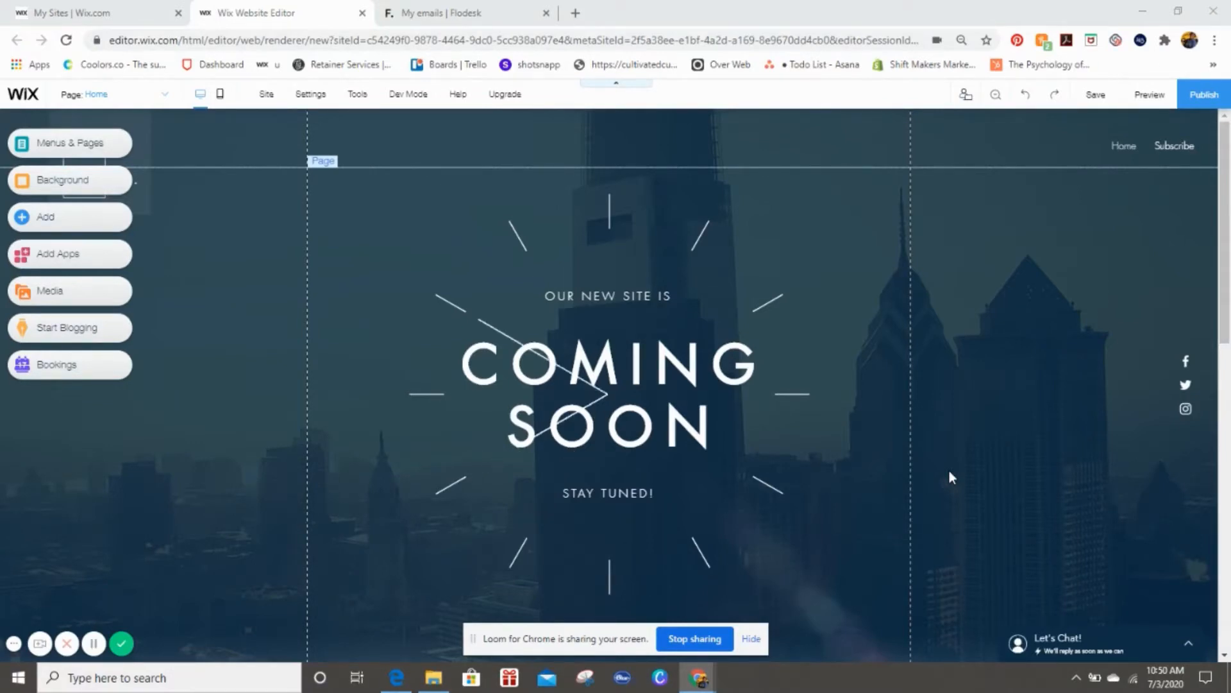
# Step: Switch to the Flodesk 'My emails' browser tab
pyautogui.click(464, 13)
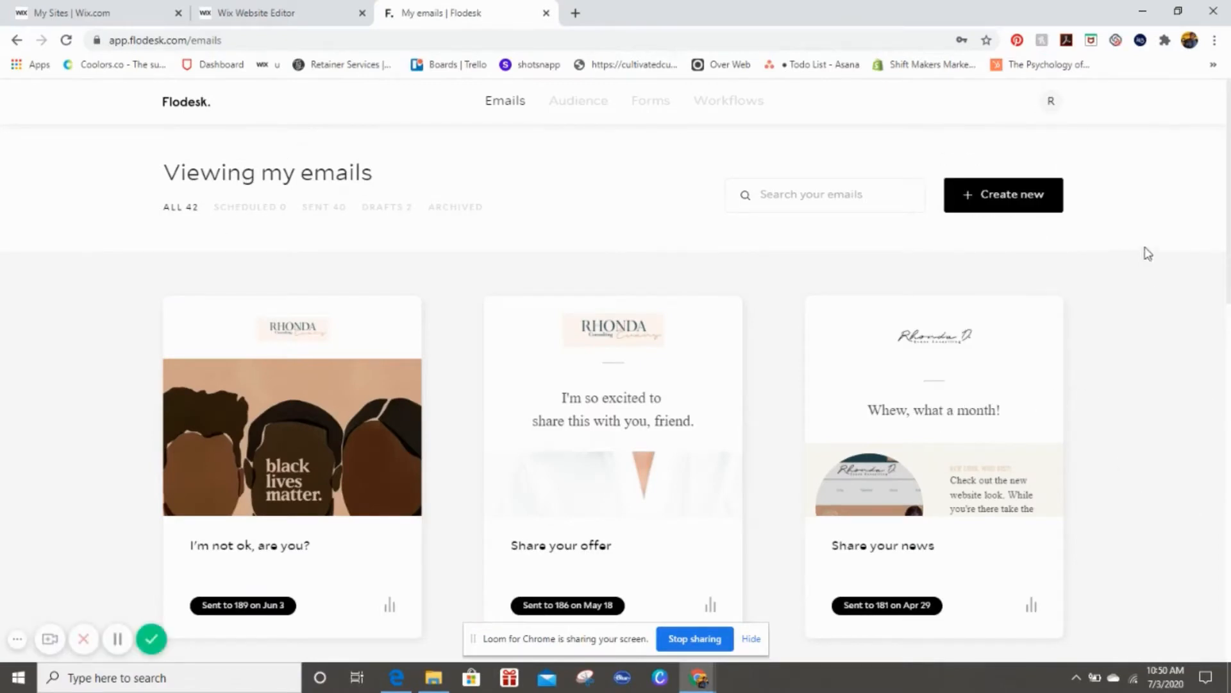
pyautogui.moveTo(604, 241)
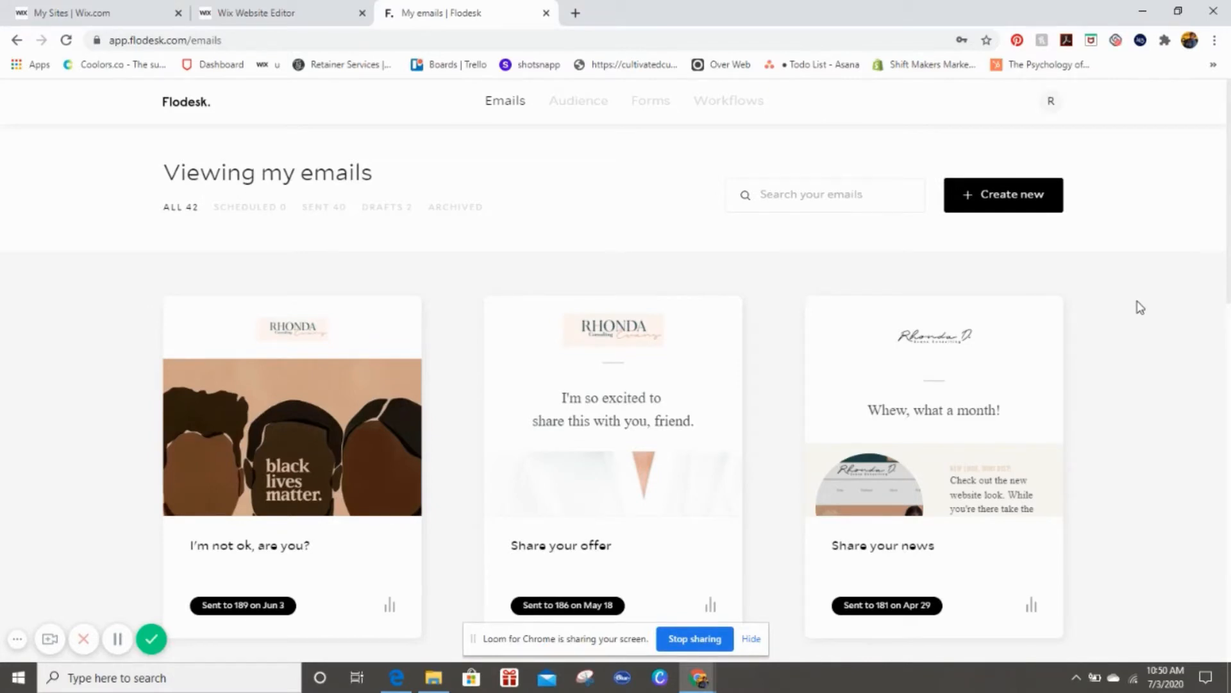
pyautogui.moveTo(1120, 232)
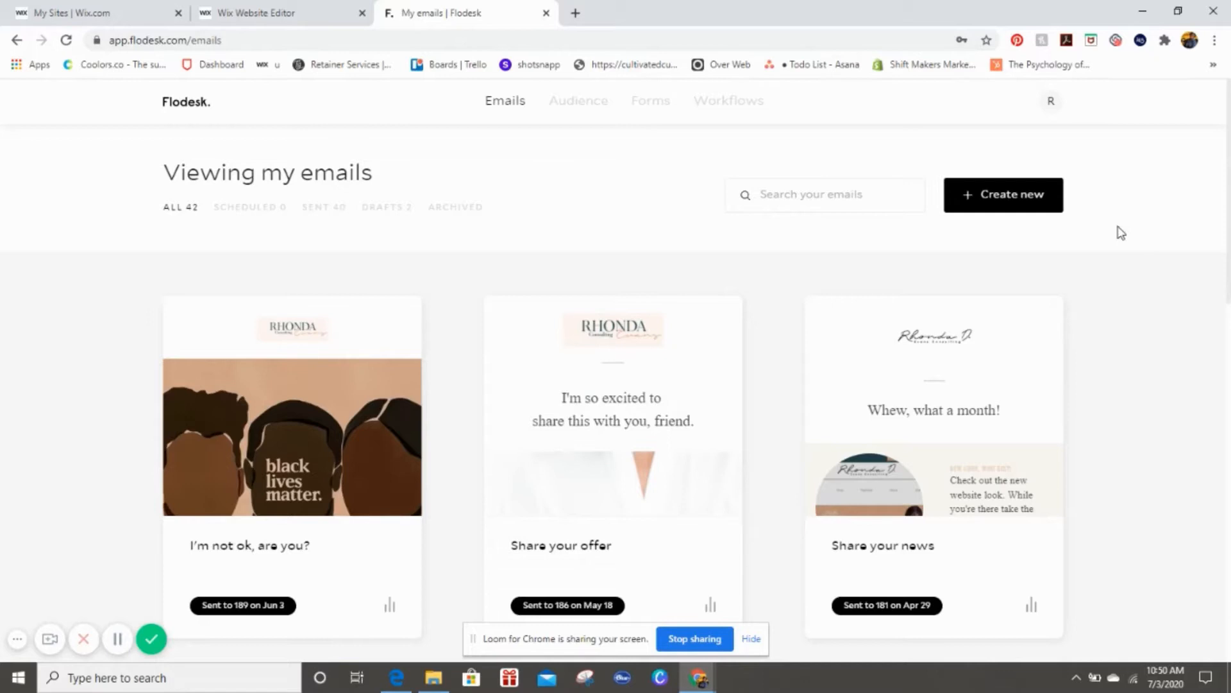
pyautogui.moveTo(650, 101)
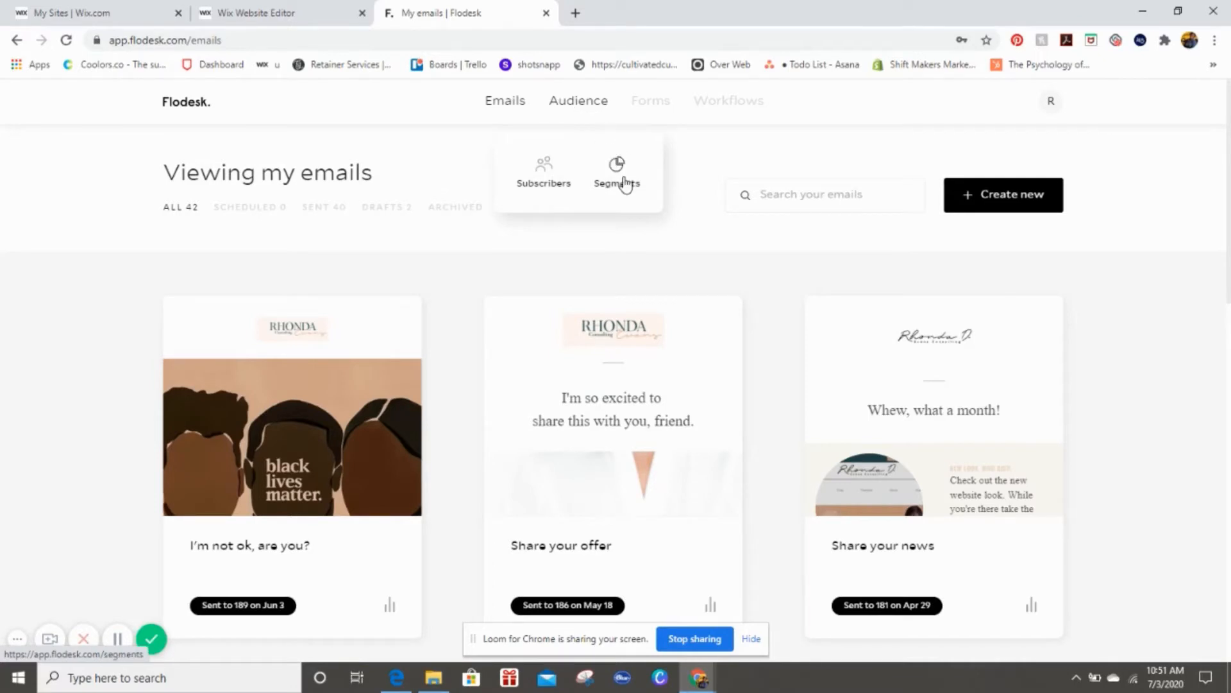
pyautogui.moveTo(599, 175)
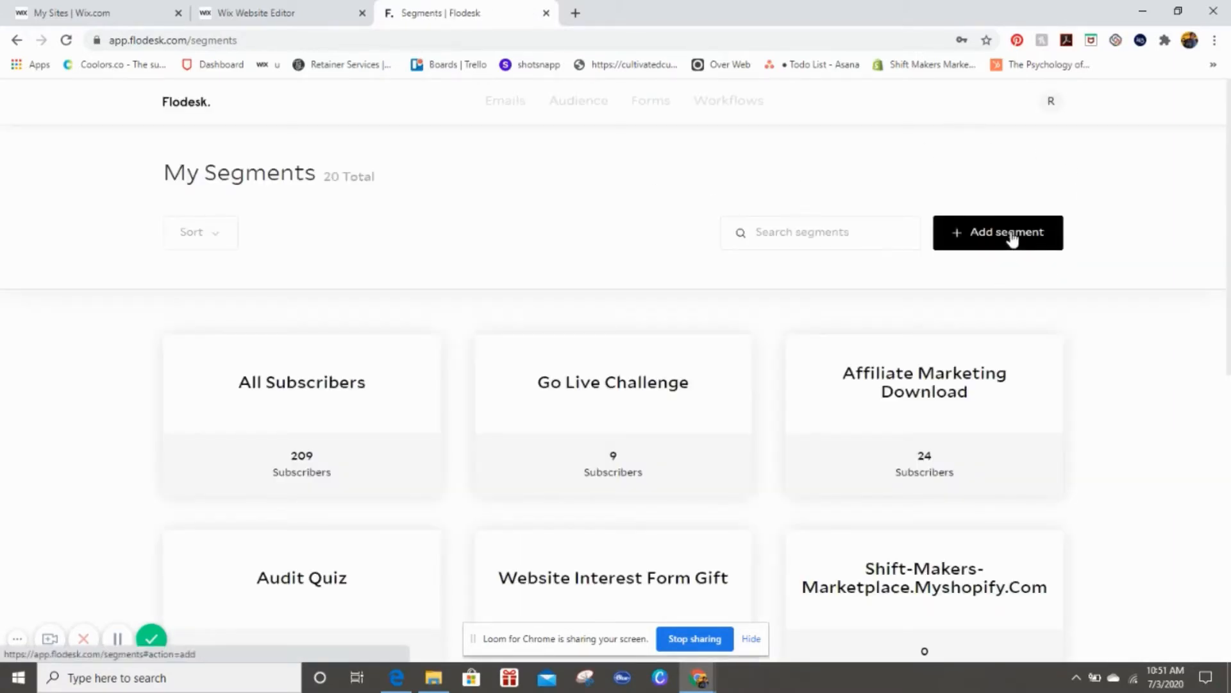
# Step: Add and save a new Flodesk segment named 'Website Popup'
pyautogui.click(998, 232)
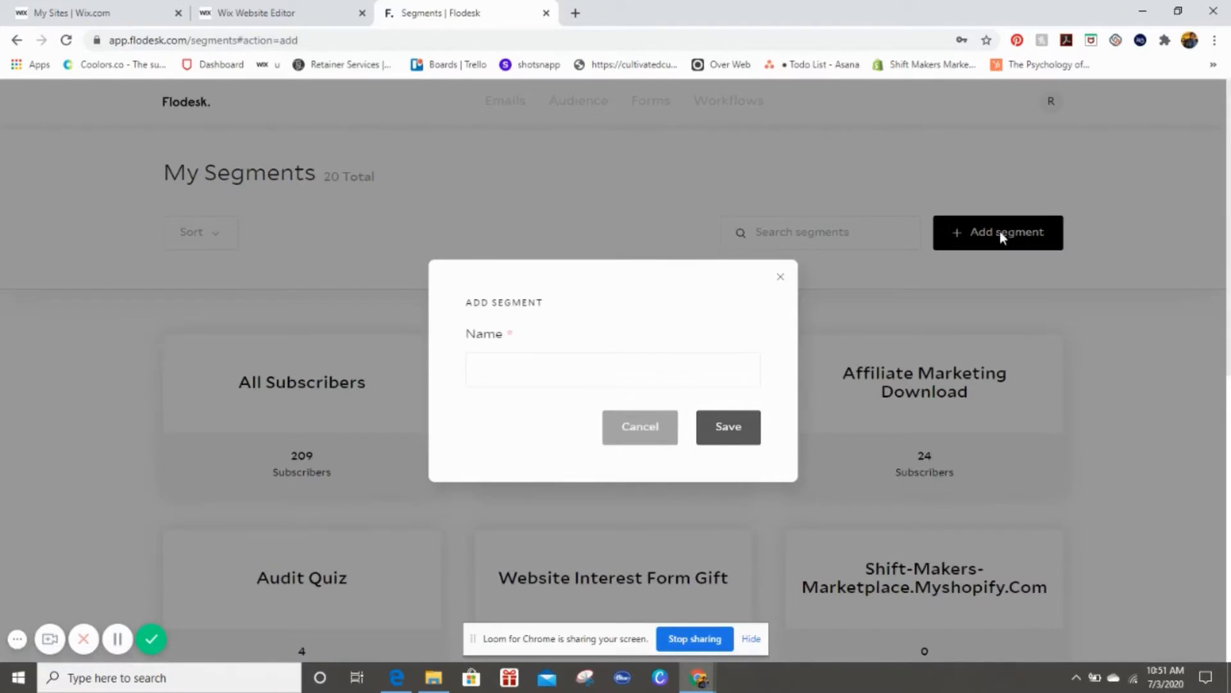
pyautogui.click(612, 370)
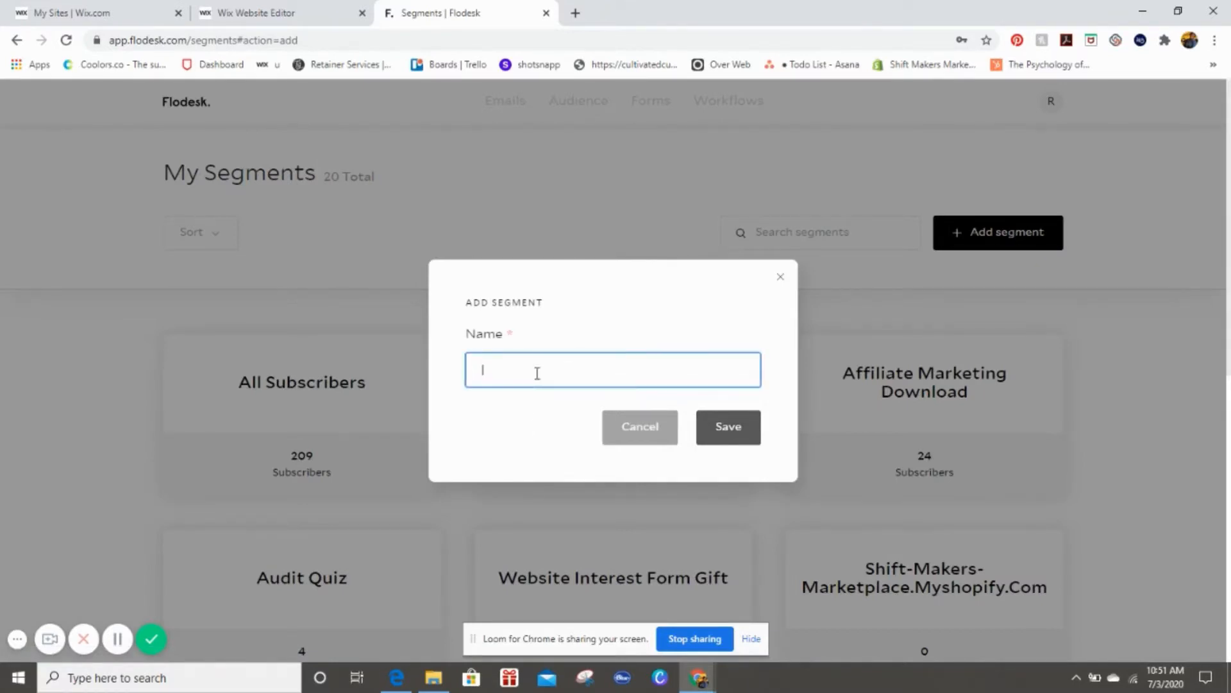
pyautogui.write('Website')
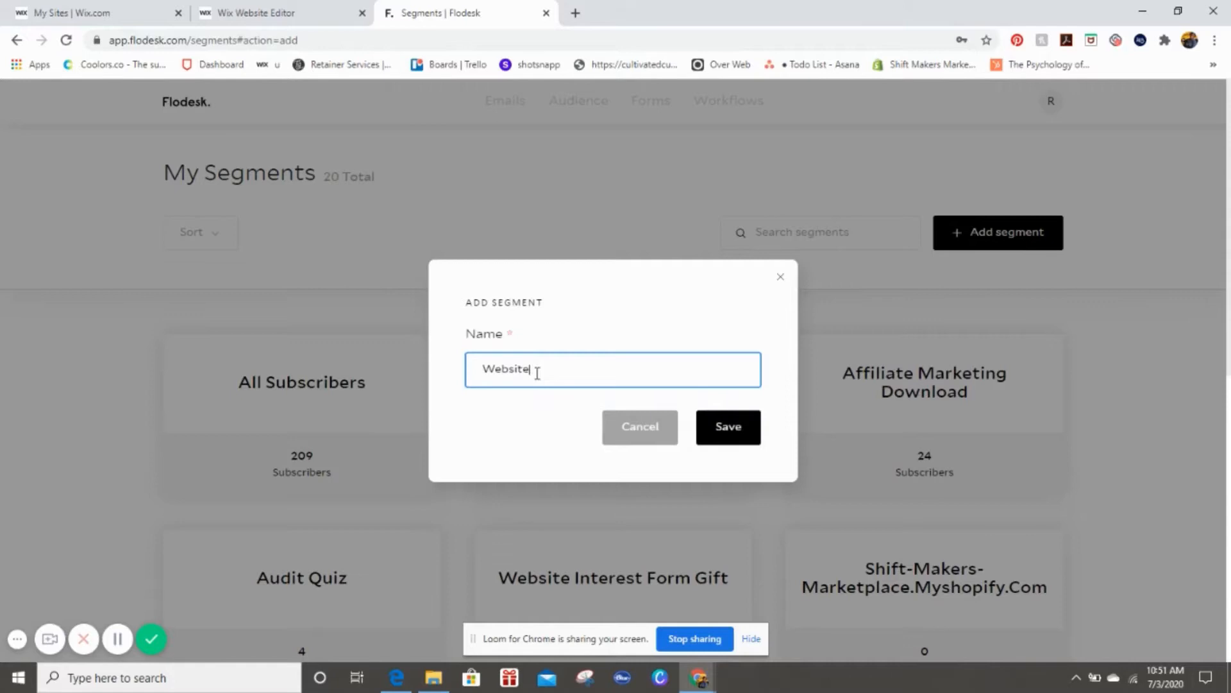
pyautogui.write('Popup')
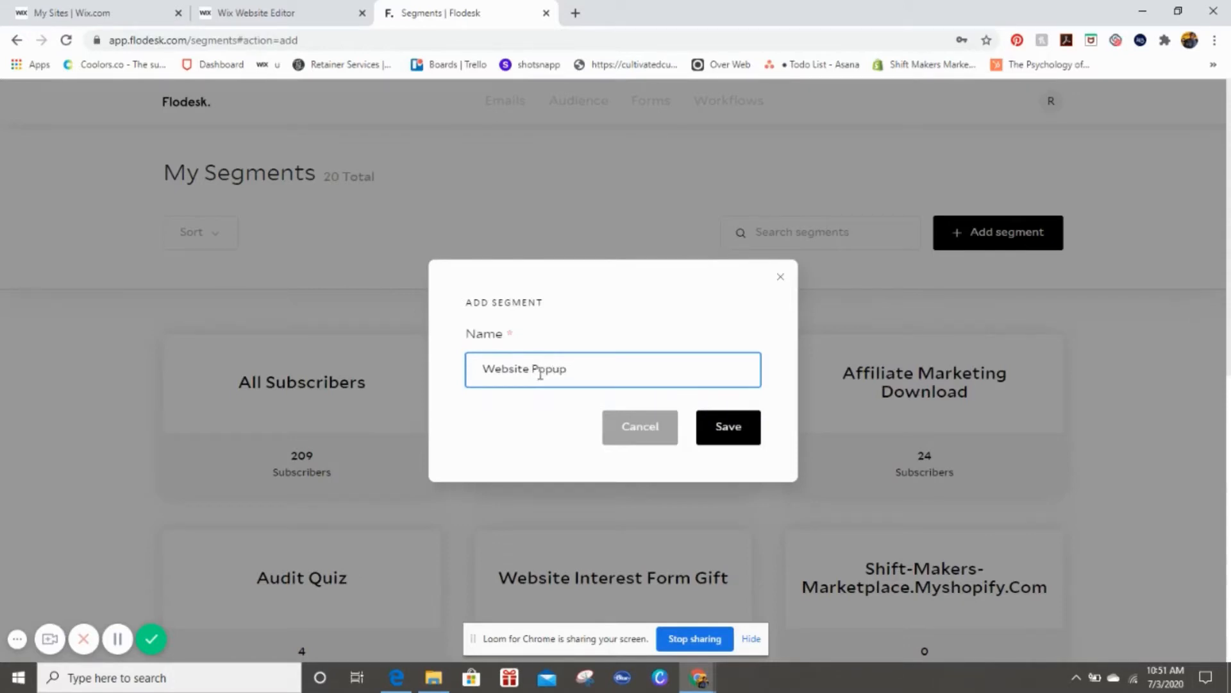
pyautogui.click(727, 427)
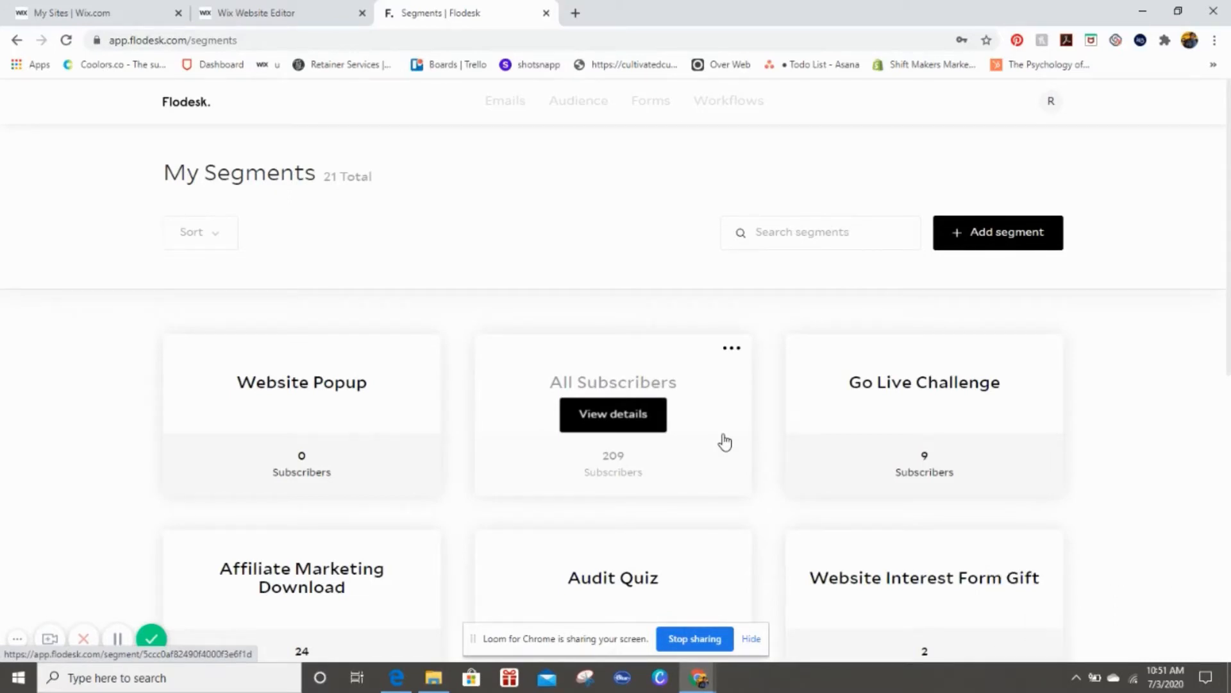
pyautogui.moveTo(483, 89)
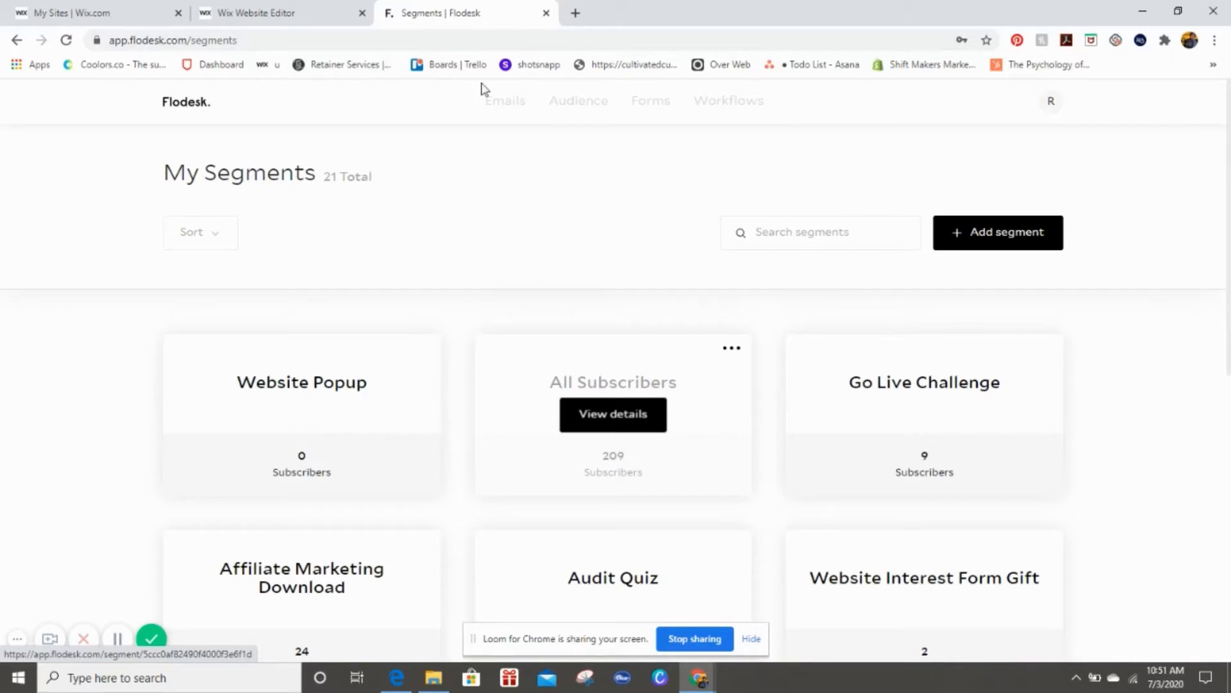
# Step: Open Flodesk's Forms library showing the 18 existing forms
pyautogui.click(651, 100)
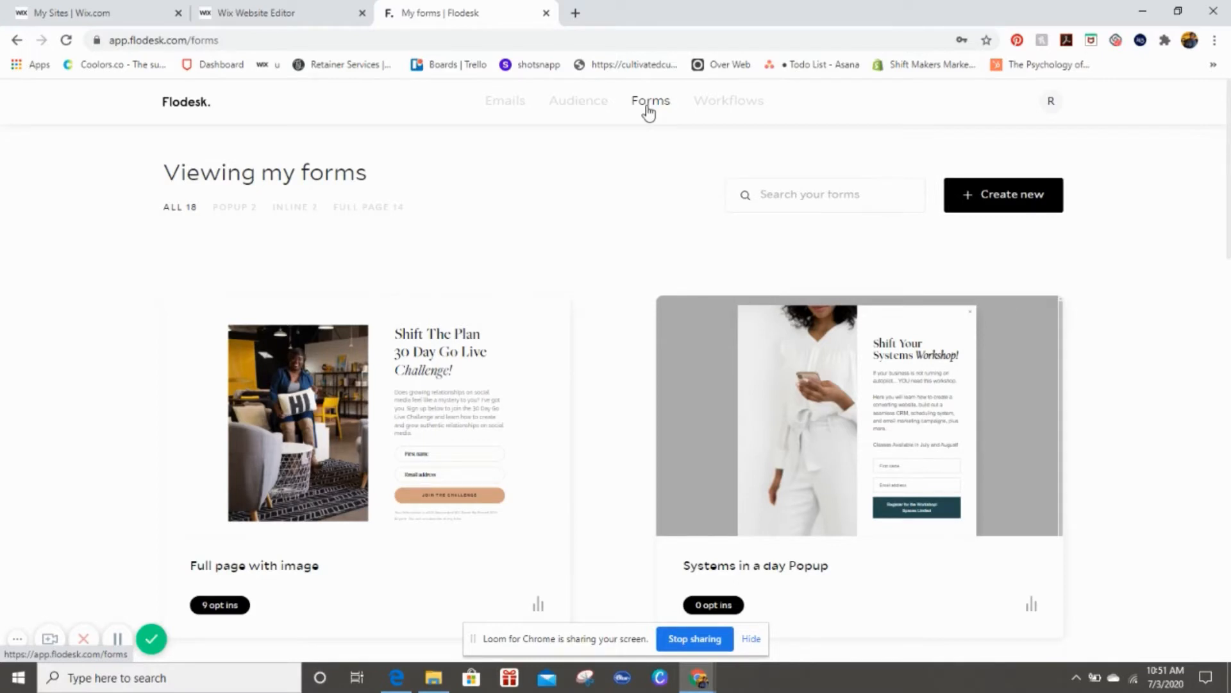
pyautogui.moveTo(680, 132)
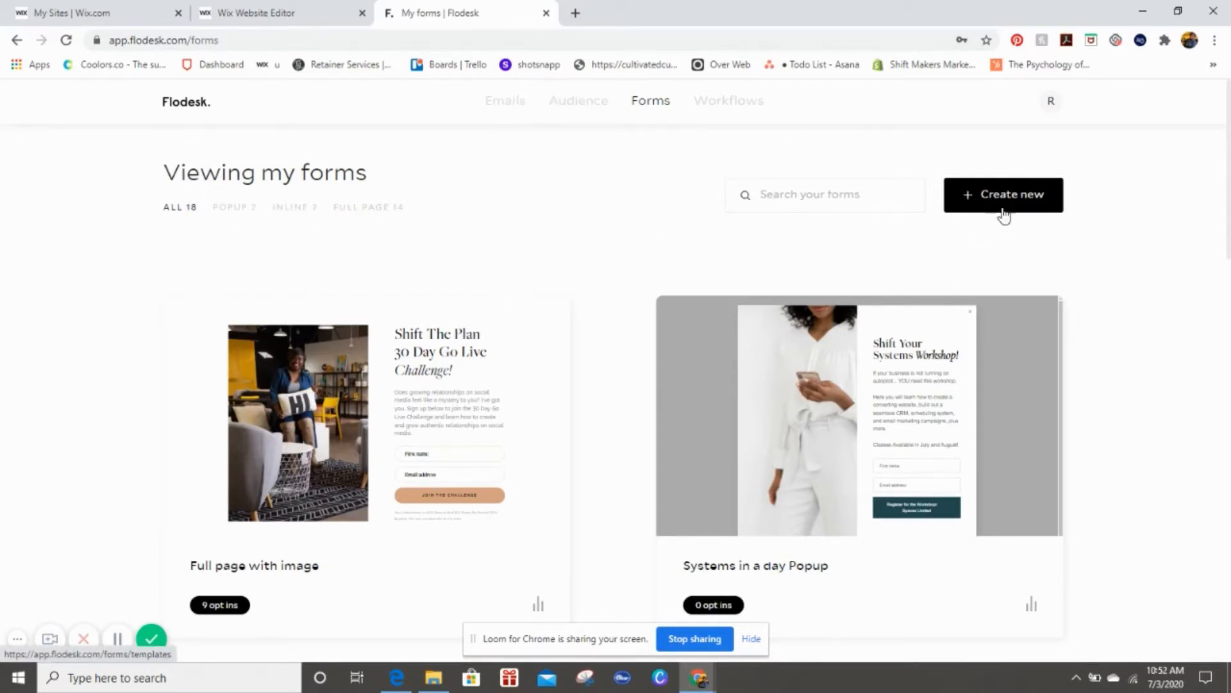
# Step: Start a new form and filter the template gallery to popup templates
pyautogui.click(1003, 193)
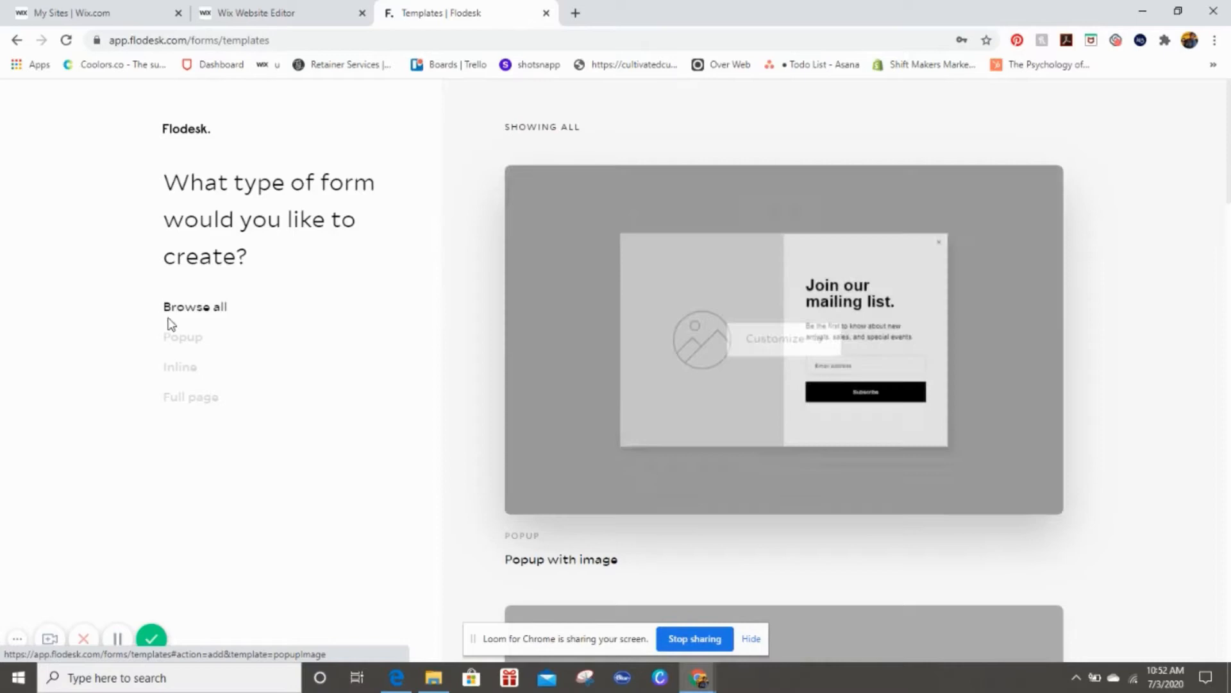
pyautogui.moveTo(182, 337)
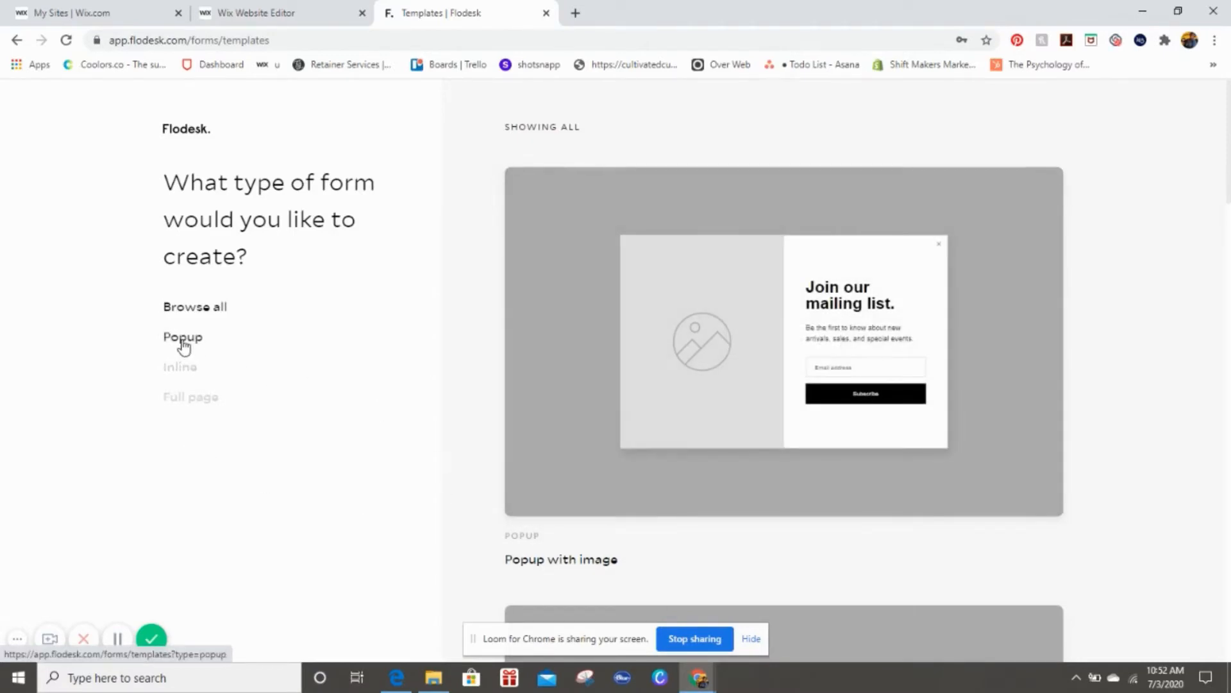
pyautogui.click(182, 337)
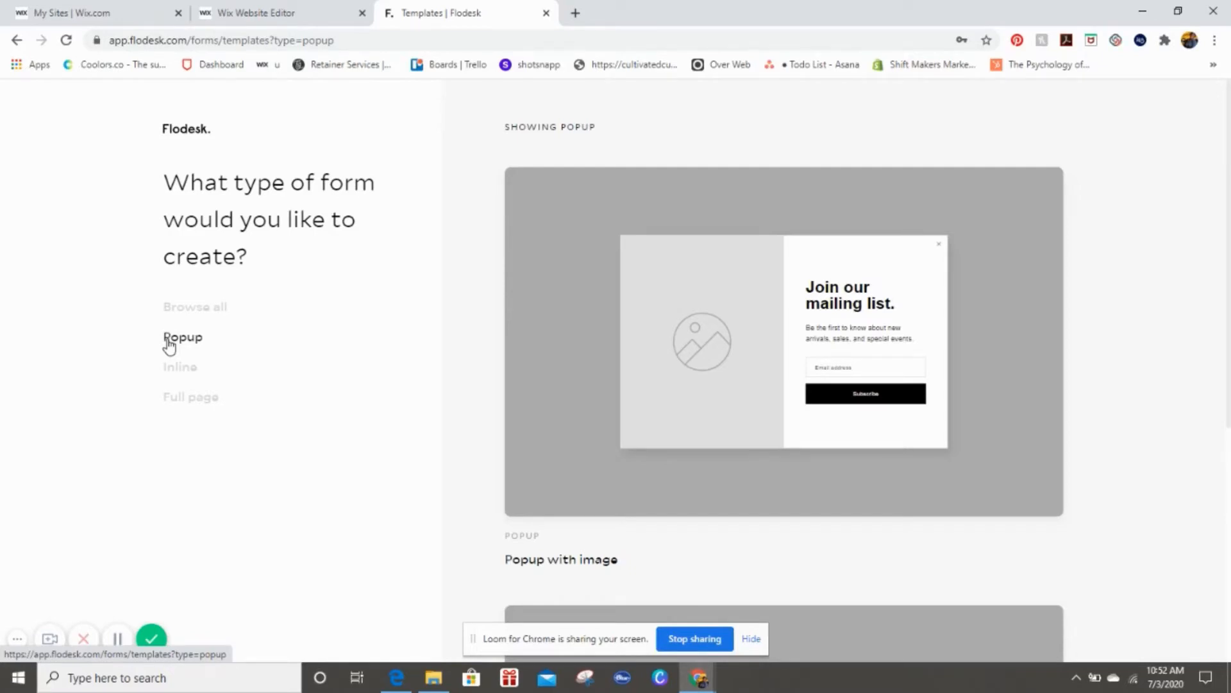
pyautogui.moveTo(172, 344)
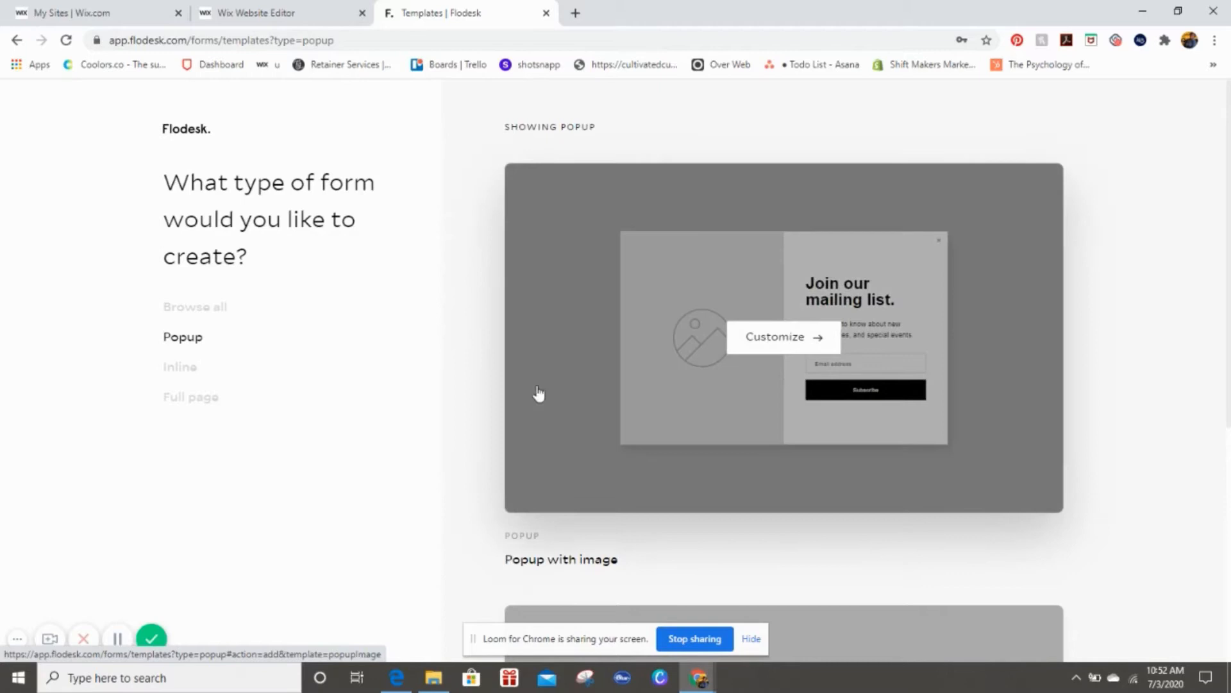
pyautogui.scroll(-3)
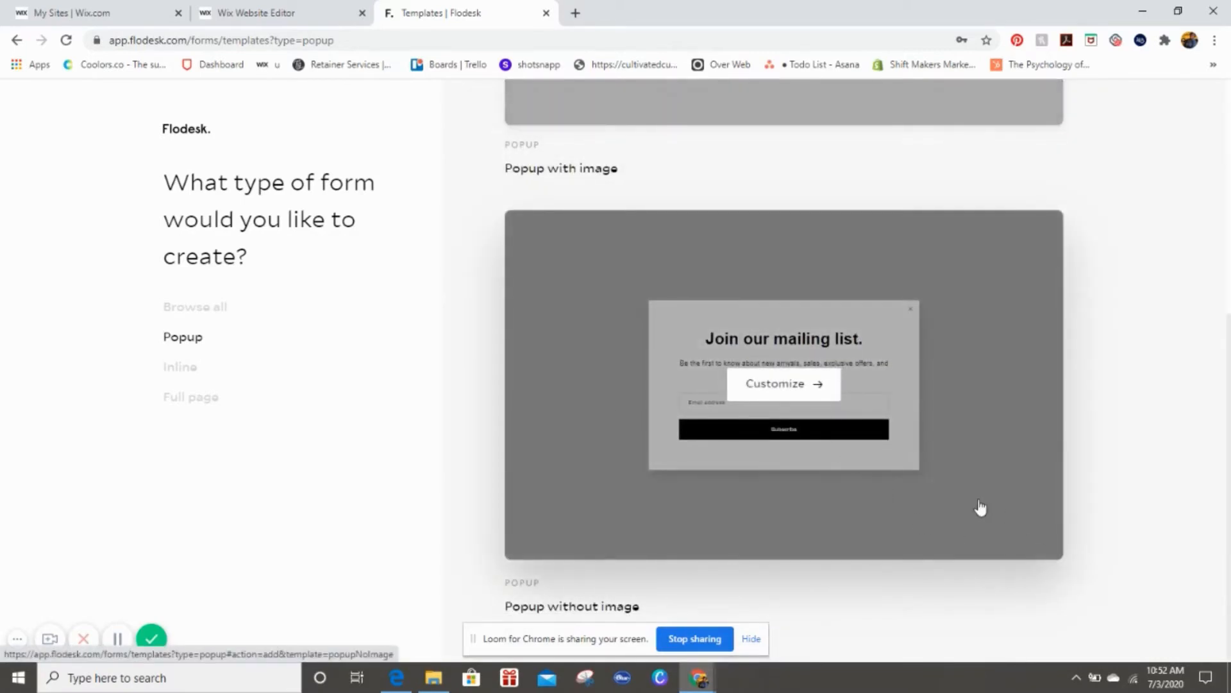
pyautogui.moveTo(979, 497)
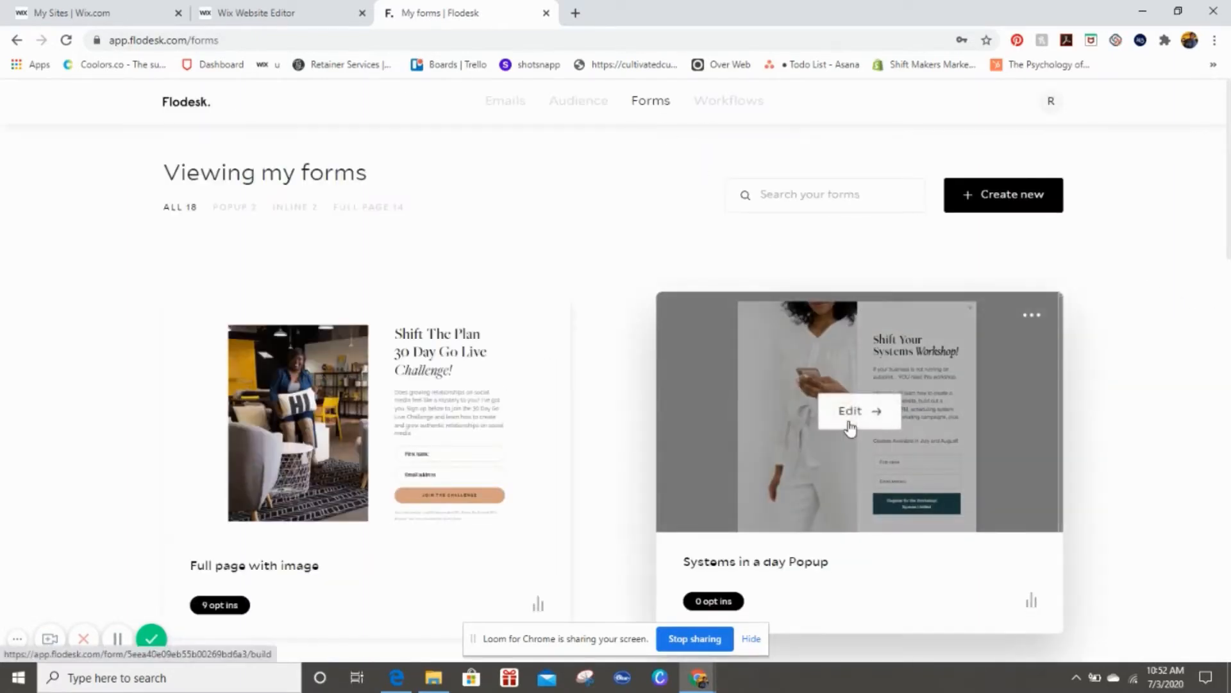
pyautogui.click(858, 411)
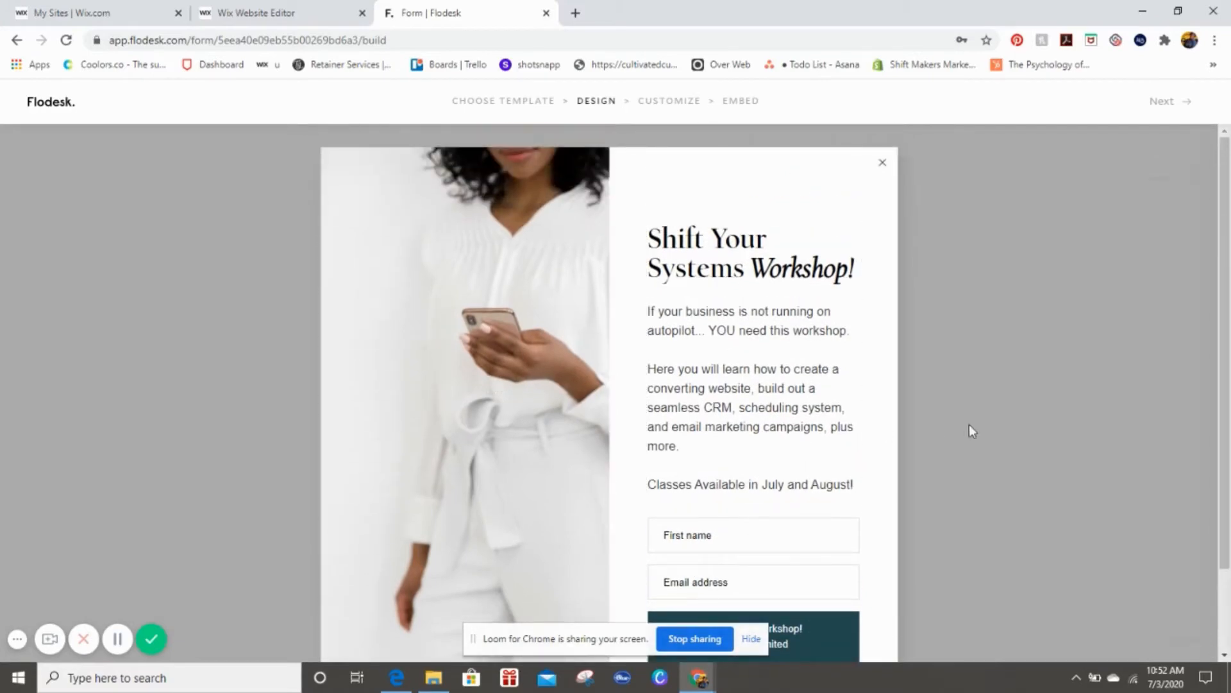
pyautogui.scroll(-3)
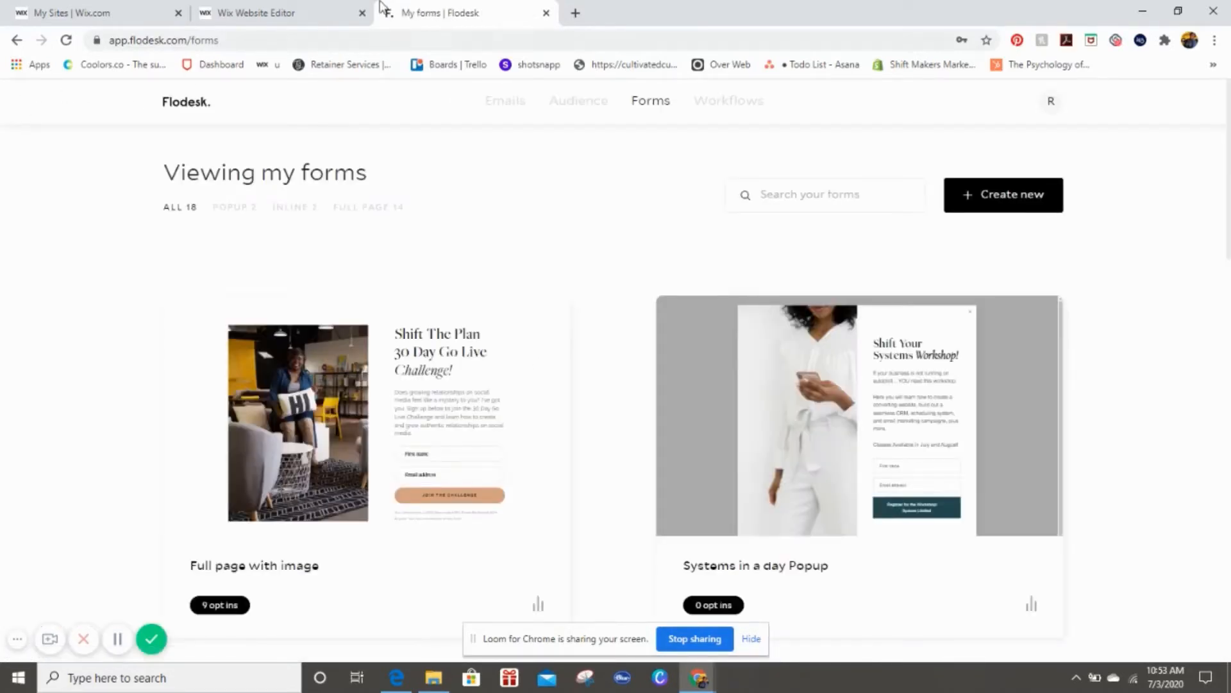
# Step: Start a new form from the 'Popup without image' template
pyautogui.click(1003, 194)
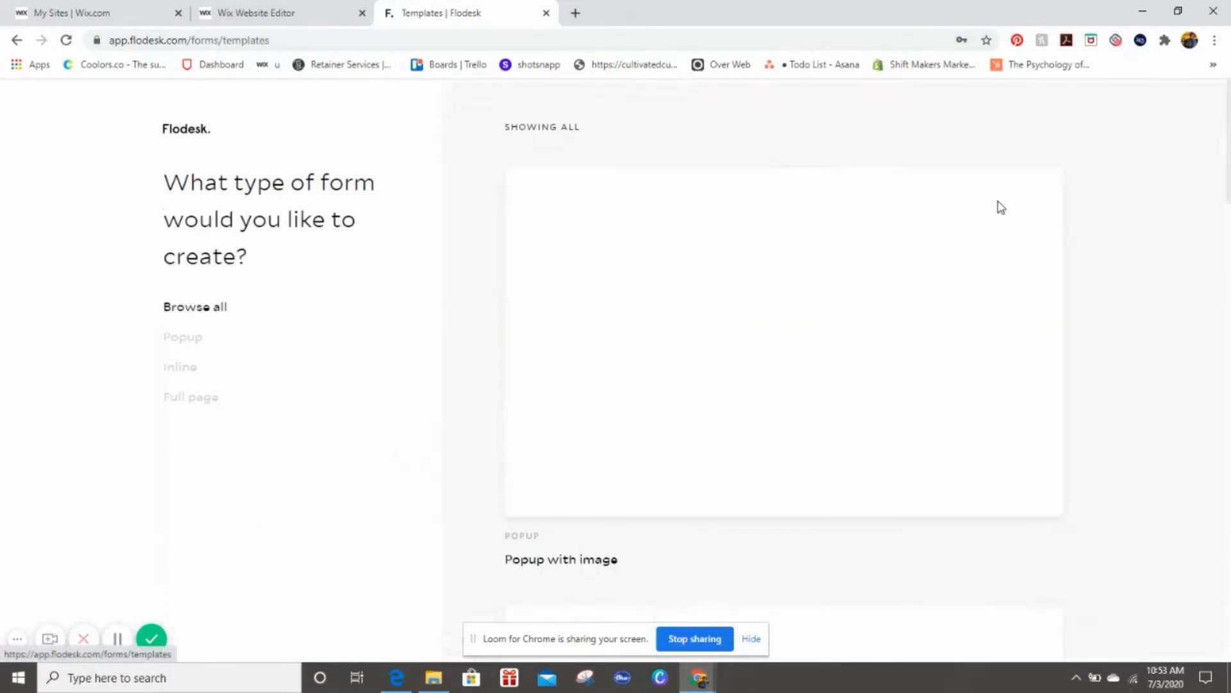
pyautogui.click(182, 336)
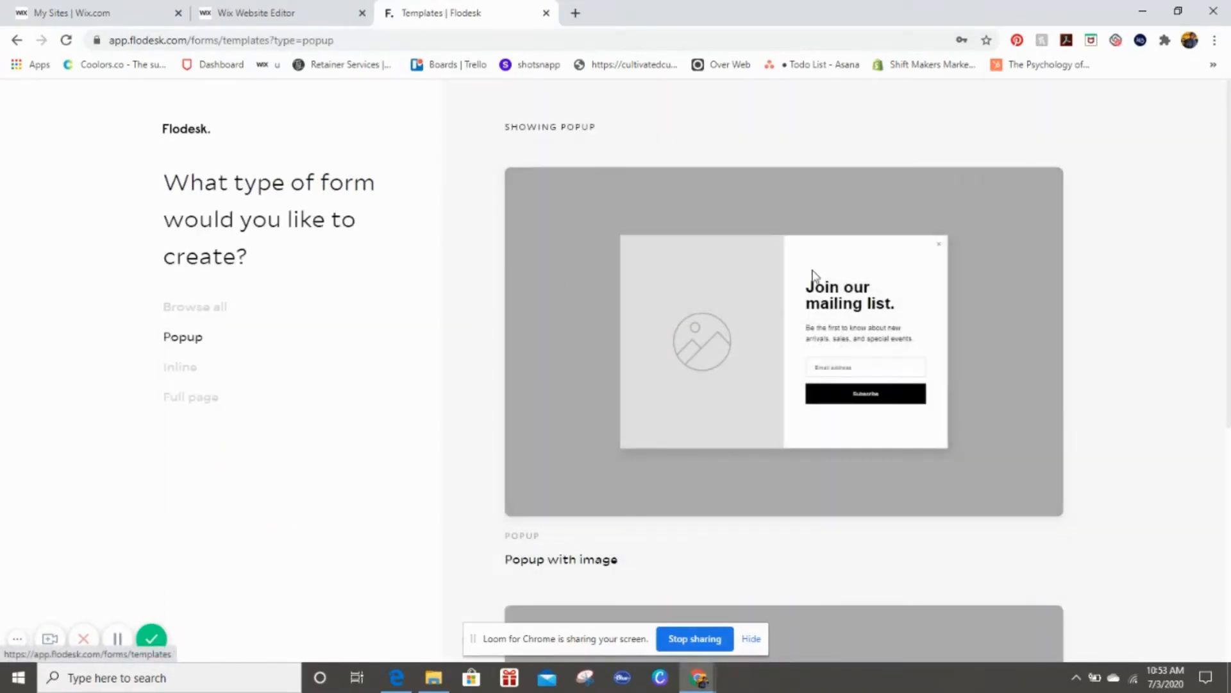
pyautogui.scroll(-3)
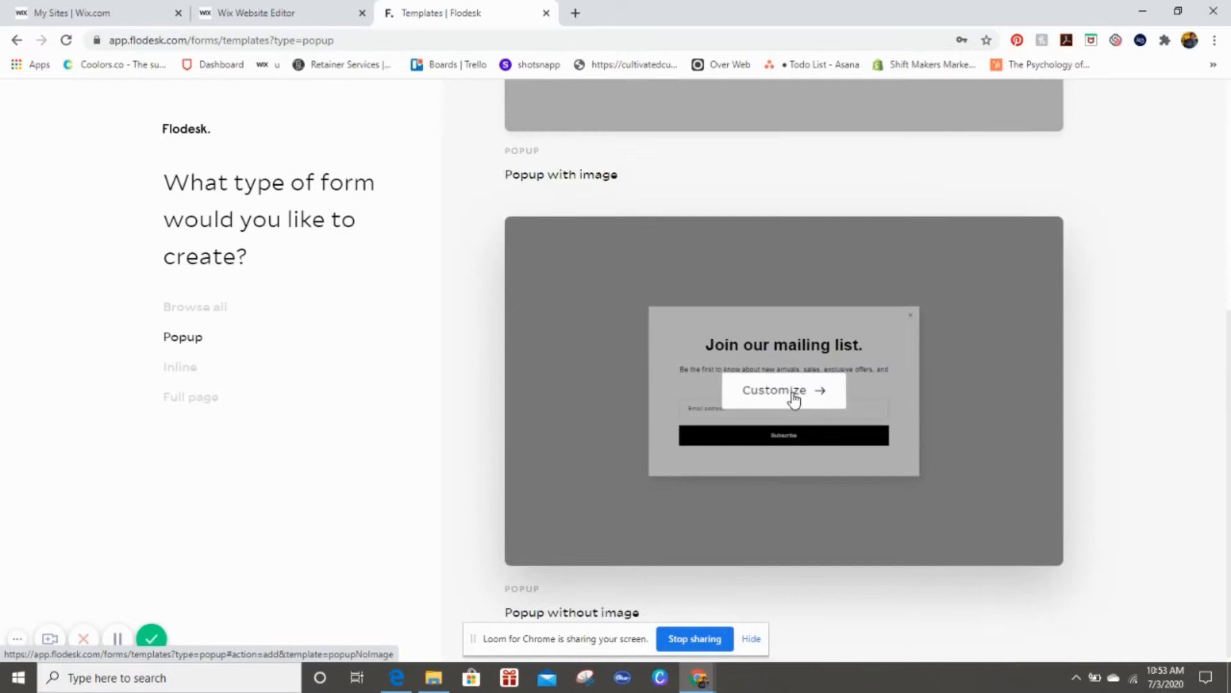
pyautogui.click(783, 390)
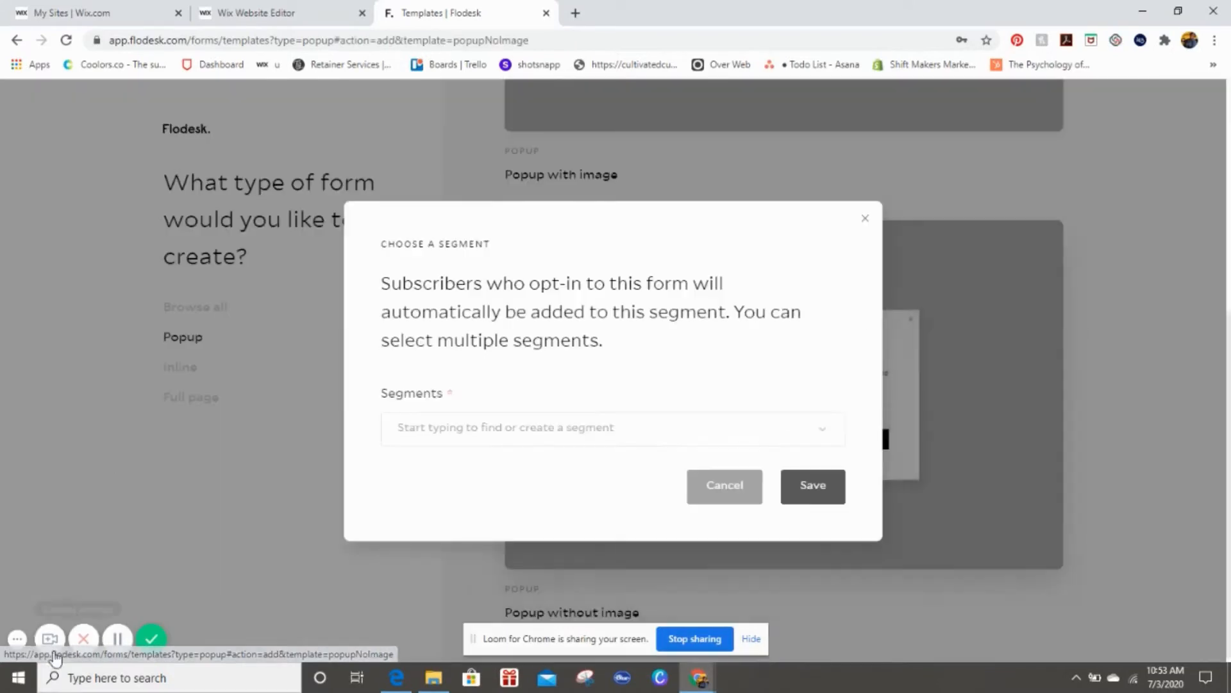
pyautogui.moveTo(116, 637)
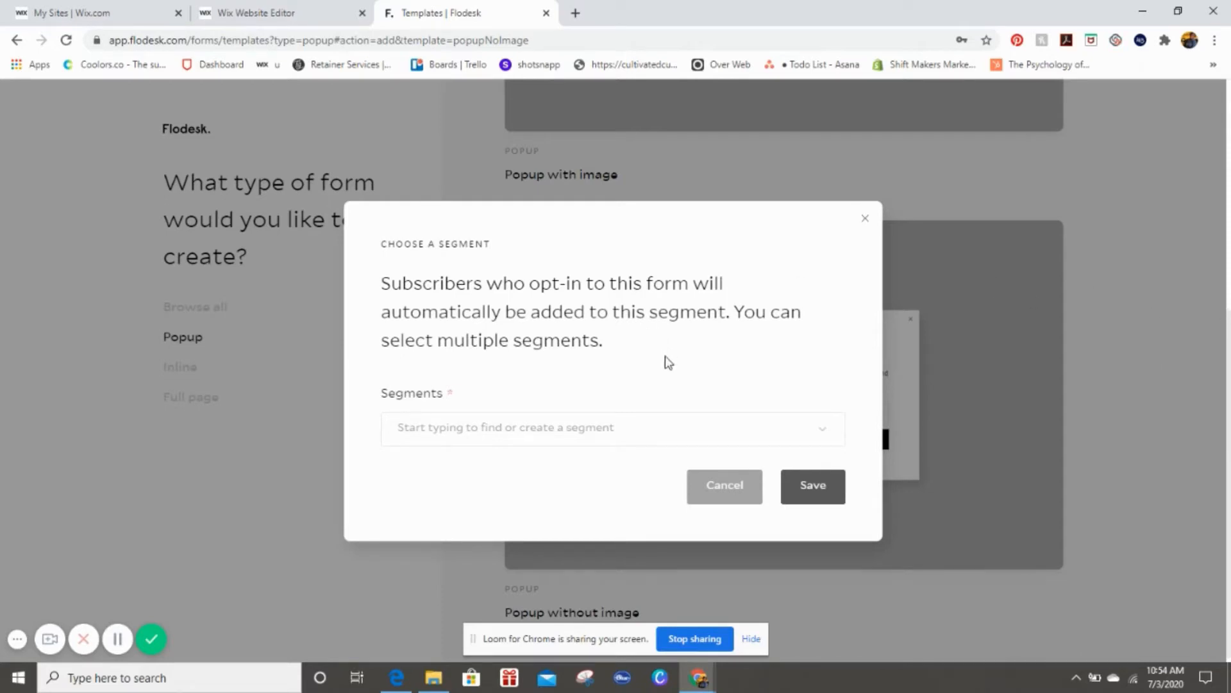
# Step: Link the form to the Website Popup segment and save to create it
pyautogui.click(612, 427)
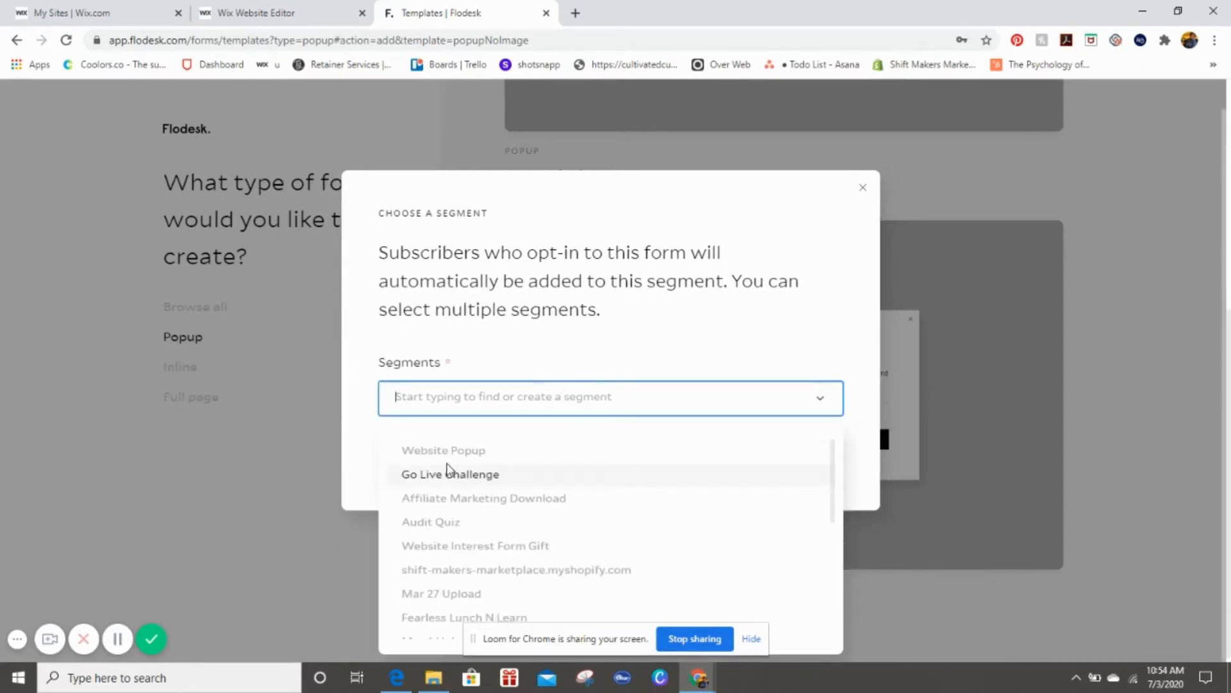
pyautogui.click(444, 450)
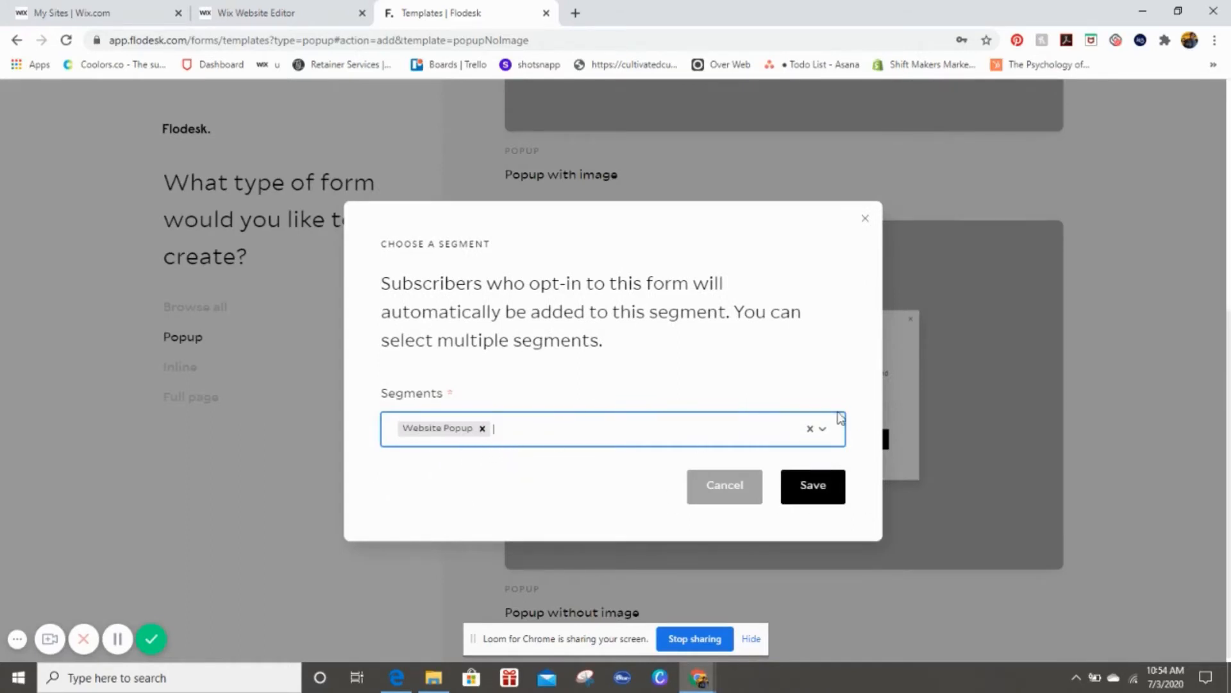
pyautogui.moveTo(503, 469)
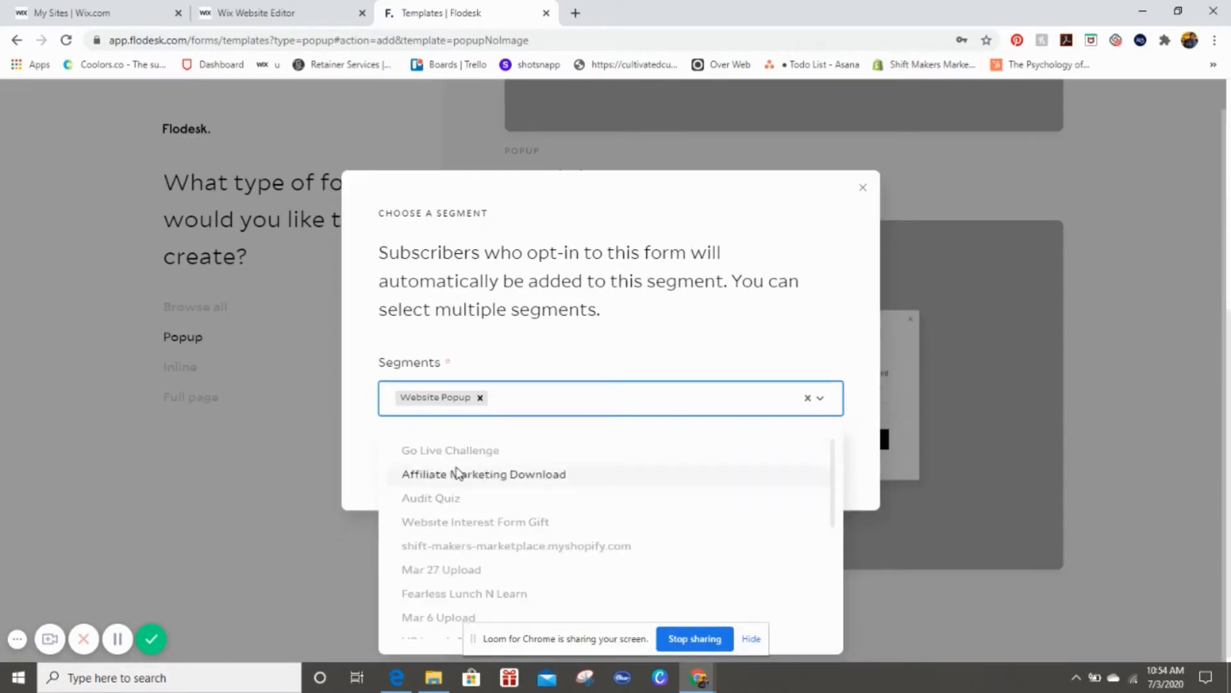
pyautogui.click(738, 428)
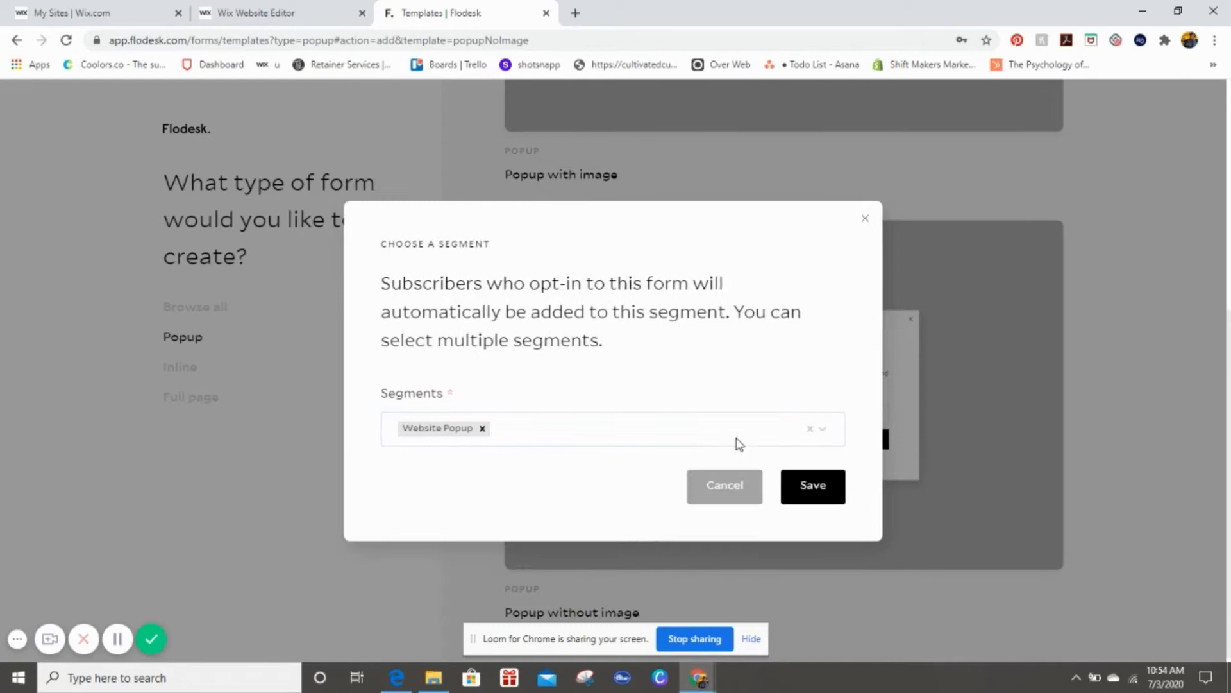
pyautogui.click(812, 485)
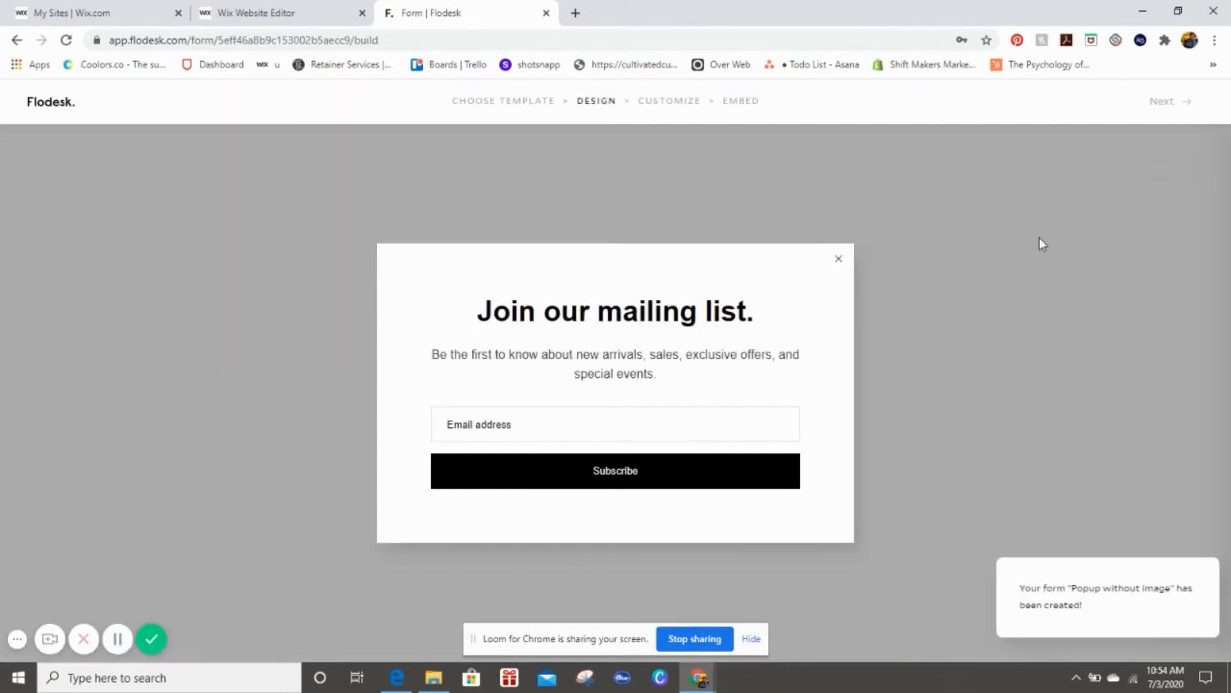
# Step: Select the 'Join our mailing list' popup to view its background settings, then finish the design step
pyautogui.click(615, 364)
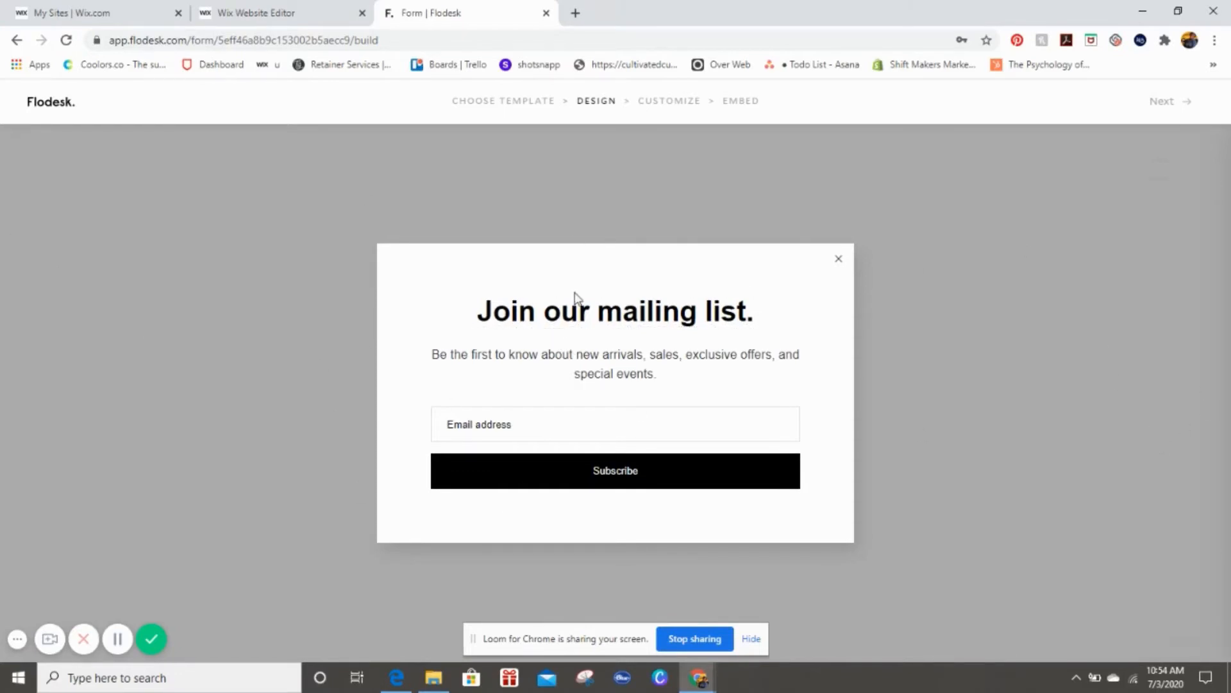
pyautogui.moveTo(826, 540)
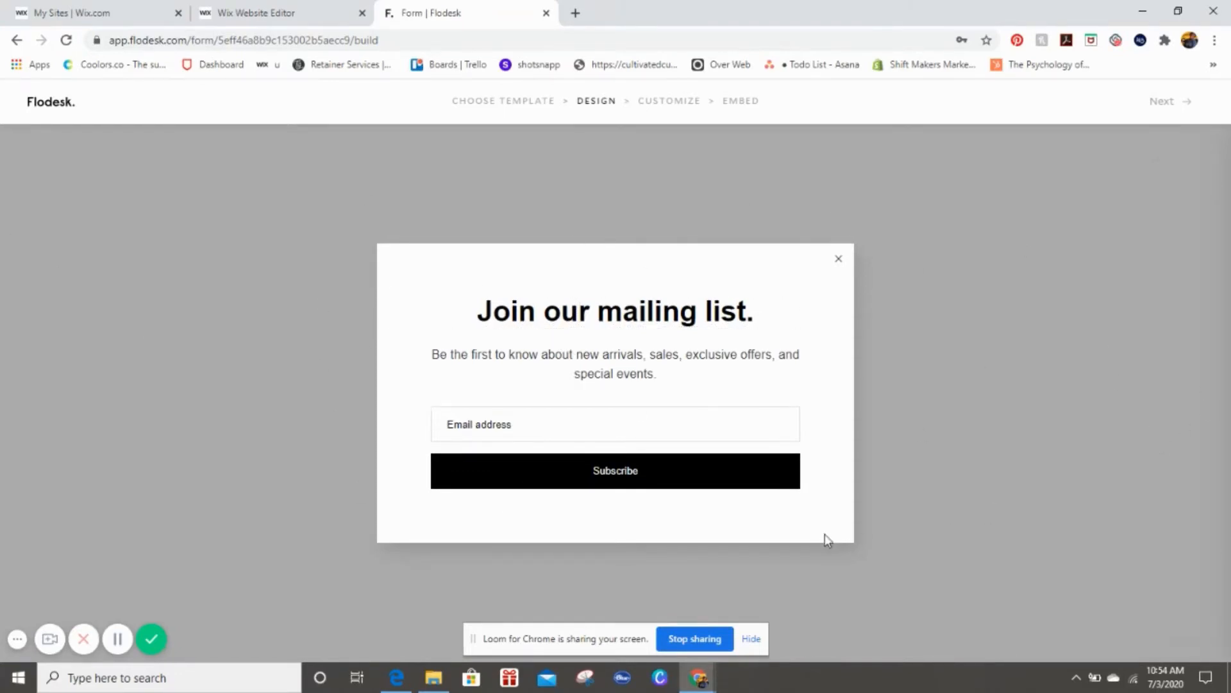
pyautogui.moveTo(517, 298)
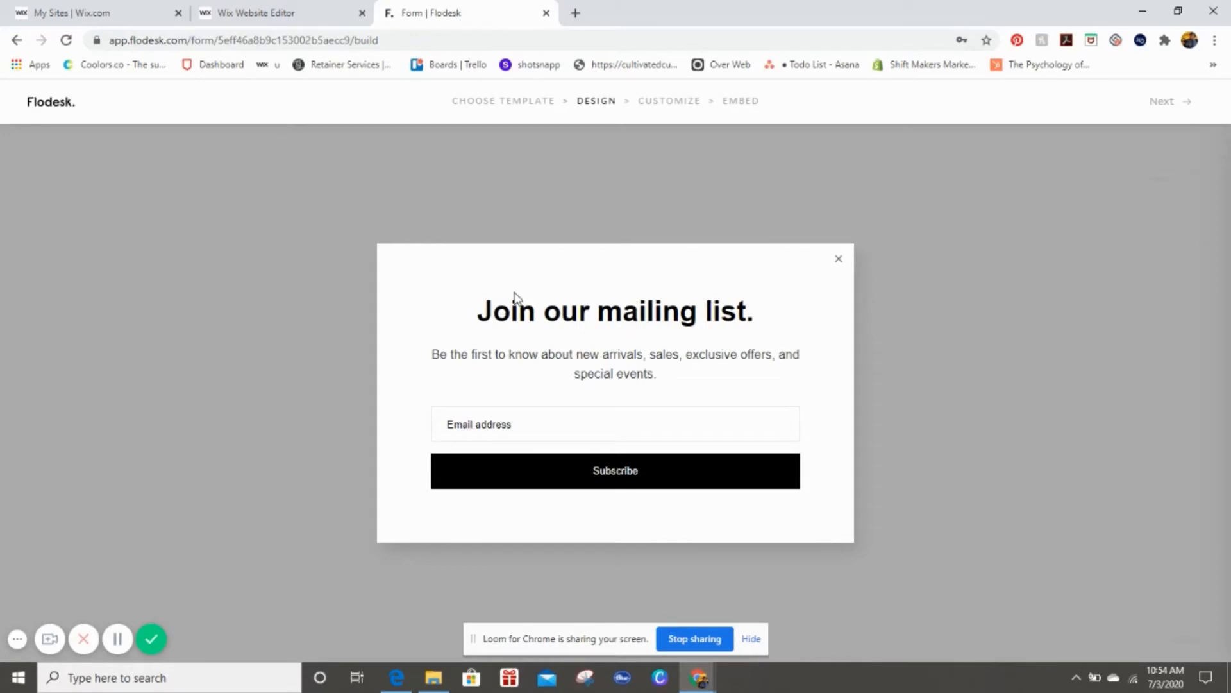
pyautogui.moveTo(263, 54)
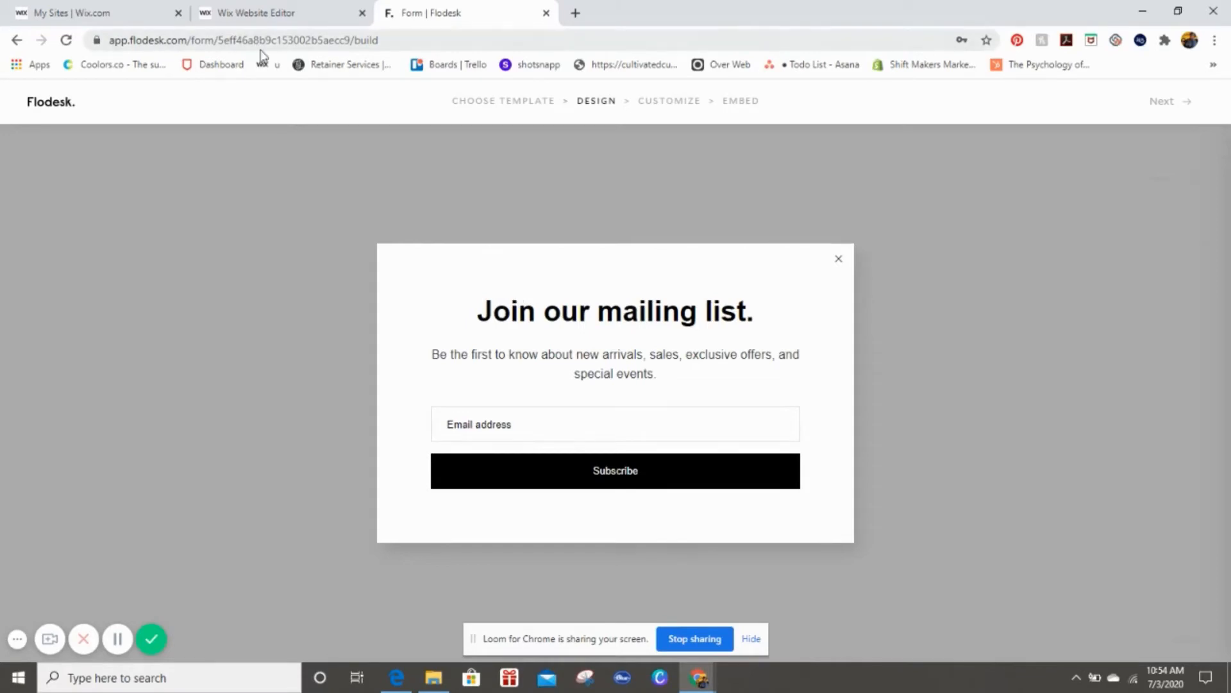
pyautogui.click(615, 364)
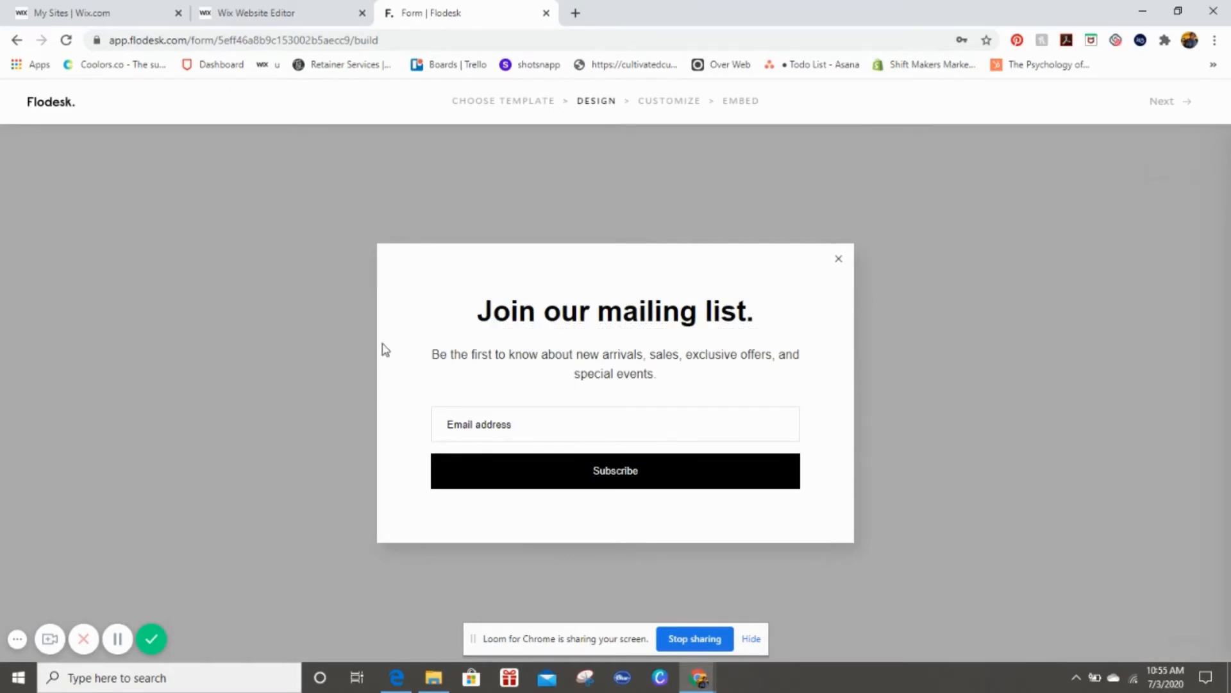
pyautogui.click(615, 311)
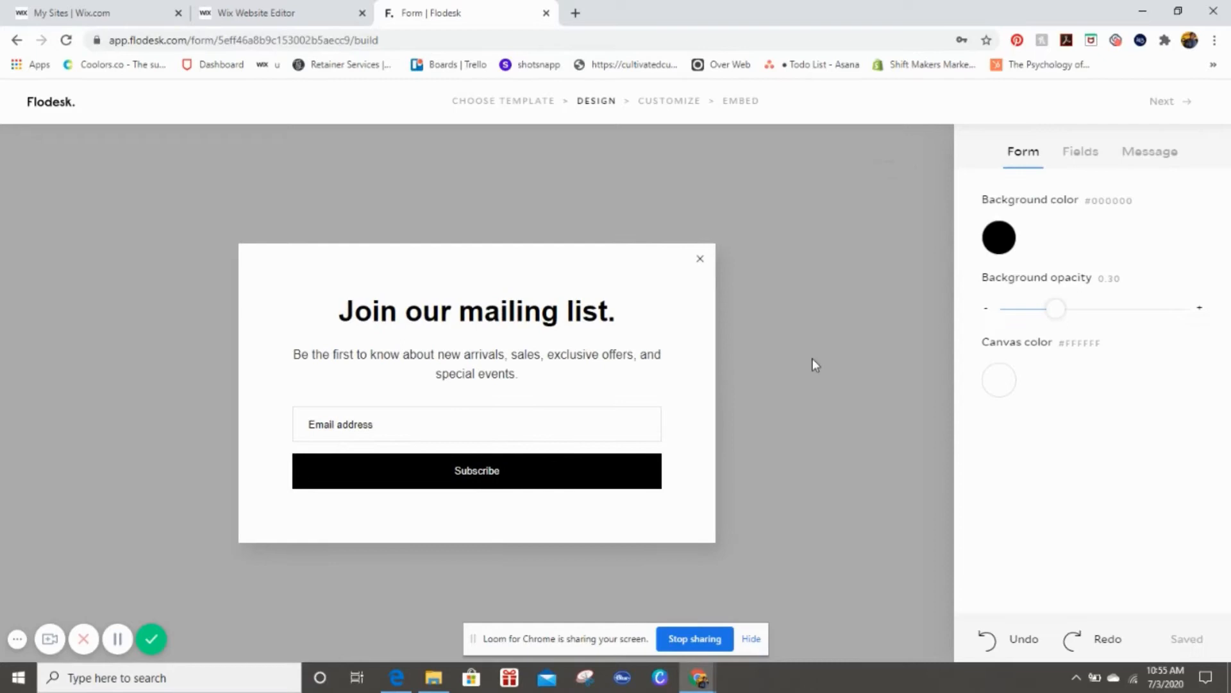
pyautogui.moveTo(1168, 106)
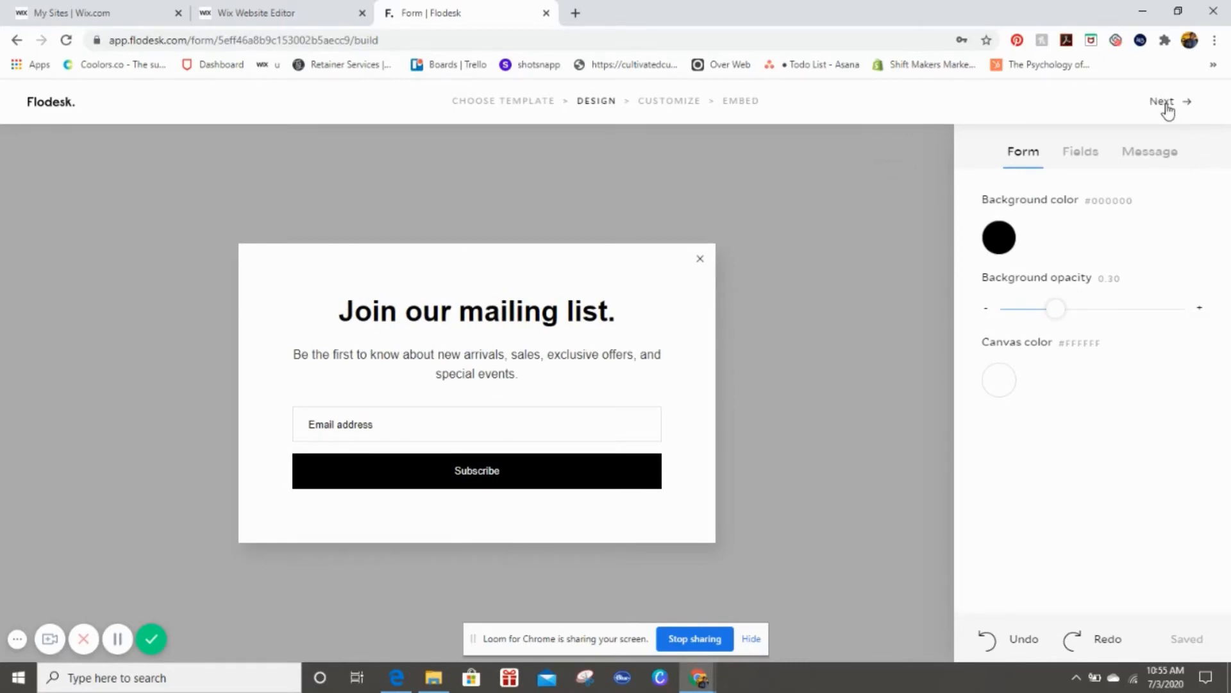
pyautogui.click(1165, 101)
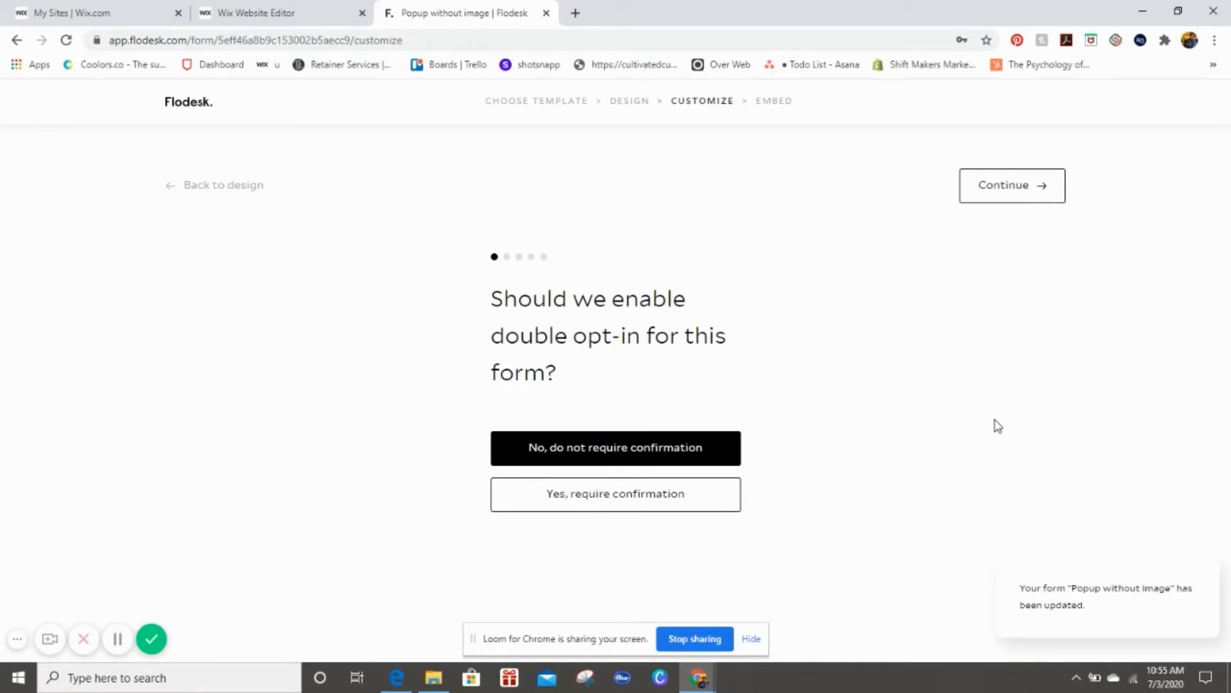
pyautogui.moveTo(699, 379)
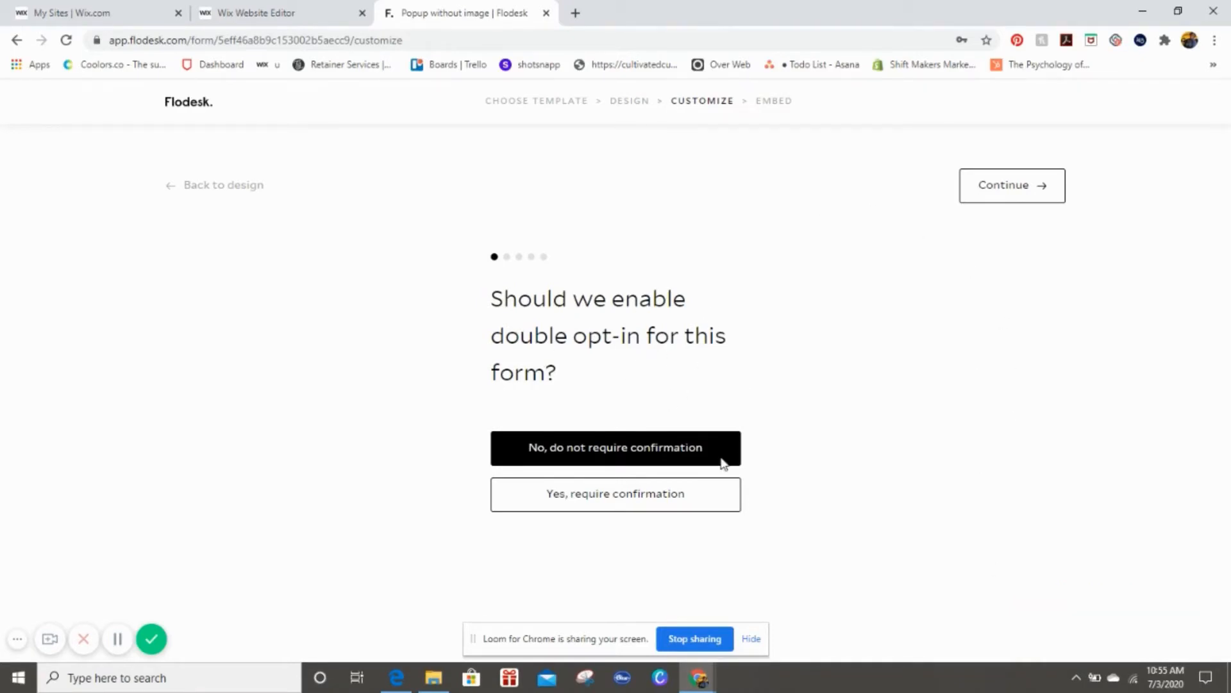
pyautogui.moveTo(542, 493)
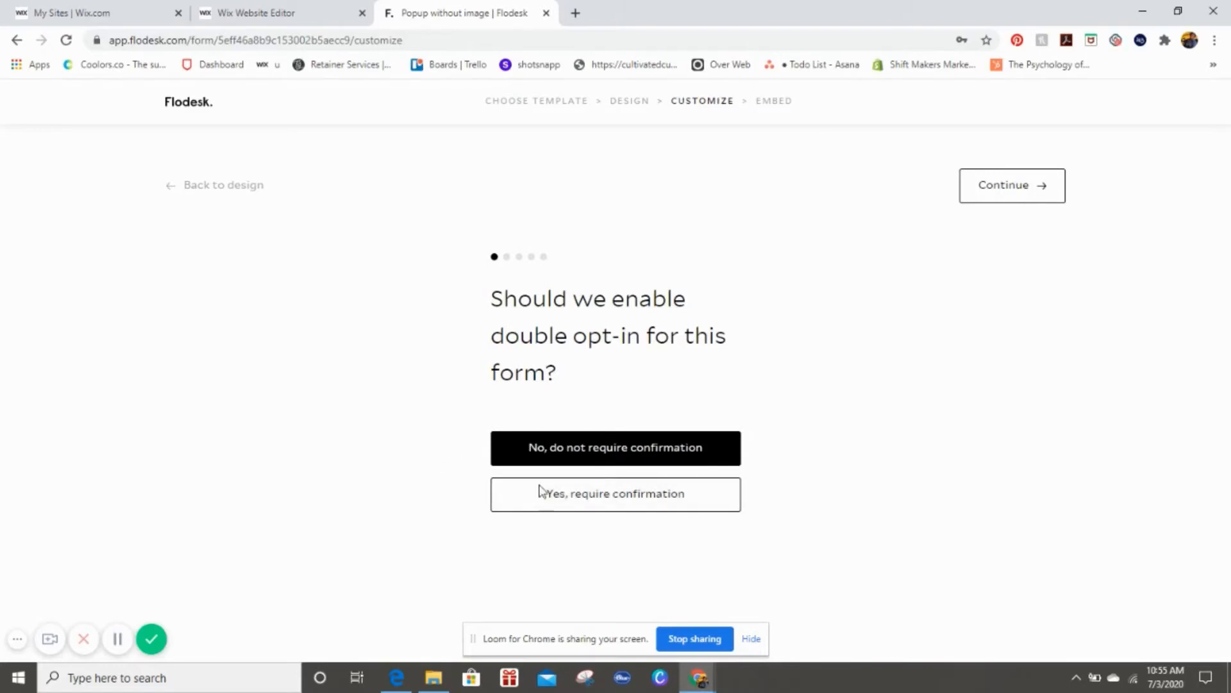
# Step: Answer the double opt-in question and keep the popup showing immediately on arrival
pyautogui.click(1012, 185)
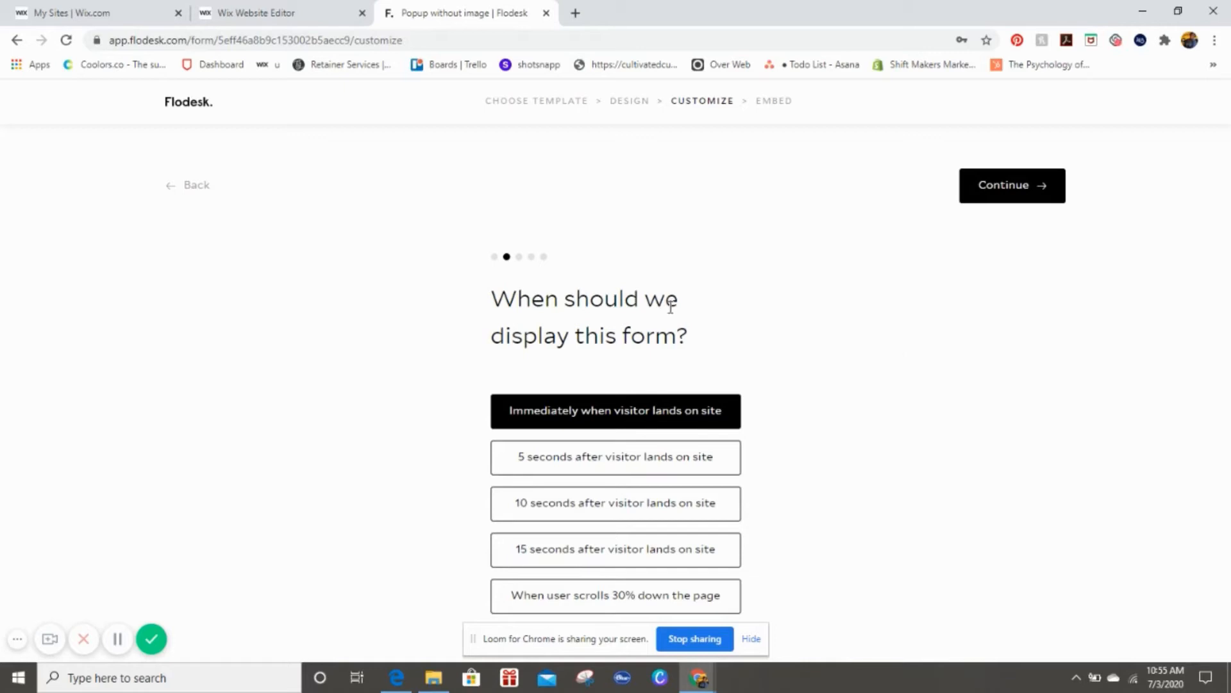
pyautogui.moveTo(826, 408)
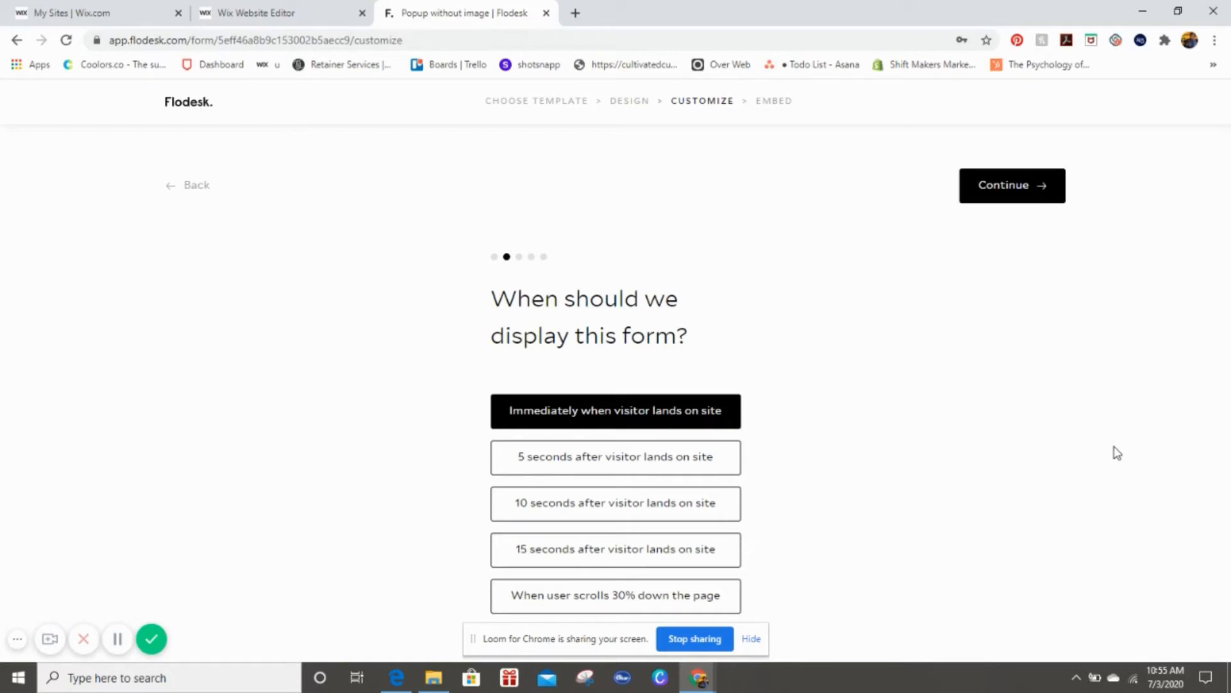
pyautogui.moveTo(1086, 438)
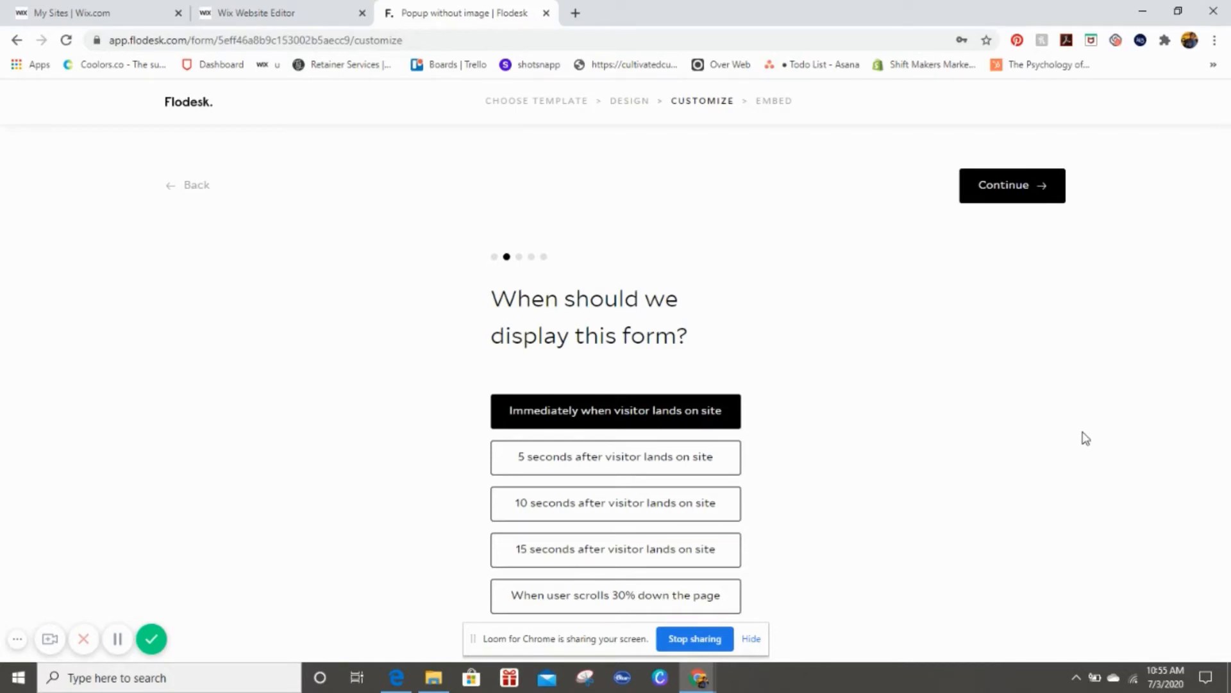
pyautogui.moveTo(636, 417)
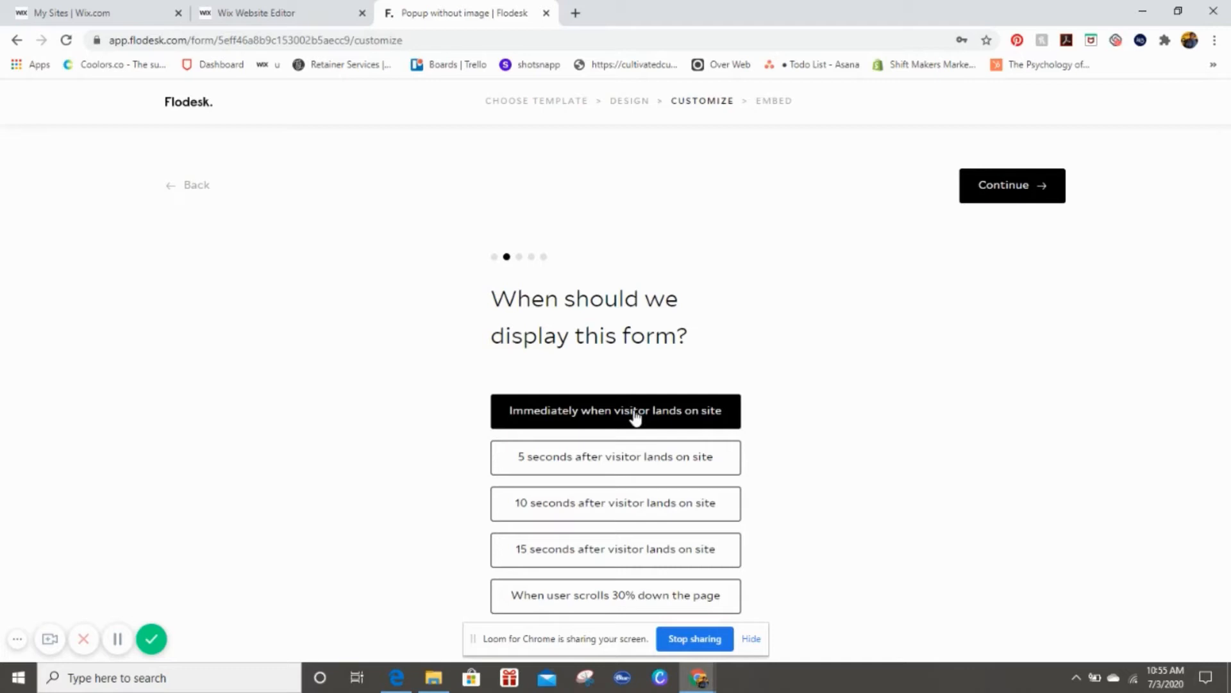
pyautogui.moveTo(1046, 488)
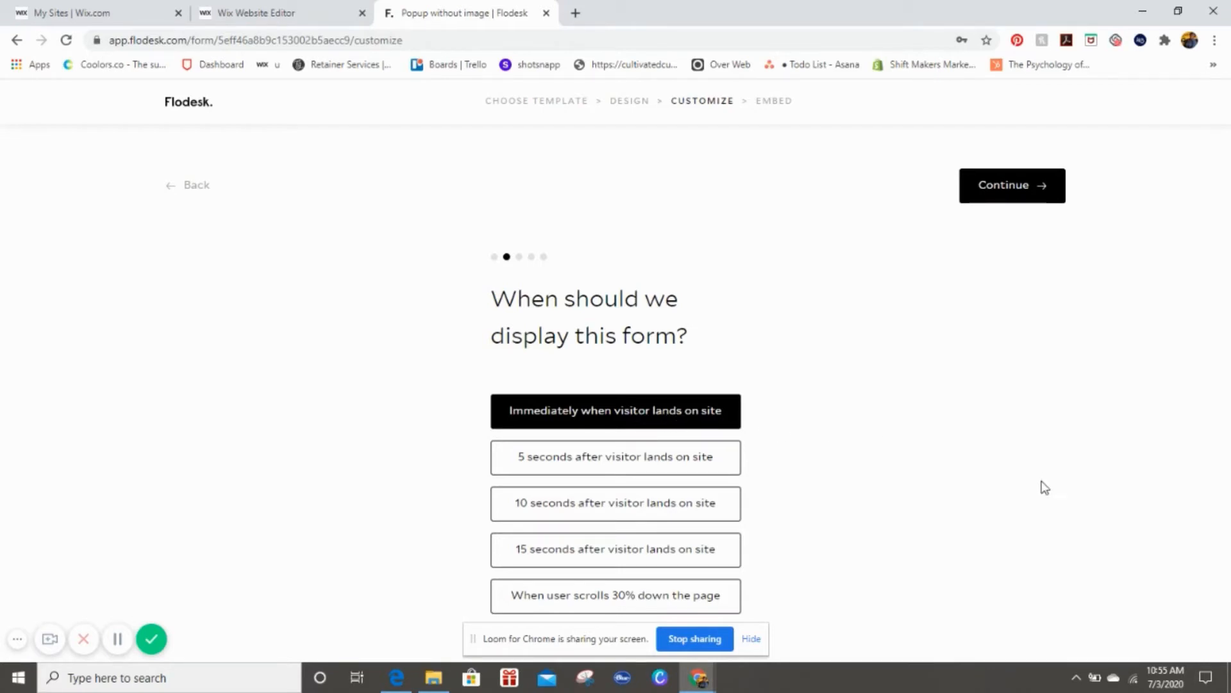
pyautogui.moveTo(615, 595)
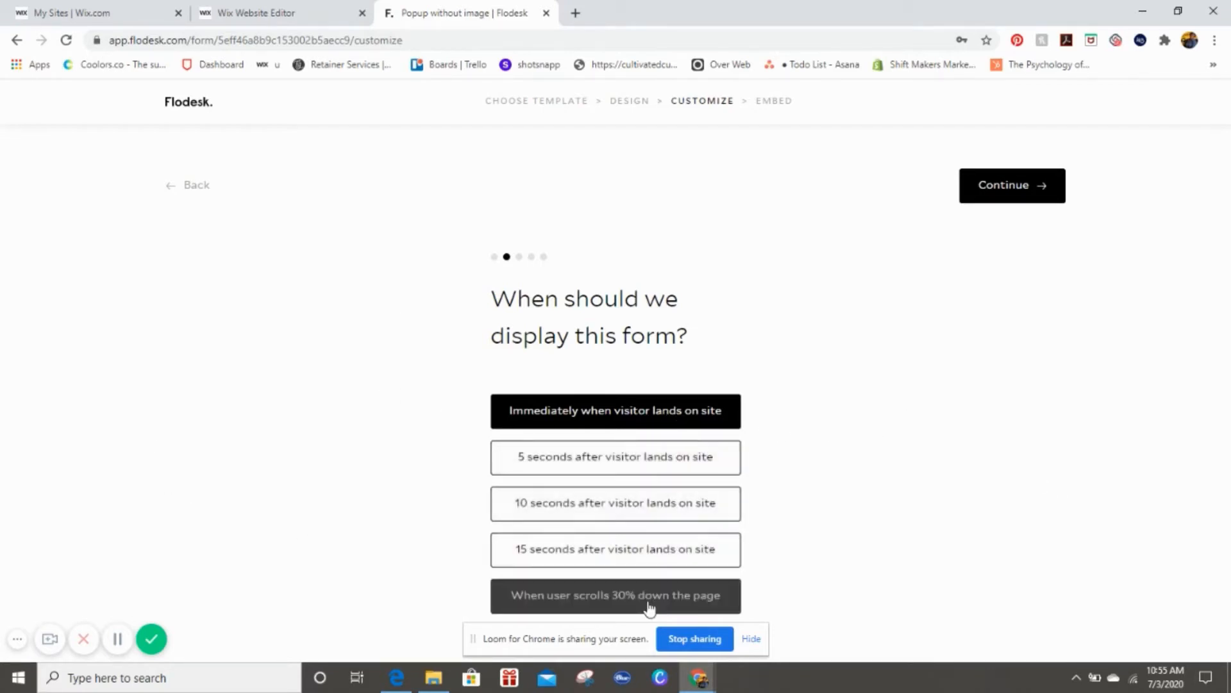
pyautogui.moveTo(951, 493)
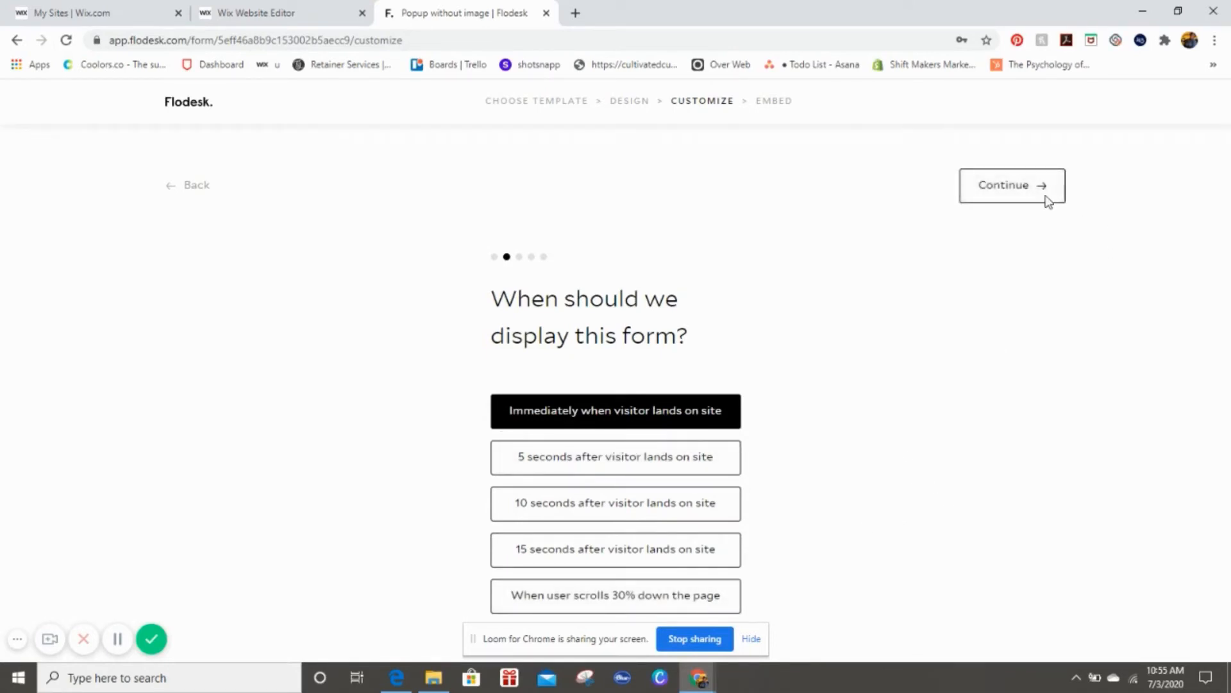
pyautogui.click(1011, 184)
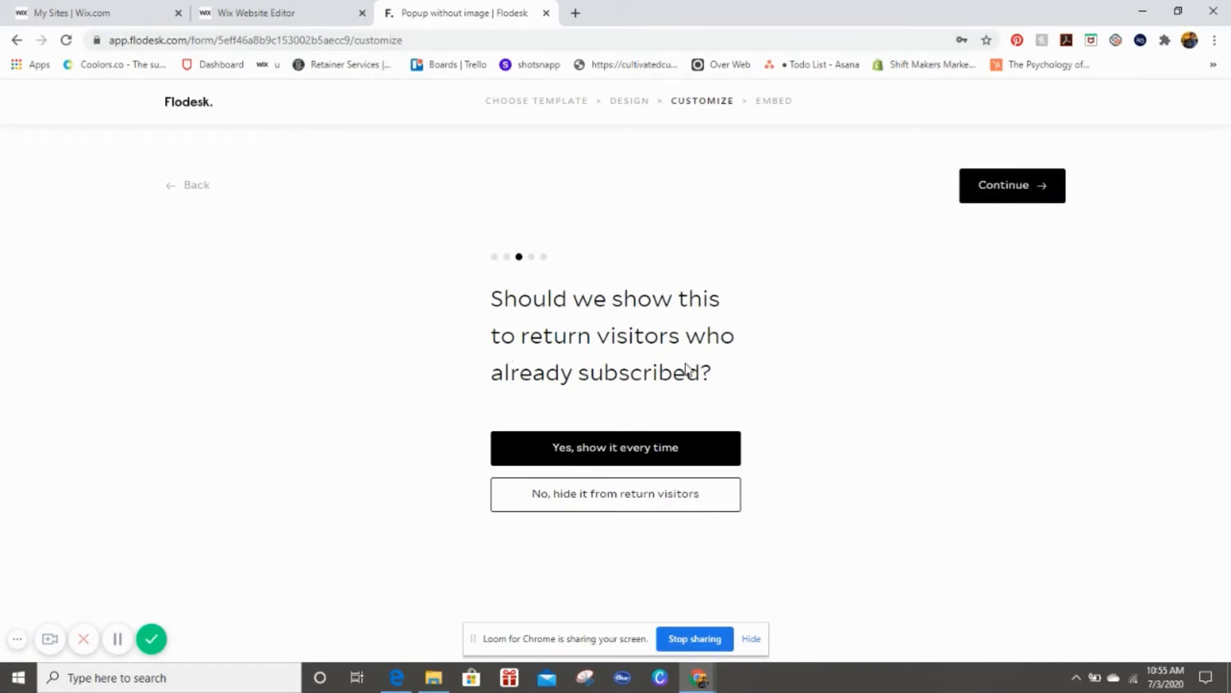
pyautogui.moveTo(949, 533)
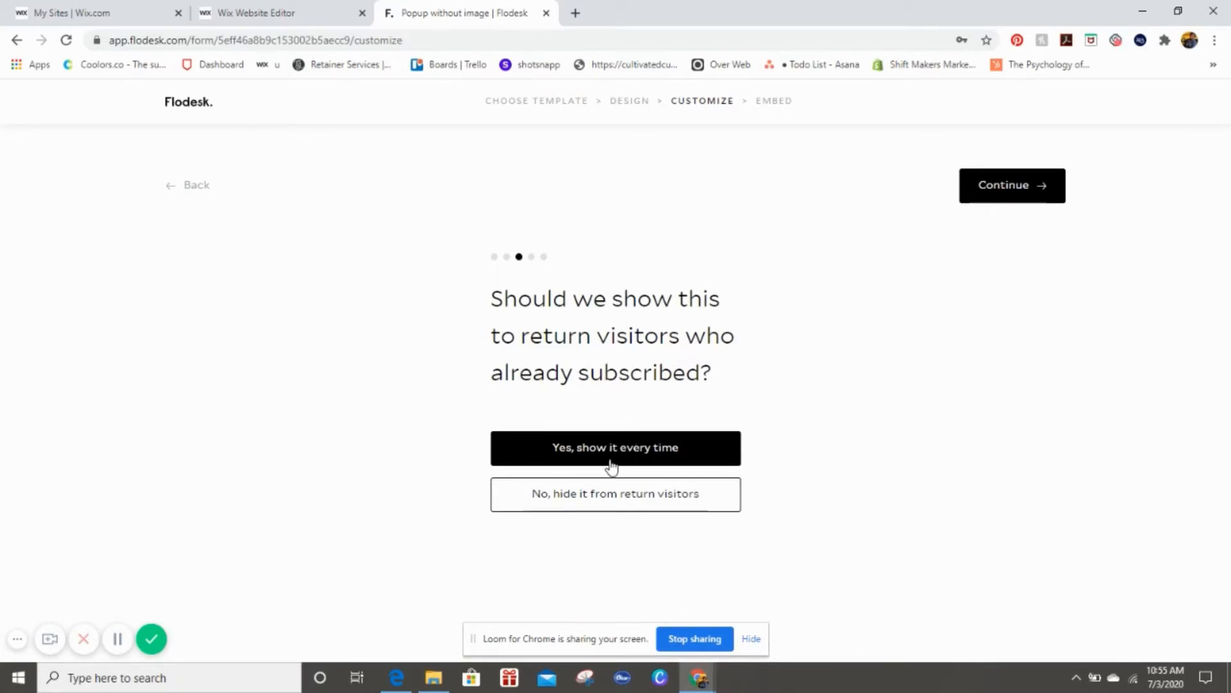
pyautogui.moveTo(861, 476)
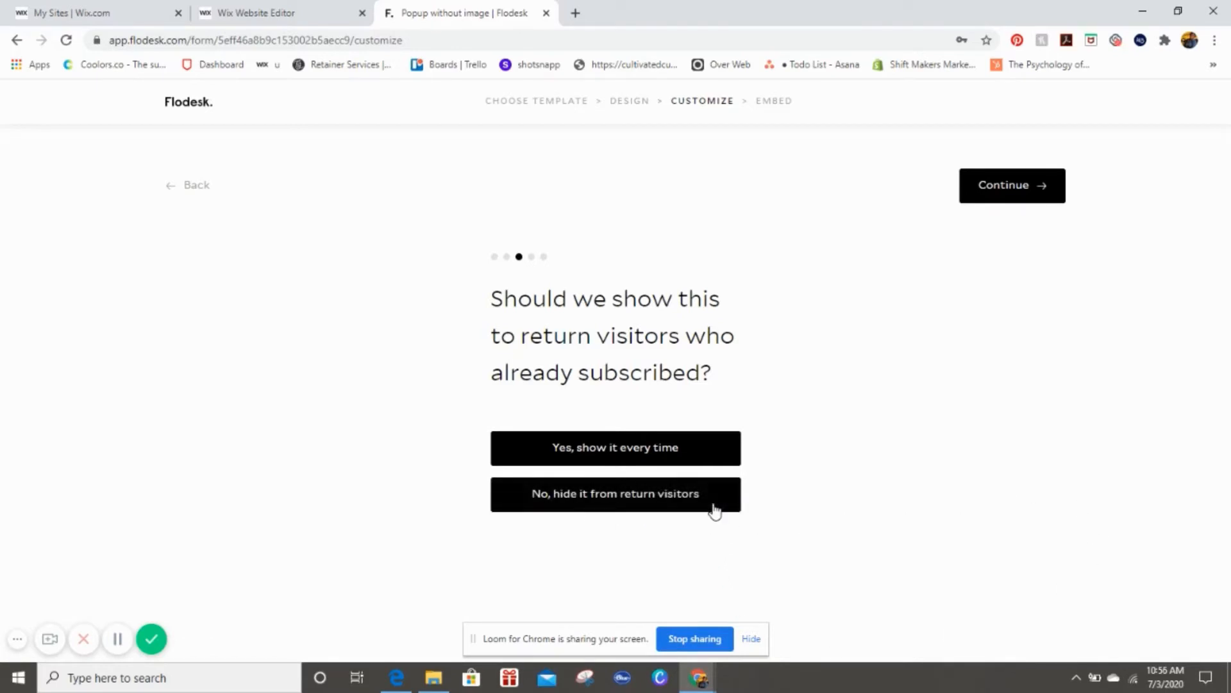
# Step: Answer the return-visitor question and choose to display a success message after submission
pyautogui.click(615, 493)
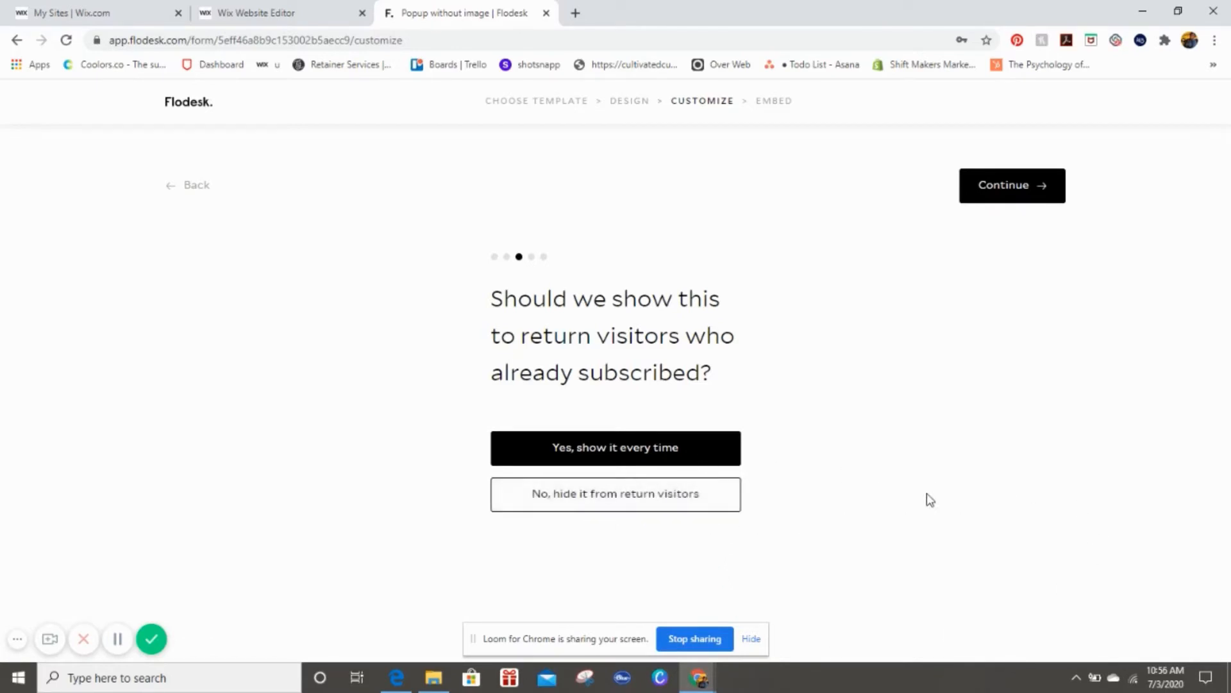
pyautogui.moveTo(864, 462)
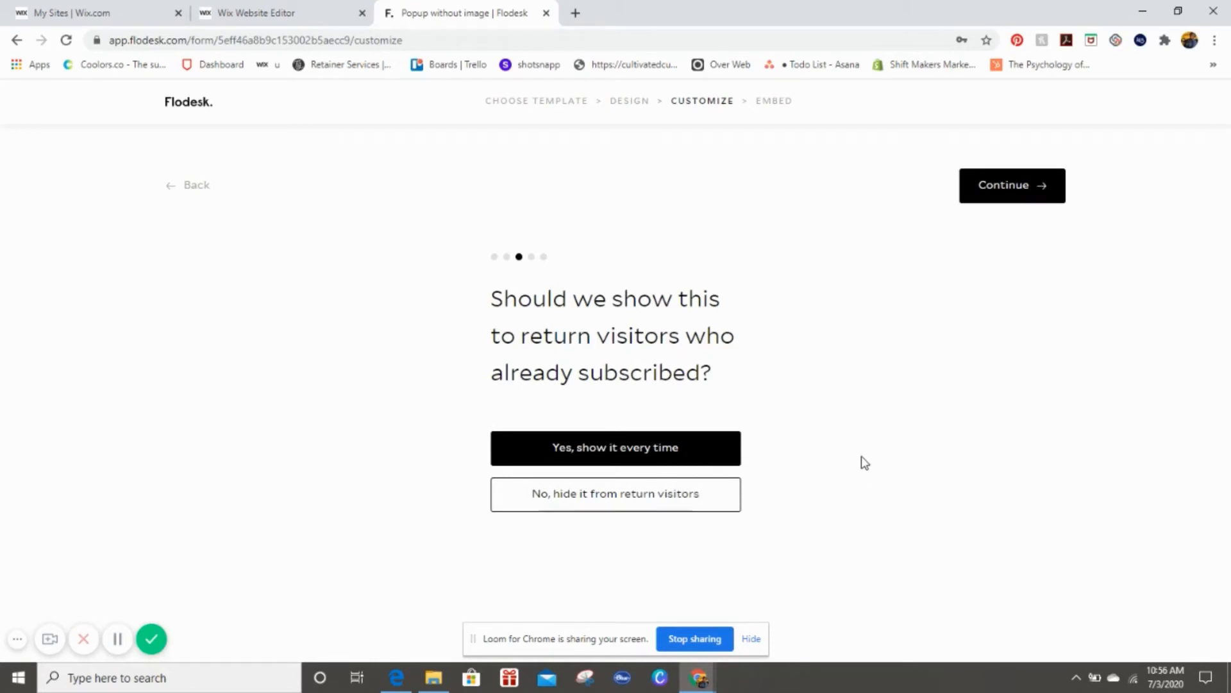
pyautogui.moveTo(851, 427)
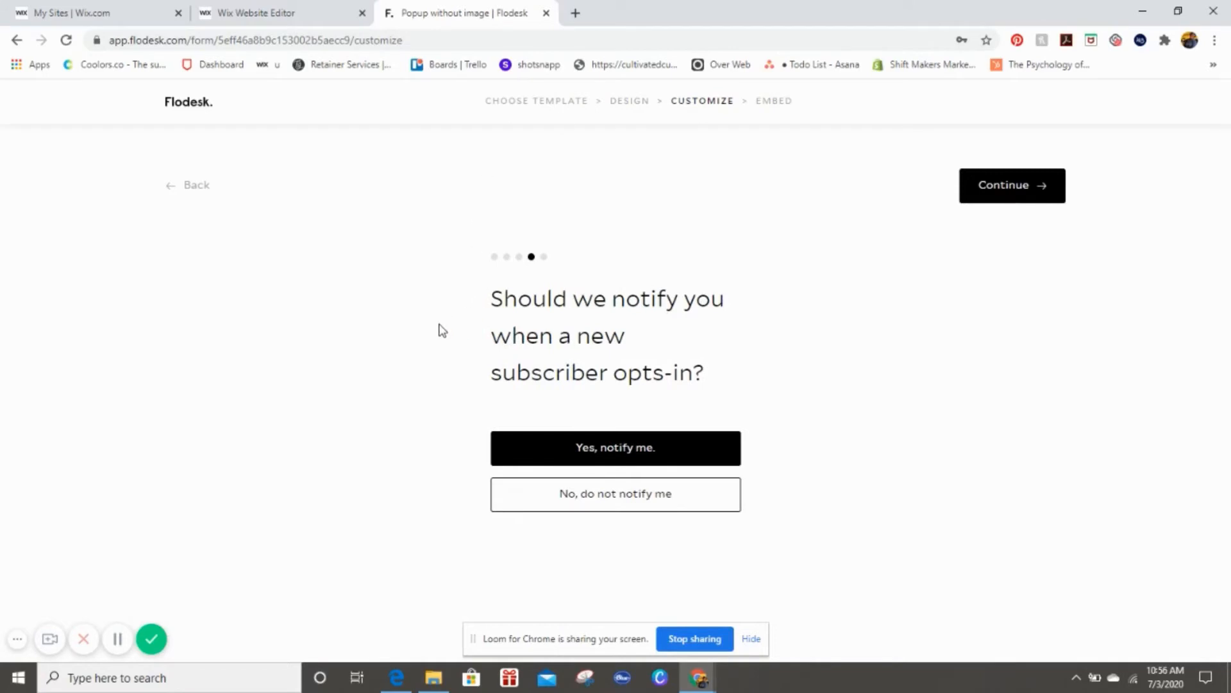
pyautogui.moveTo(700, 343)
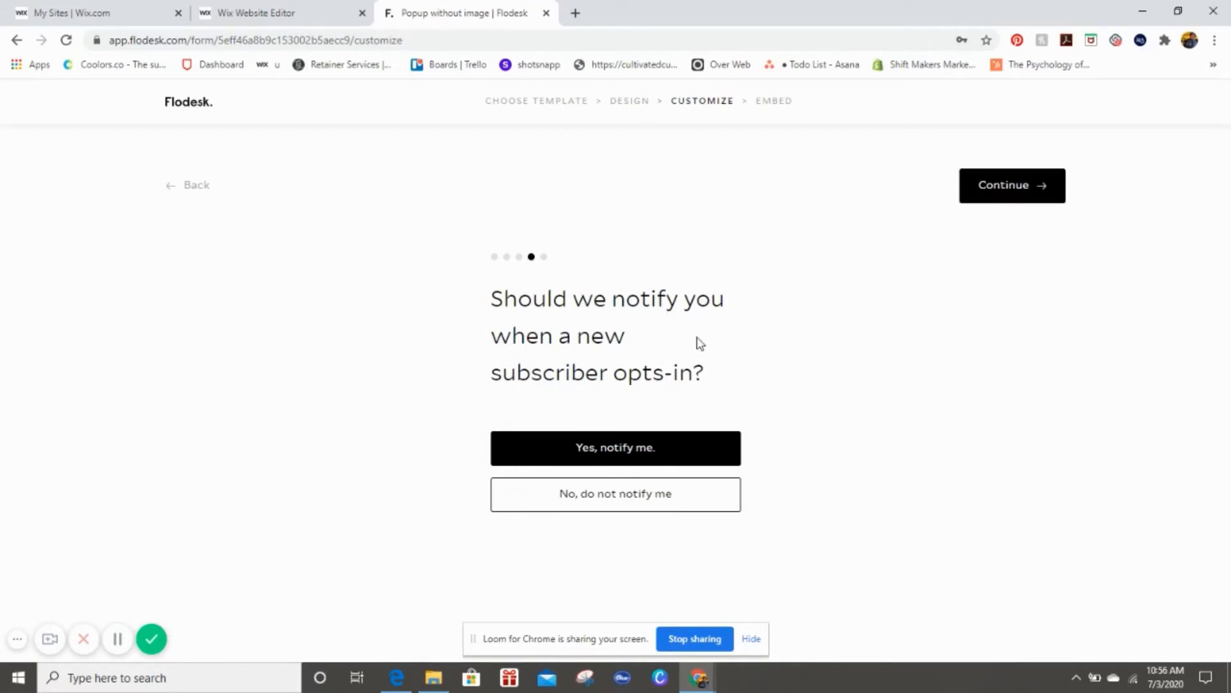
pyautogui.moveTo(708, 327)
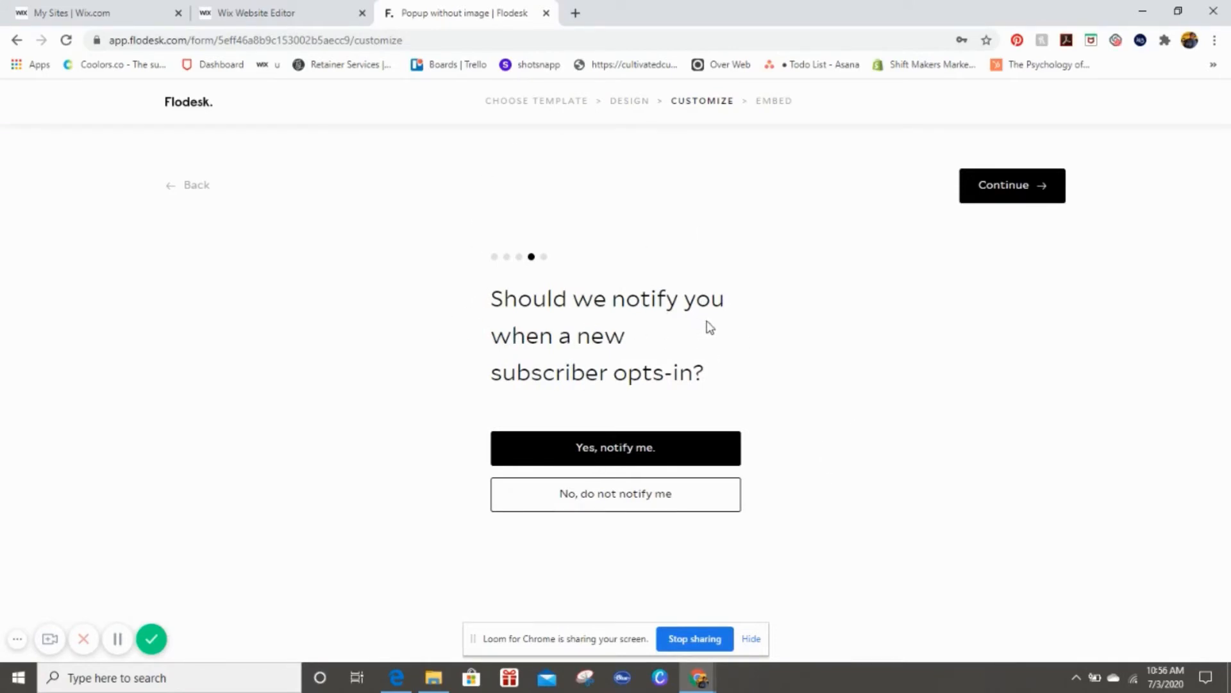
pyautogui.moveTo(1005, 256)
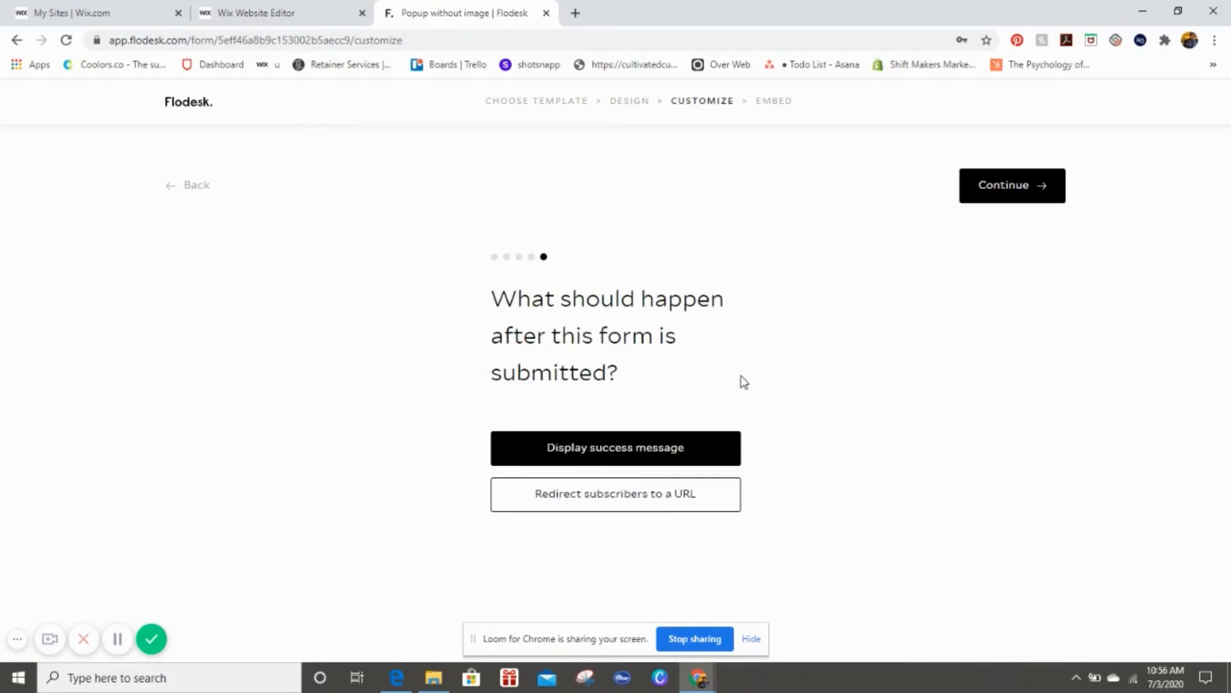
pyautogui.moveTo(657, 463)
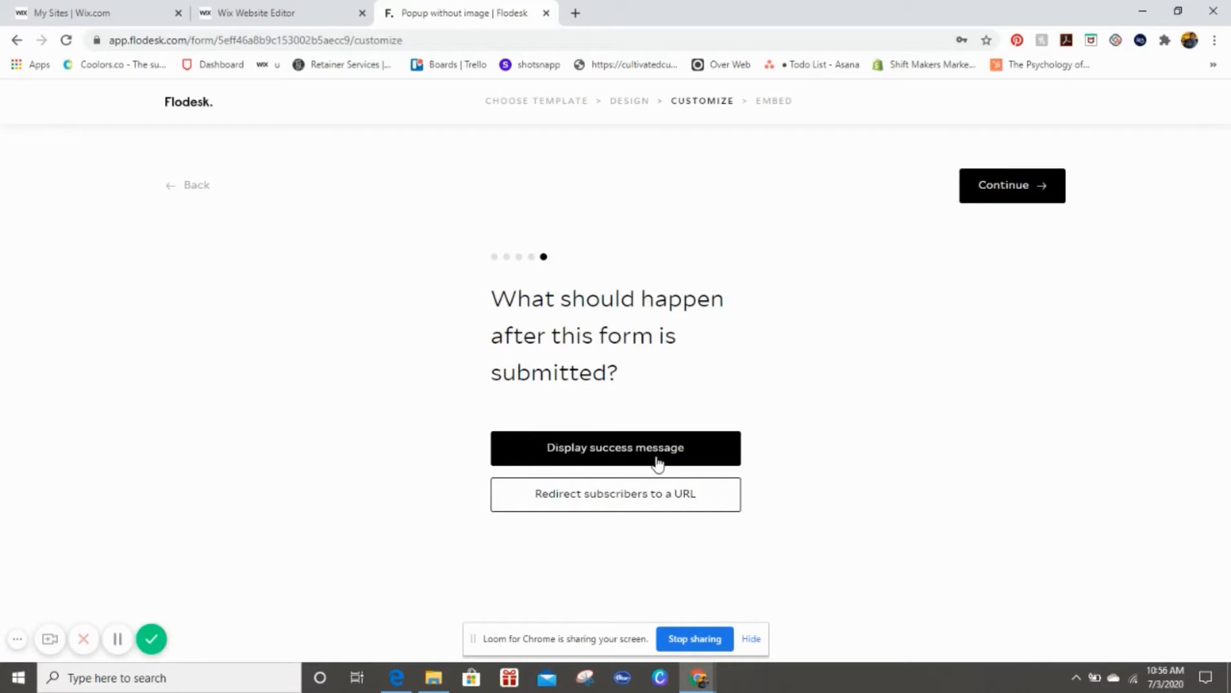
pyautogui.click(615, 493)
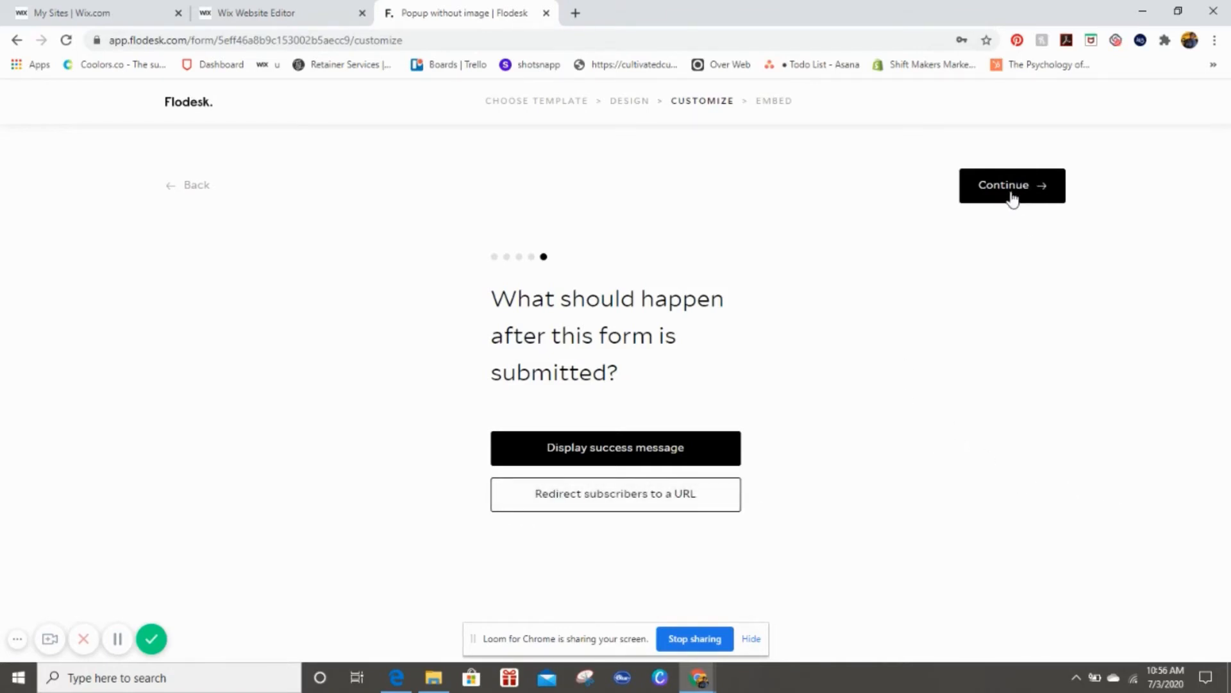
pyautogui.click(1012, 185)
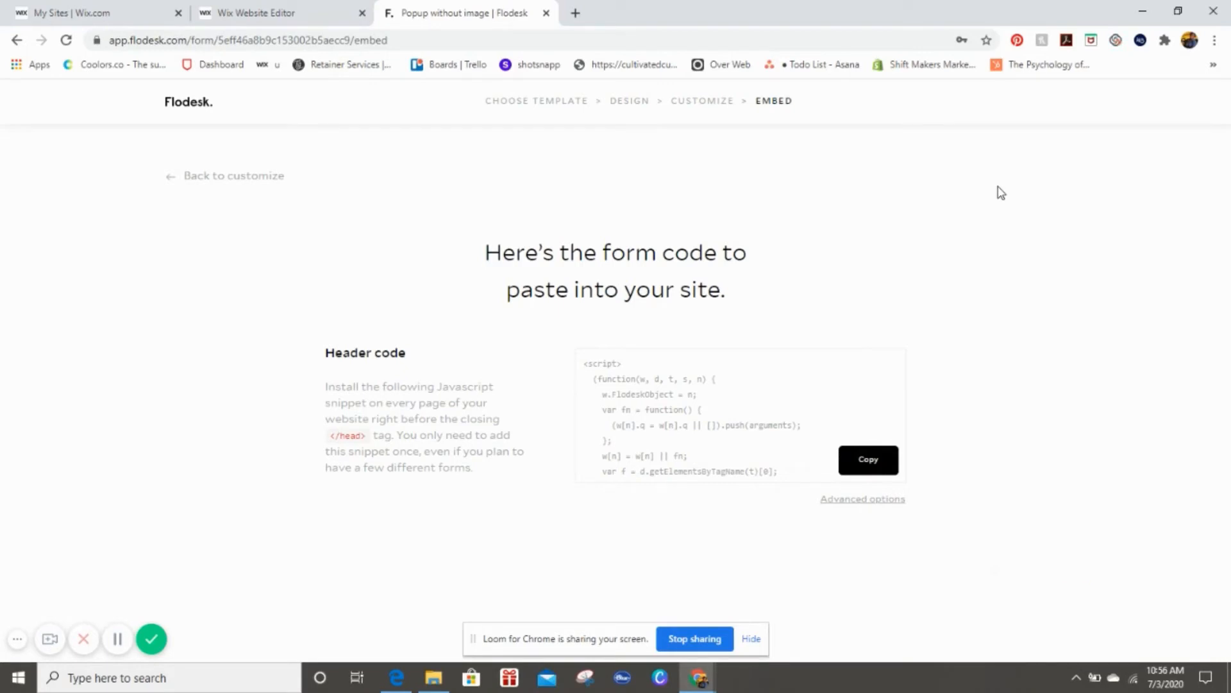
pyautogui.moveTo(996, 193)
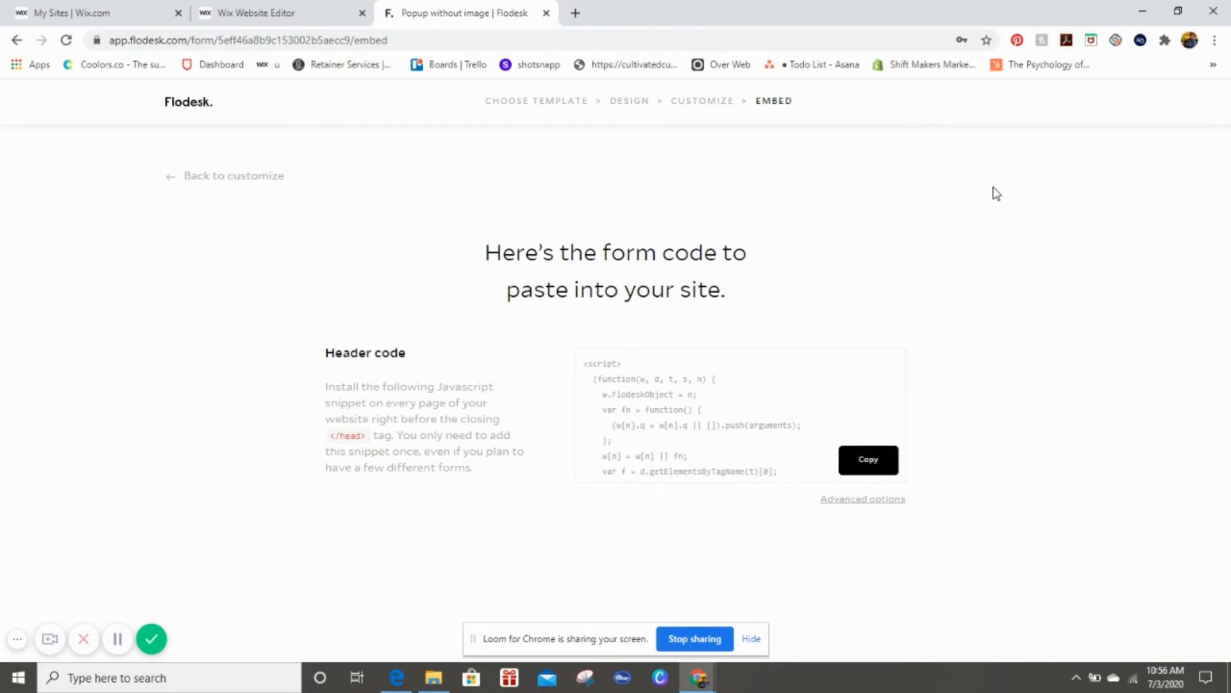
pyautogui.moveTo(992, 147)
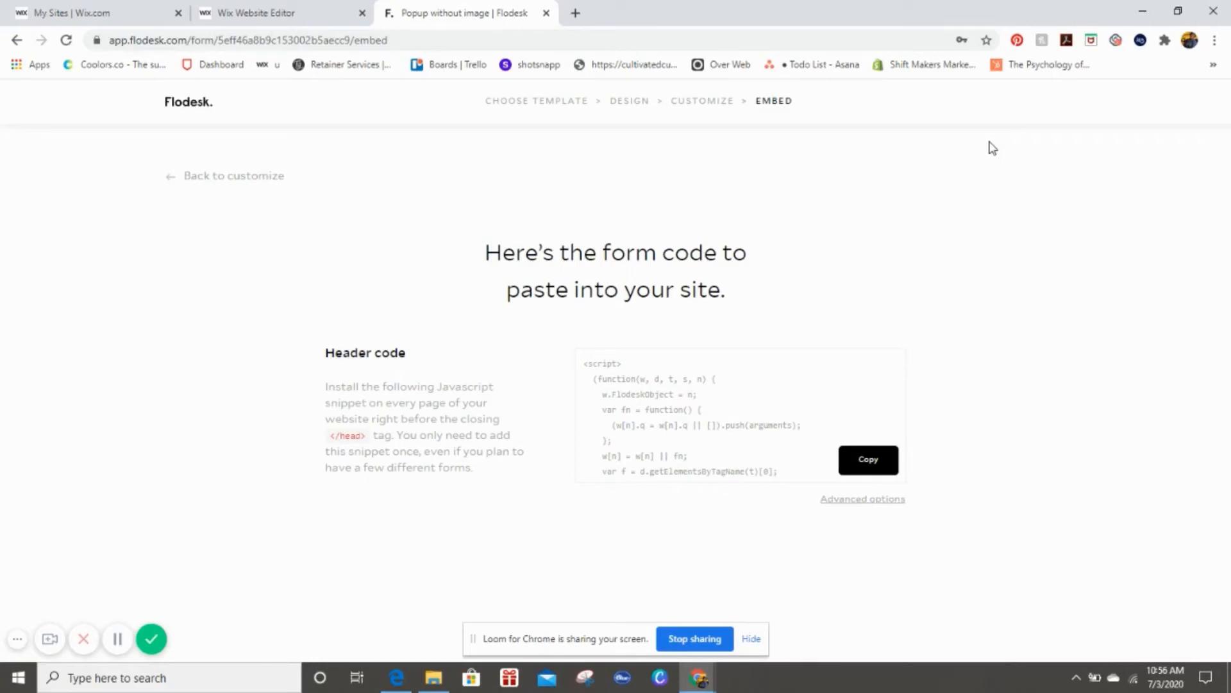
pyautogui.moveTo(961, 207)
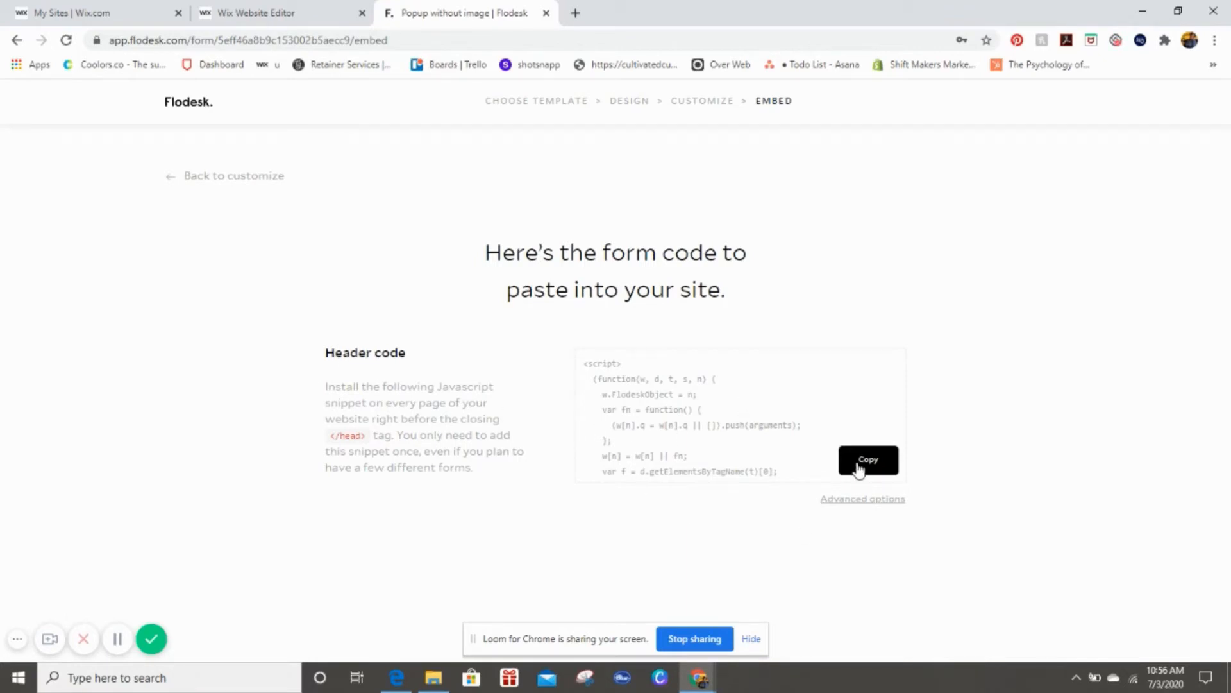
# Step: Copy the Flodesk header code and return to the Wix Editor tab
pyautogui.click(868, 459)
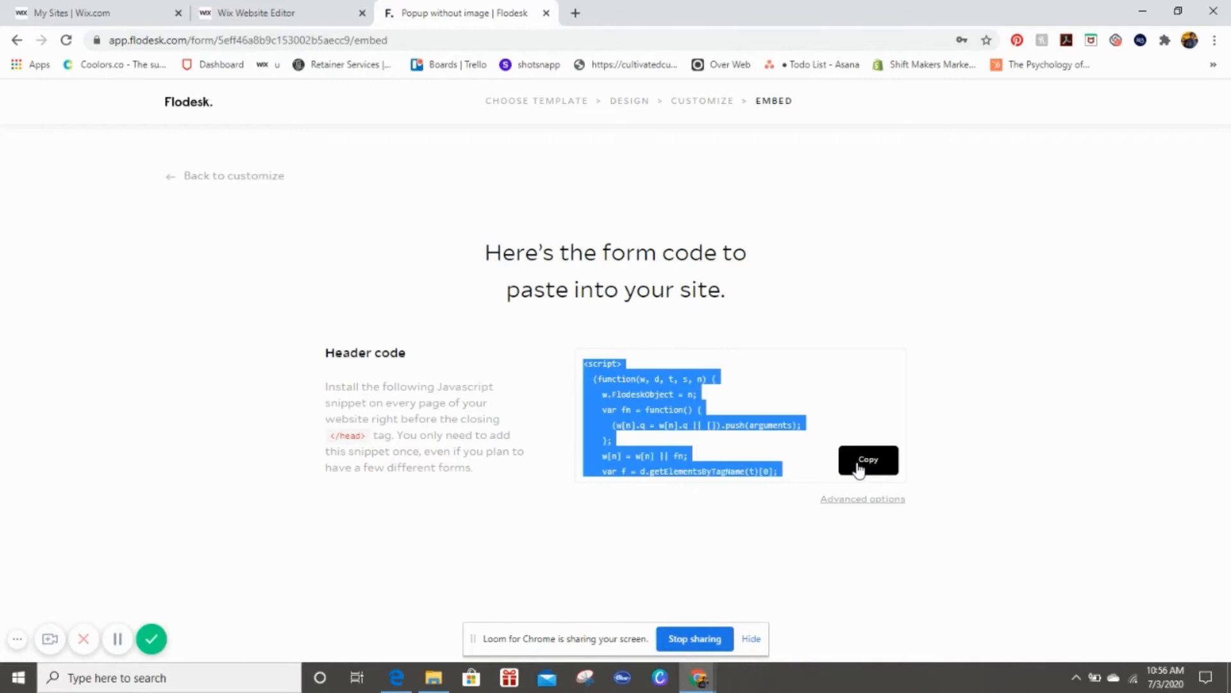
pyautogui.click(867, 459)
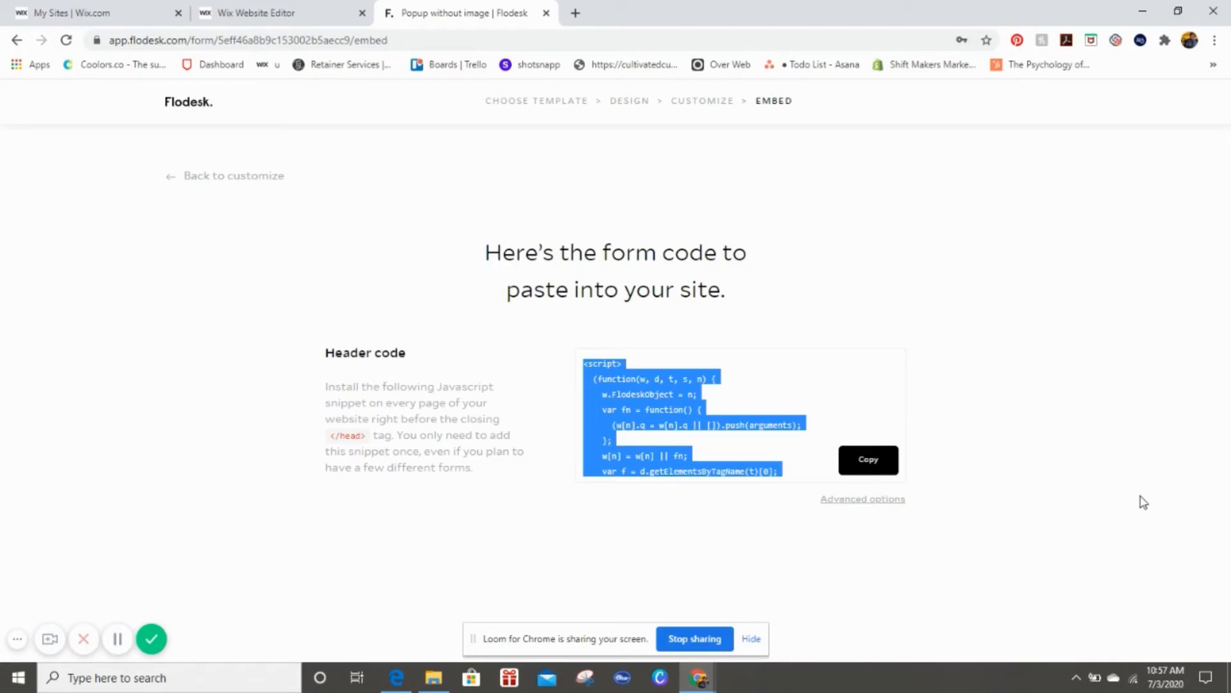
pyautogui.moveTo(627, 309)
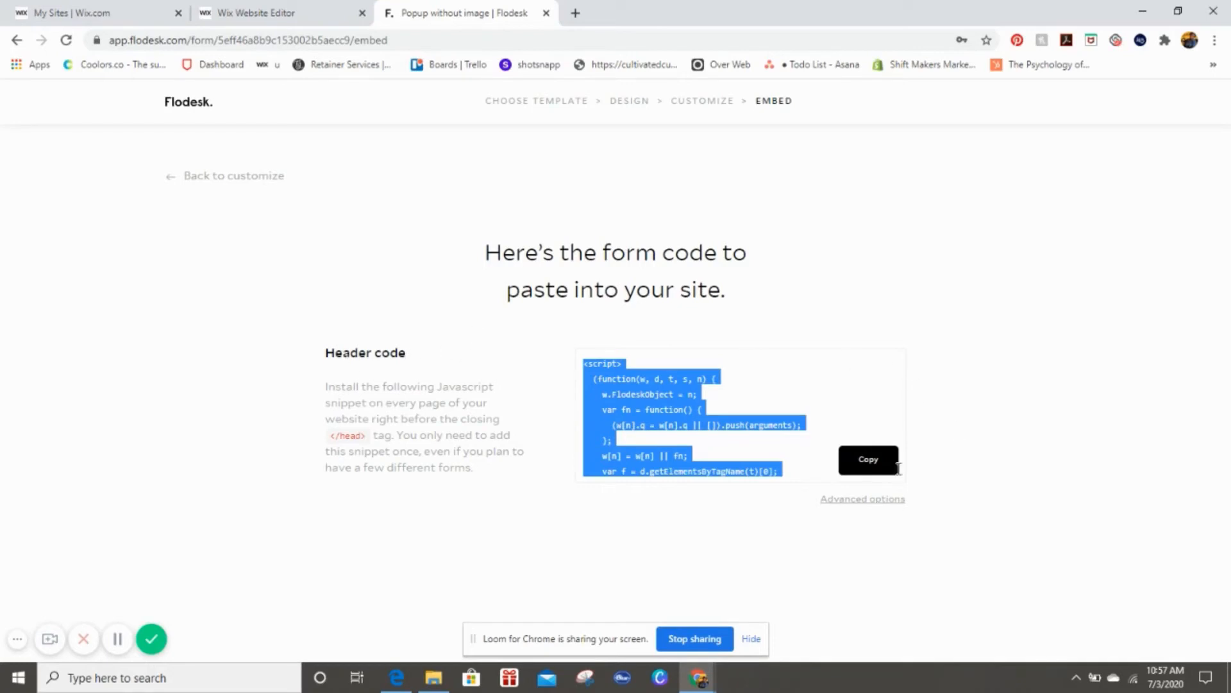
pyautogui.click(275, 13)
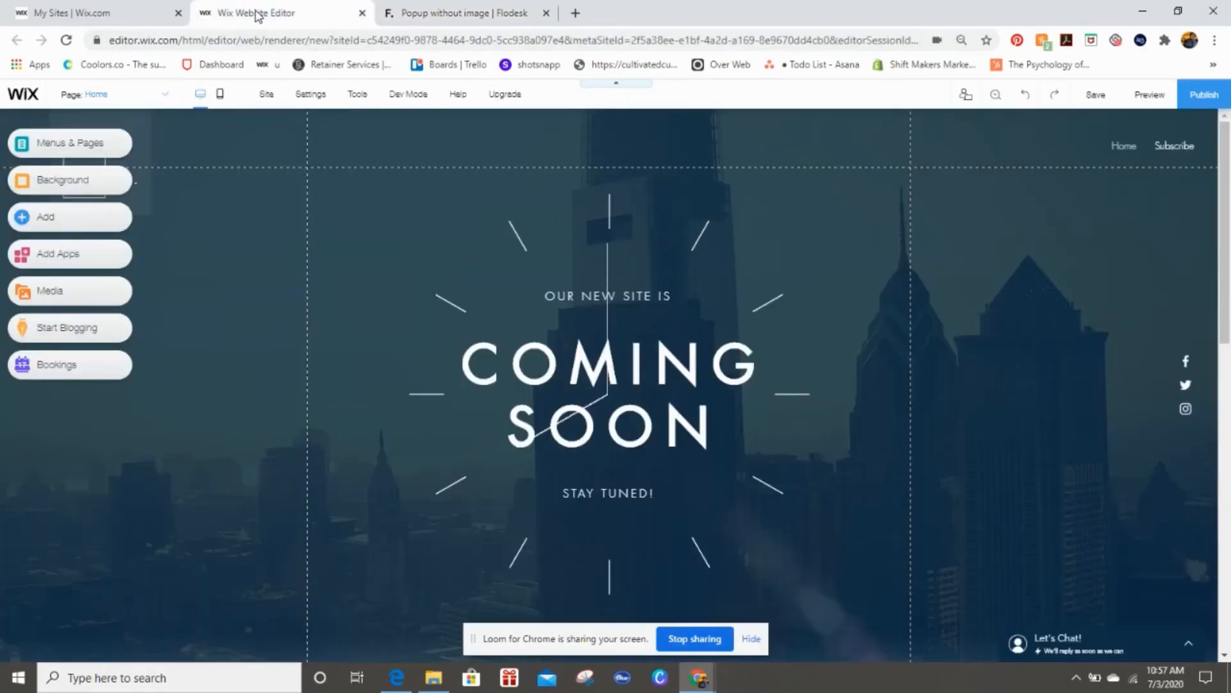
pyautogui.moveTo(270, 29)
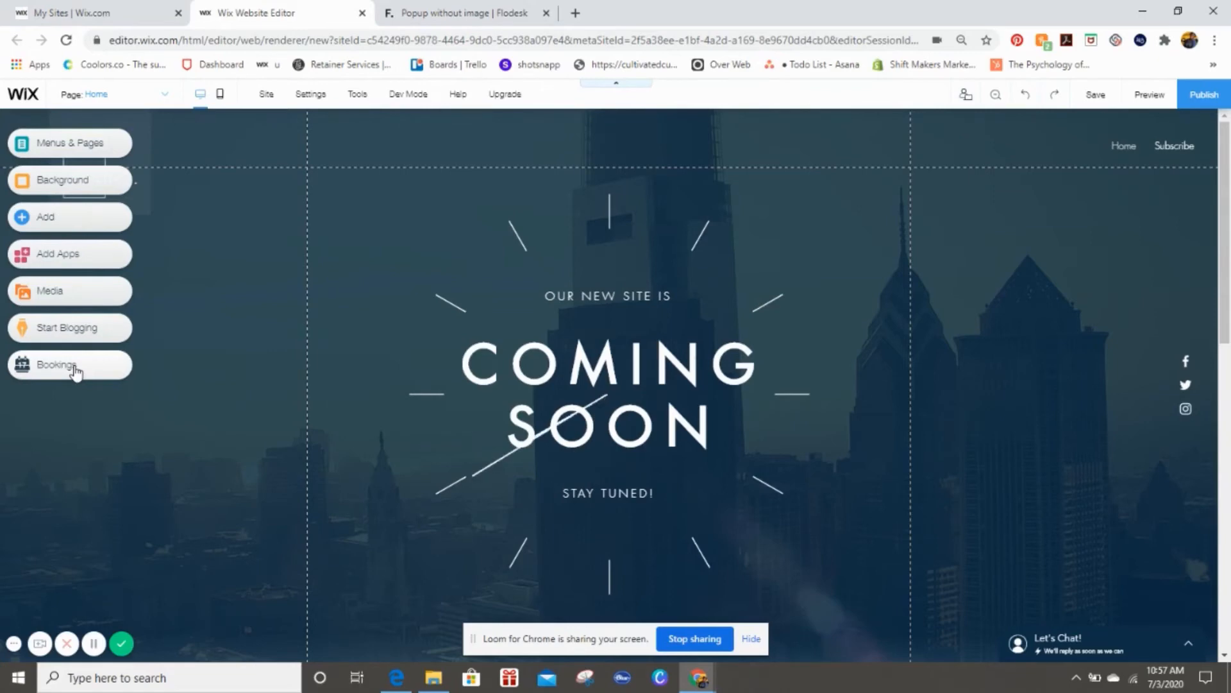
pyautogui.moveTo(62, 361)
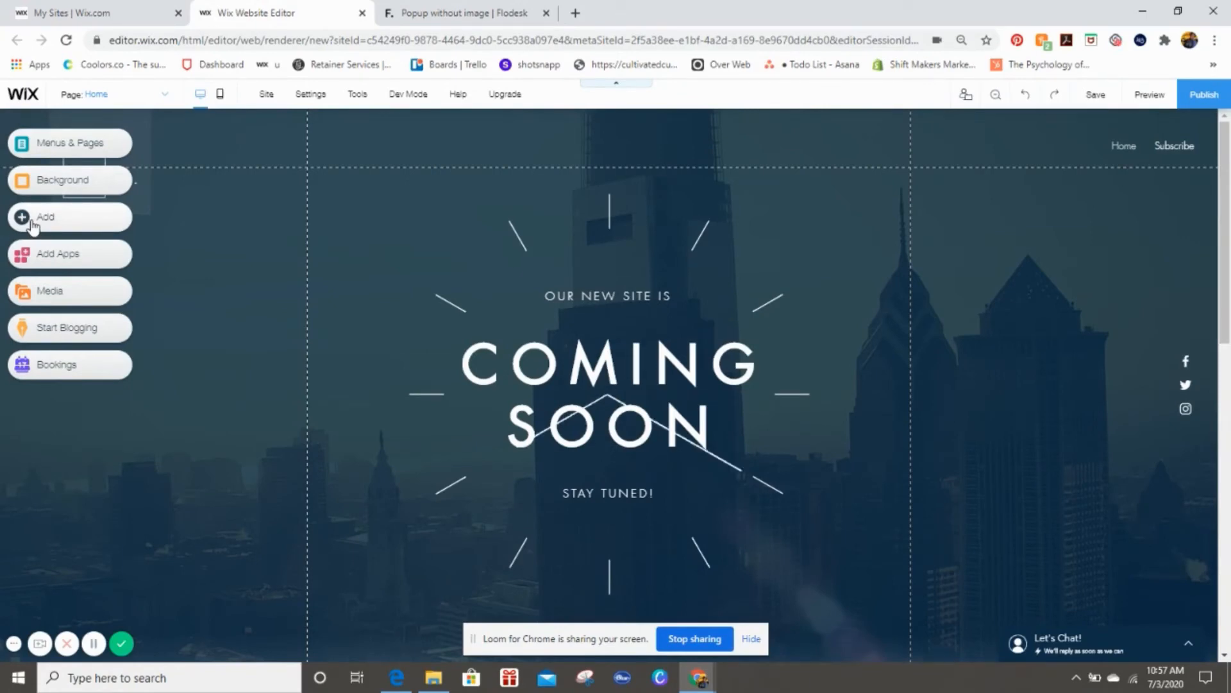
# Step: Open the Wix Add elements panel from the left sidebar
pyautogui.click(45, 217)
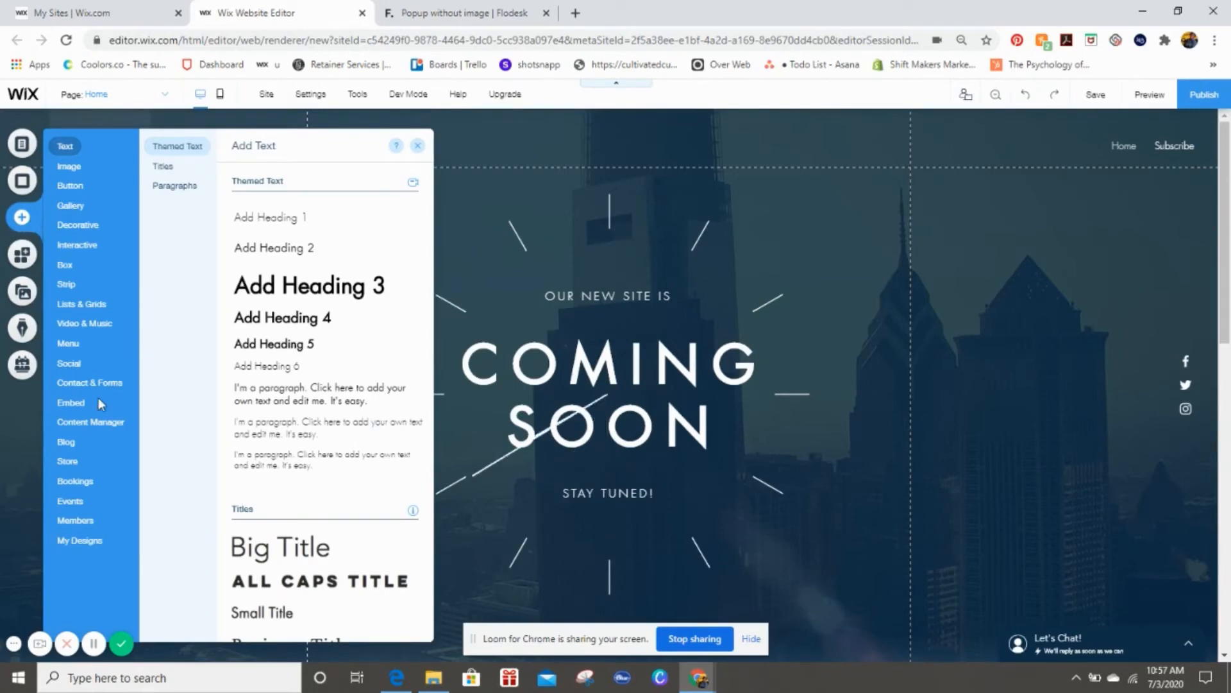
# Step: Browse the Social, Menu and Image add categories, settling on Interactive elements
pyautogui.click(68, 363)
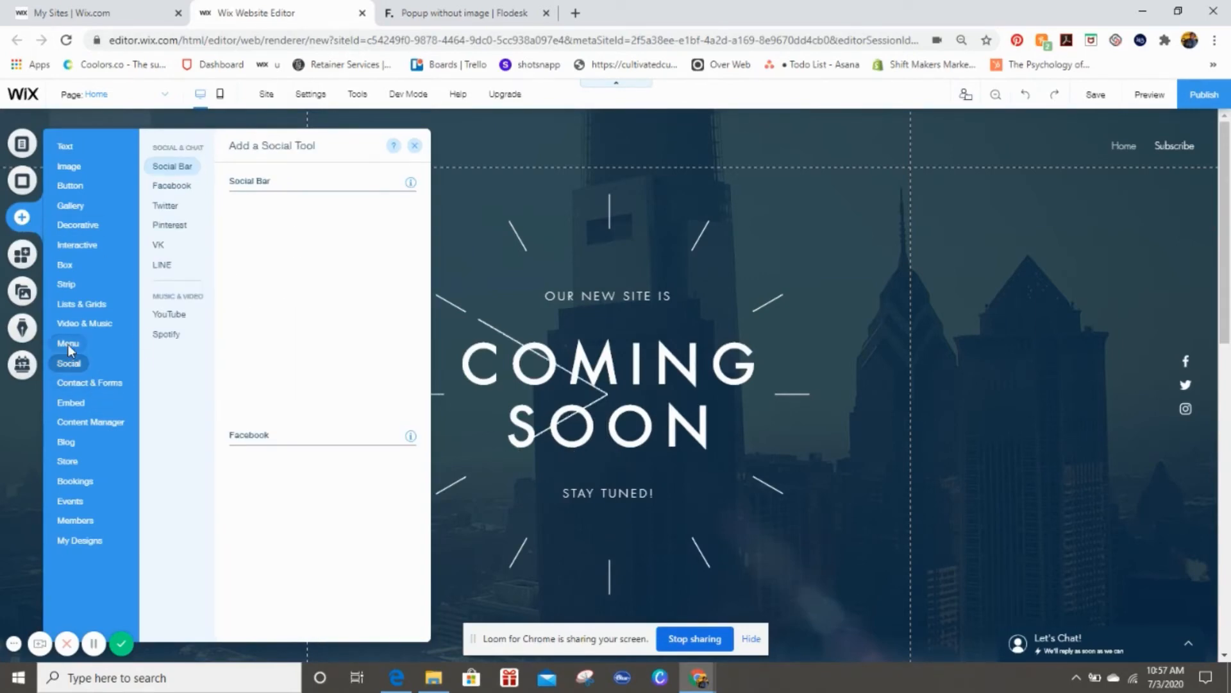
pyautogui.click(67, 343)
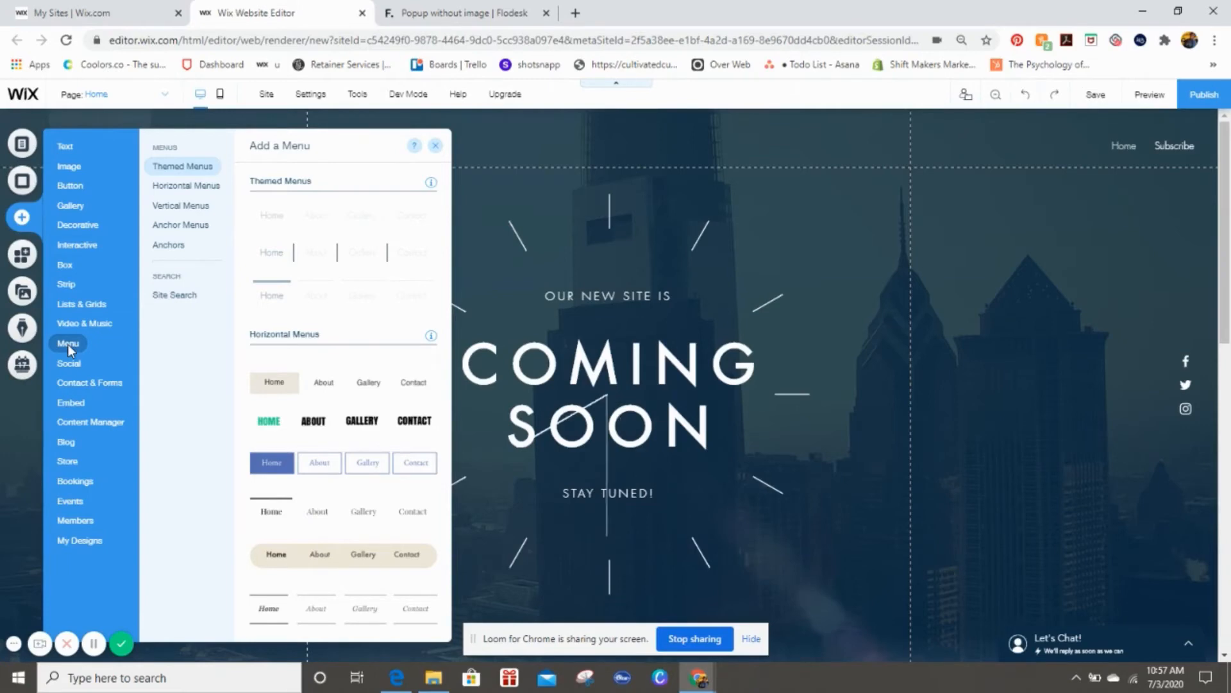
pyautogui.click(77, 245)
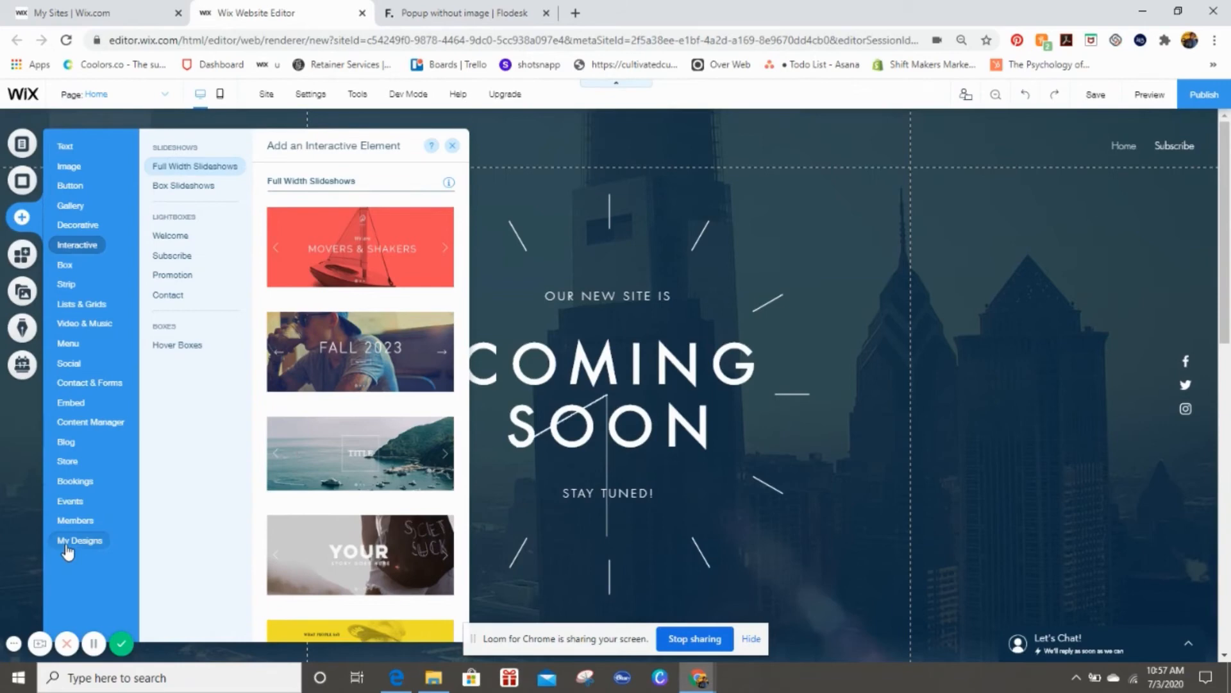
pyautogui.click(69, 165)
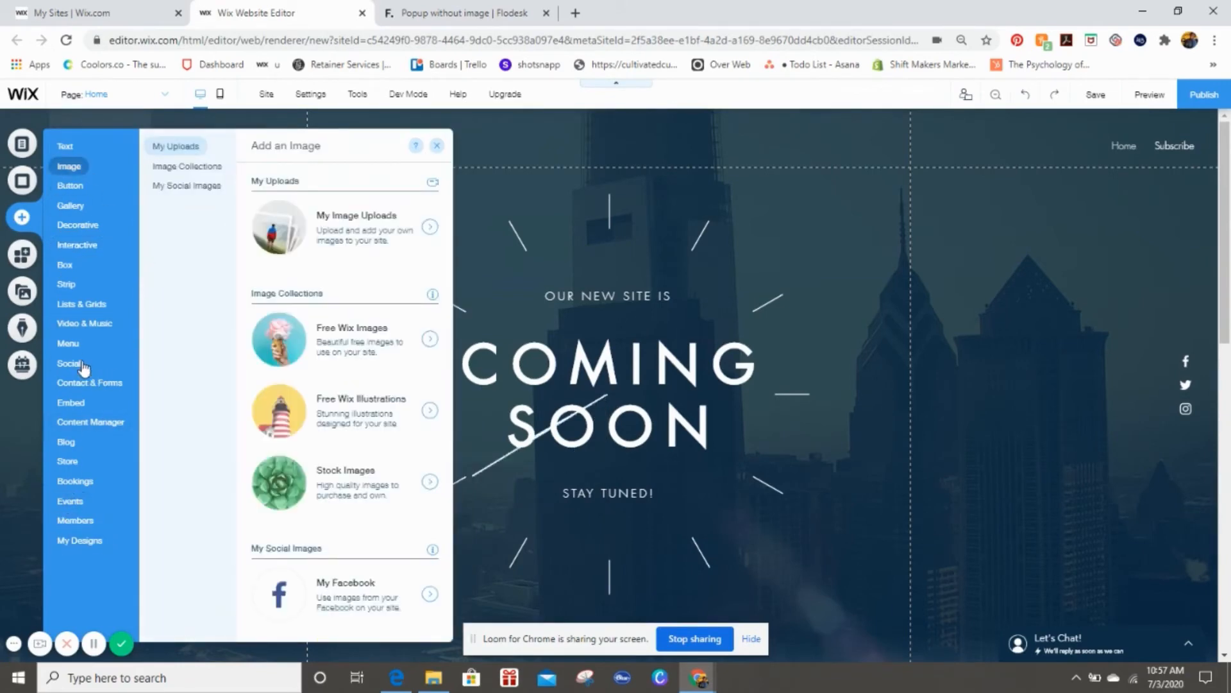
pyautogui.click(77, 244)
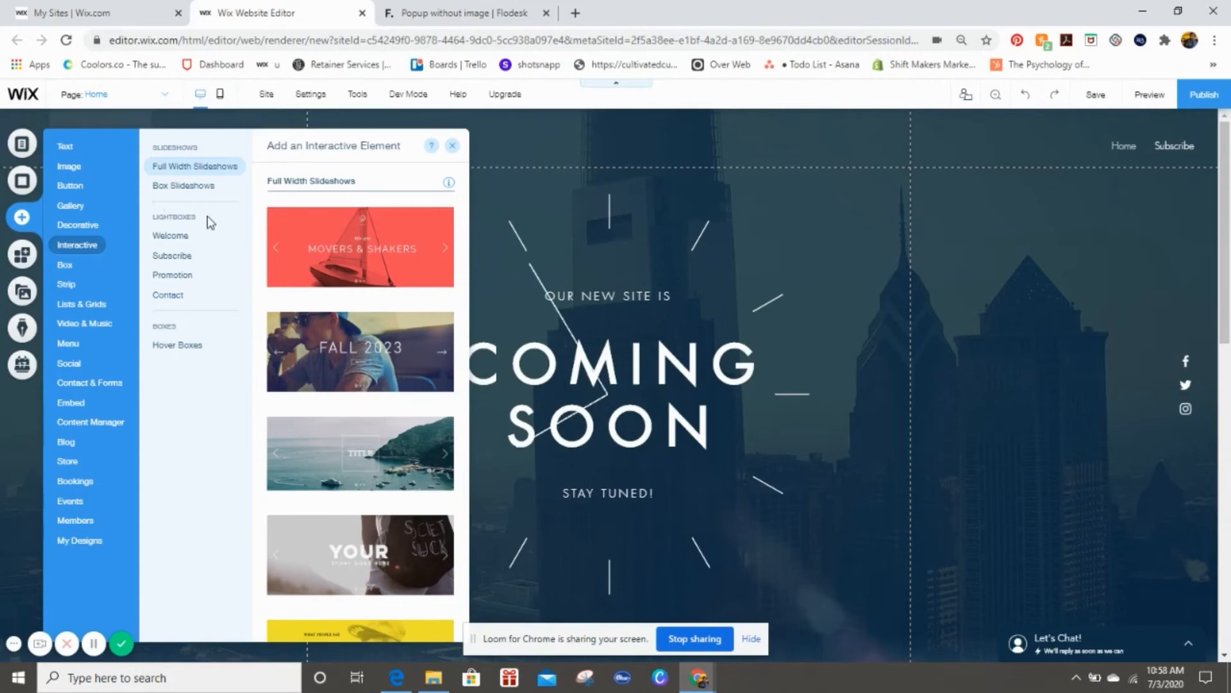
# Step: Compare the Subscribe, Promotion and Contact lightbox templates, ending on the Welcome designs
pyautogui.click(170, 236)
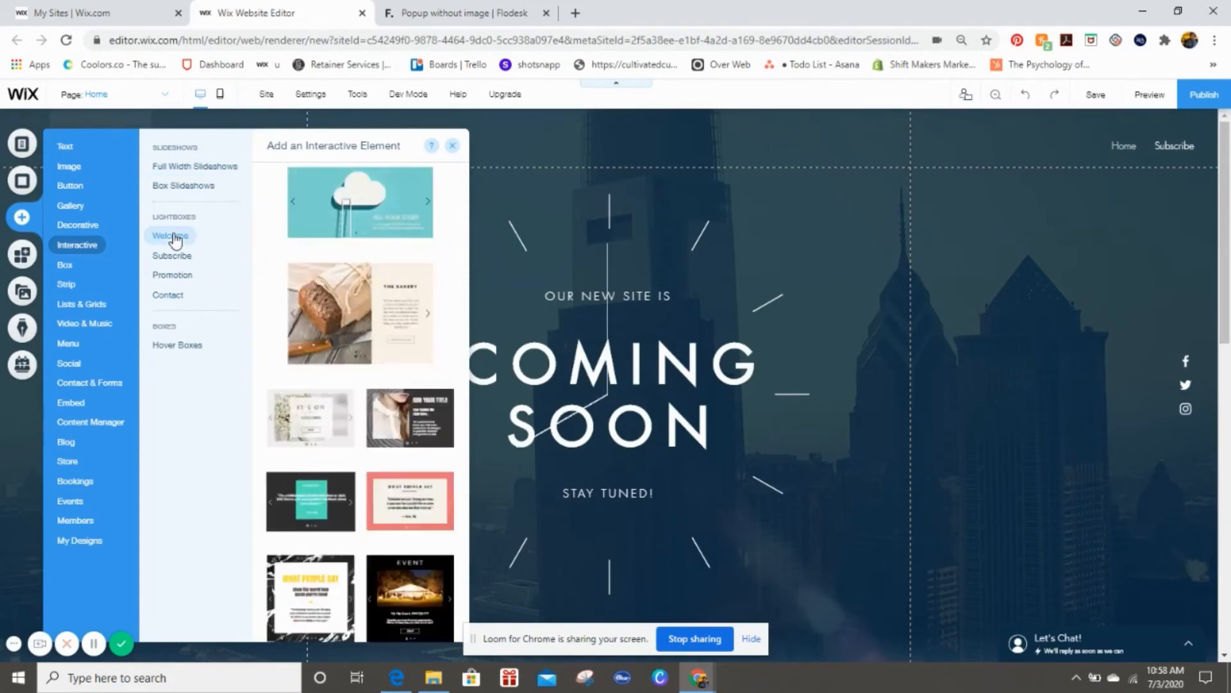
pyautogui.click(169, 236)
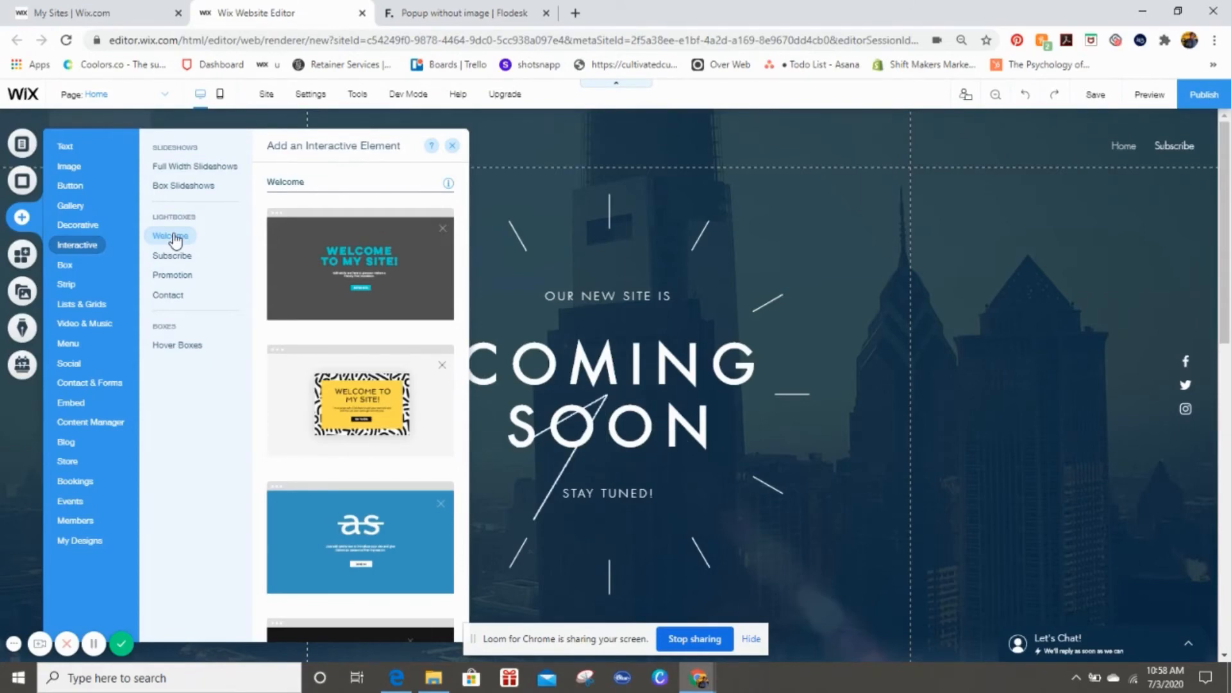
pyautogui.click(172, 256)
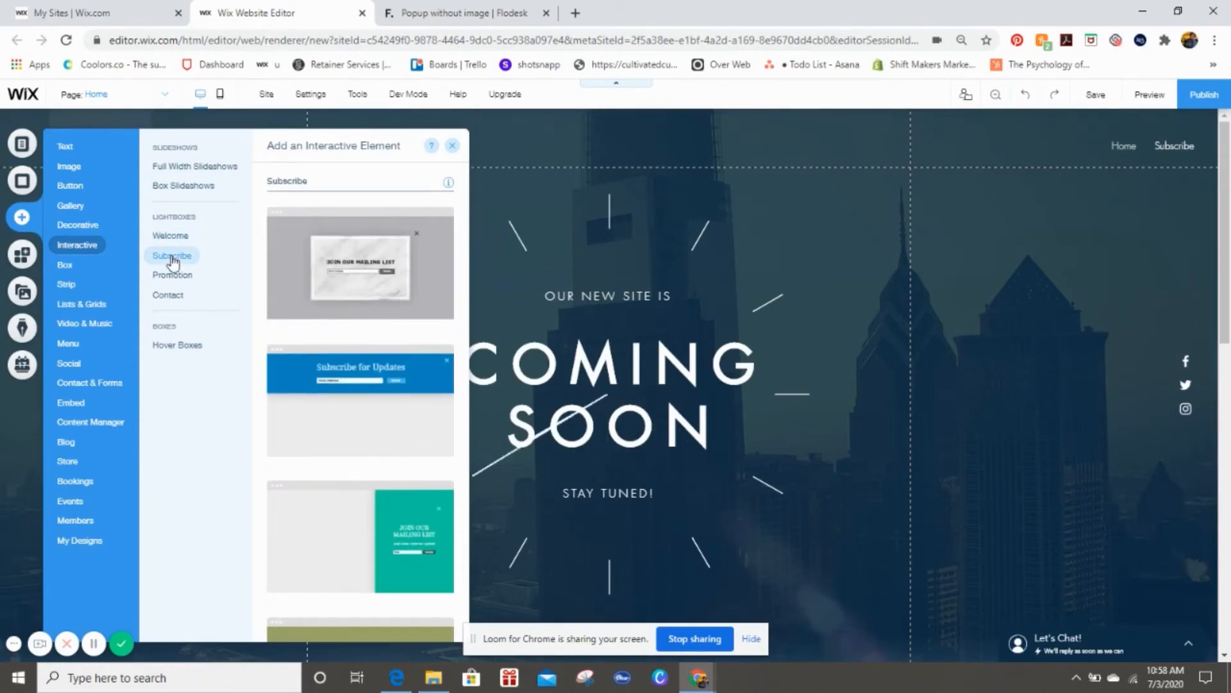
pyautogui.click(171, 275)
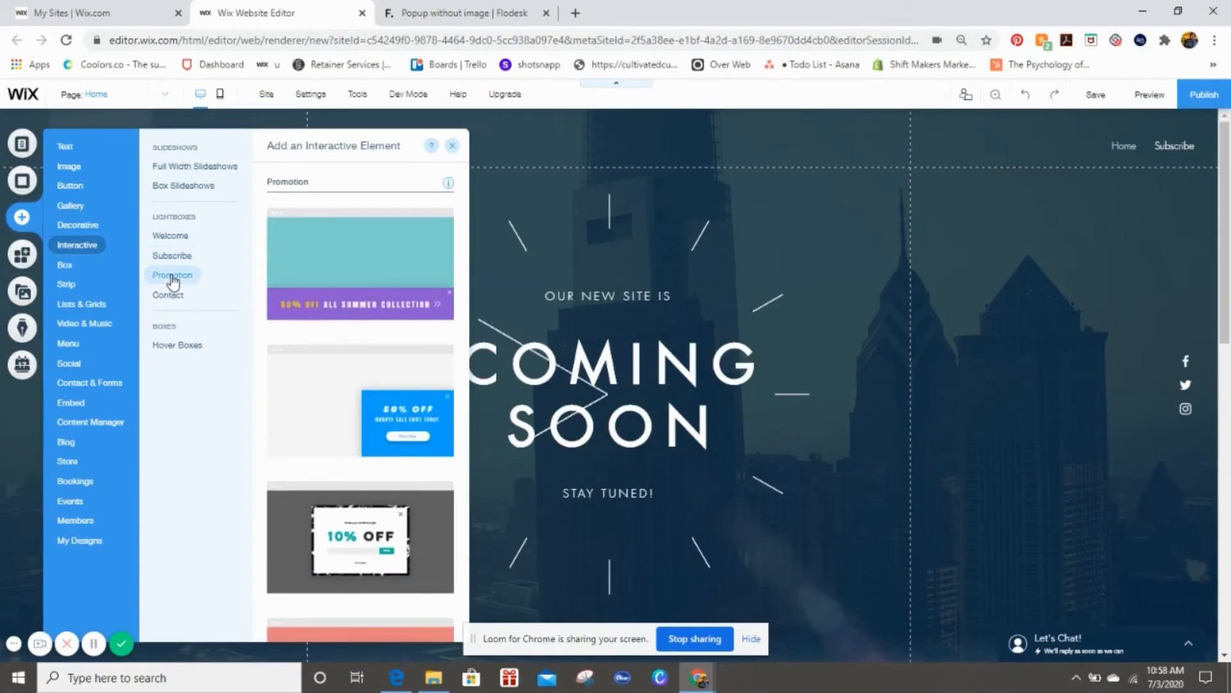
pyautogui.click(167, 294)
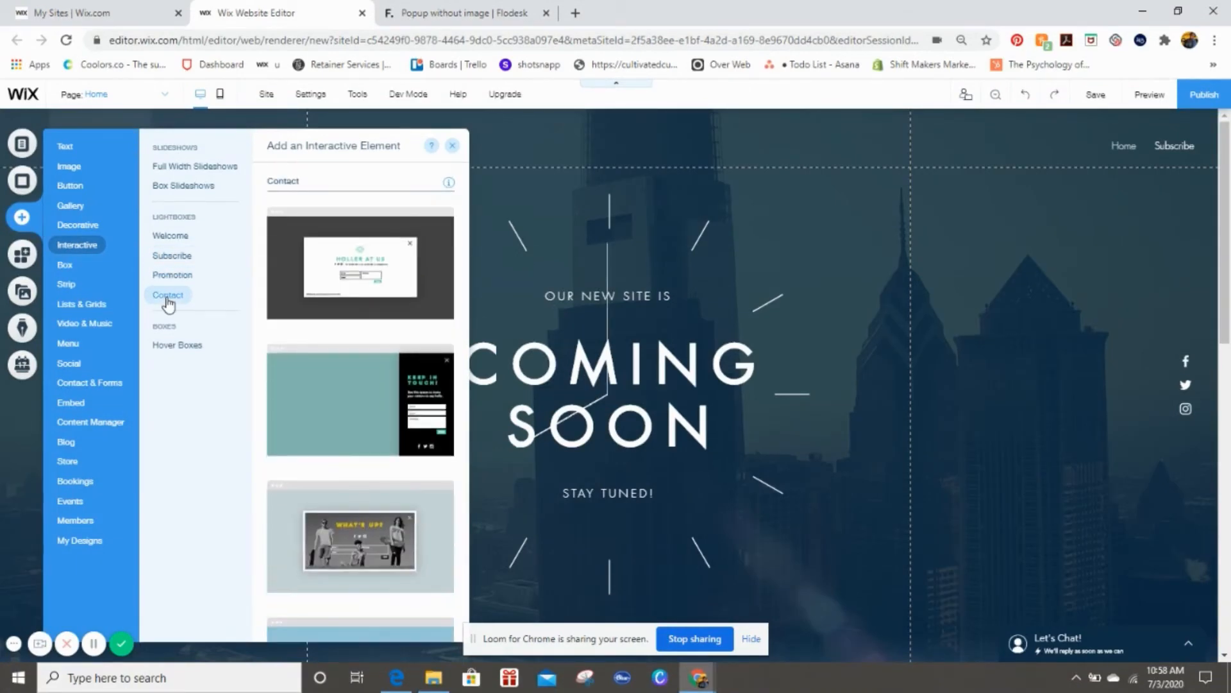
pyautogui.click(171, 256)
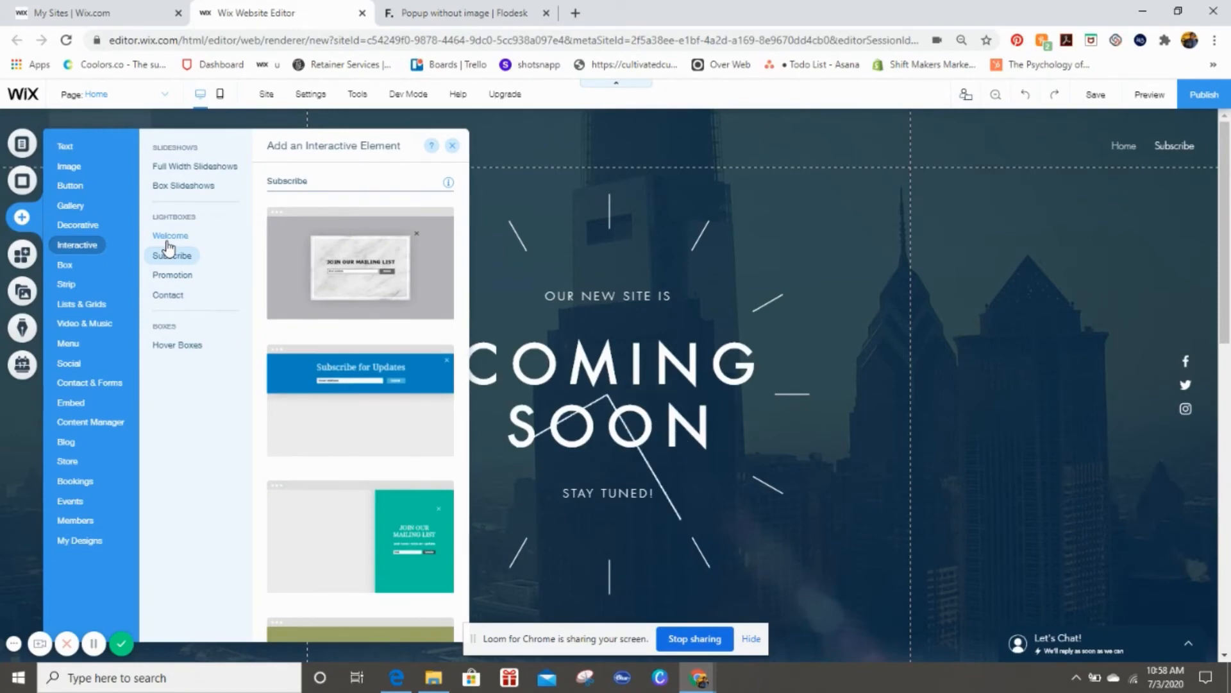
pyautogui.click(169, 236)
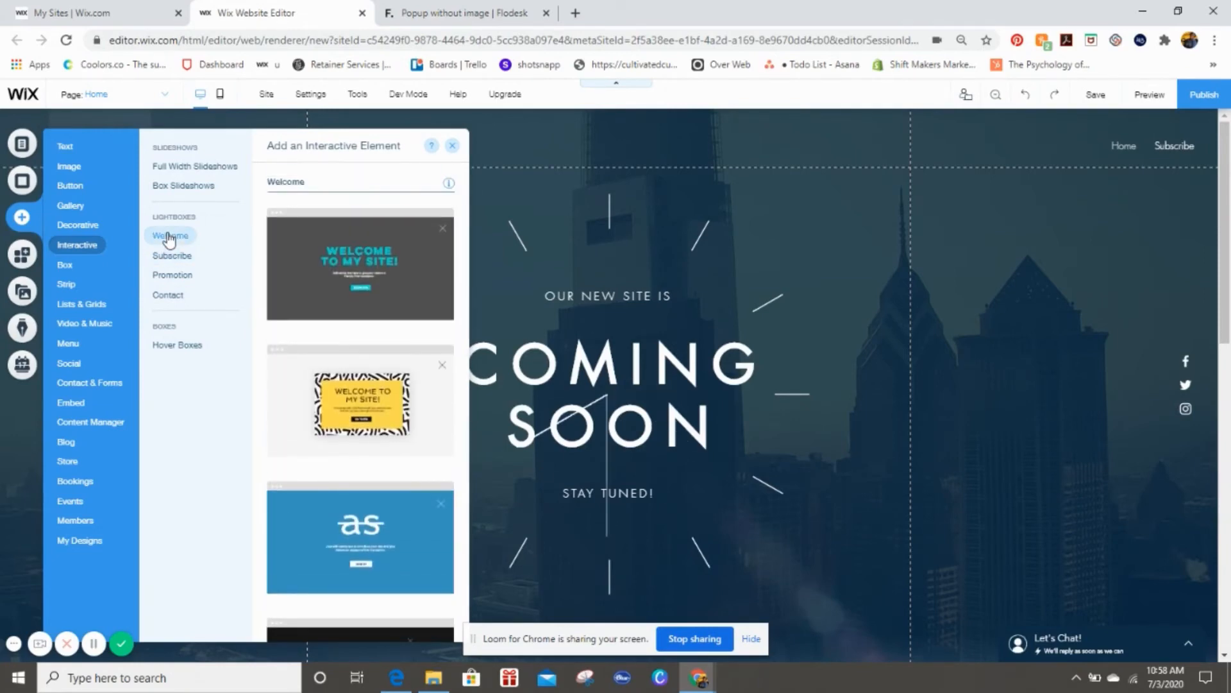
pyautogui.moveTo(360, 400)
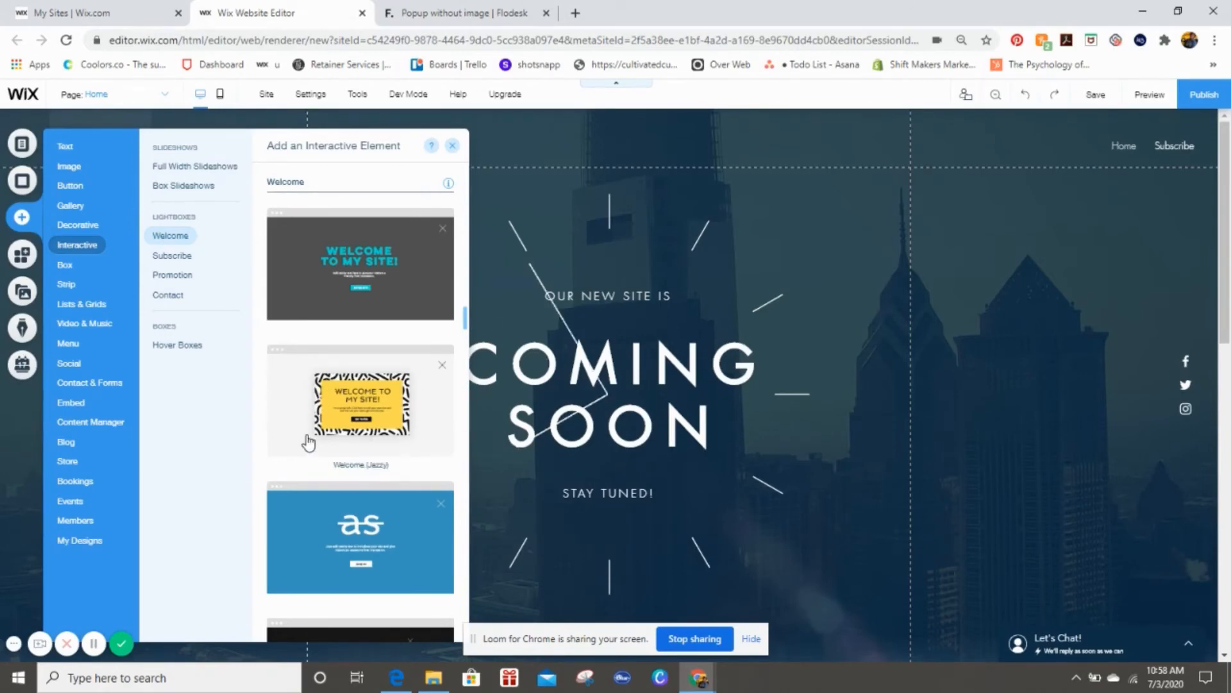
pyautogui.moveTo(360, 405)
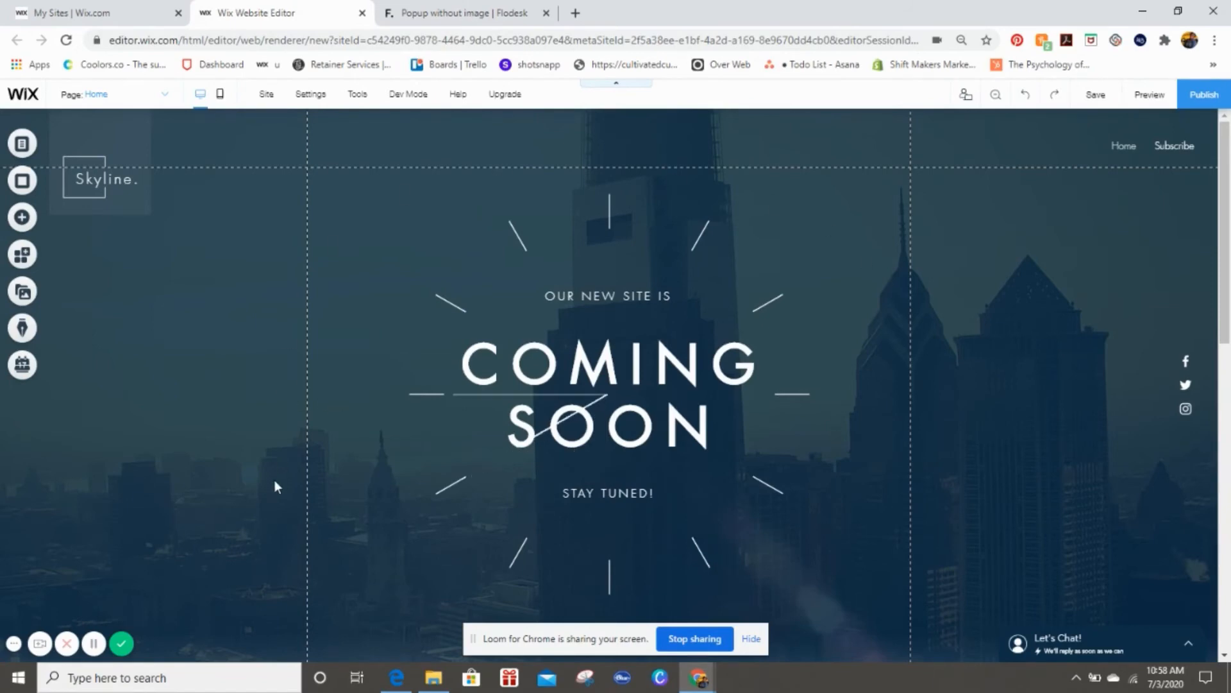
pyautogui.moveTo(94, 644)
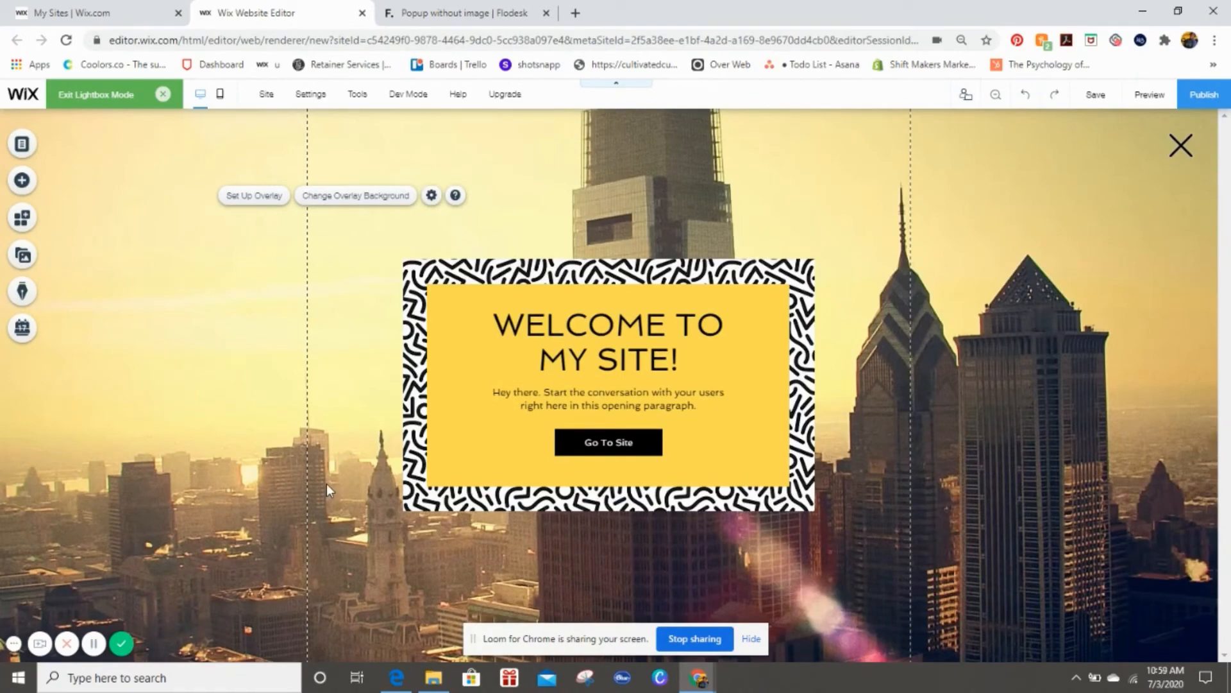
# Step: Delete the lightbox's text, button and yellow panel so only the patterned frame remains
pyautogui.click(605, 342)
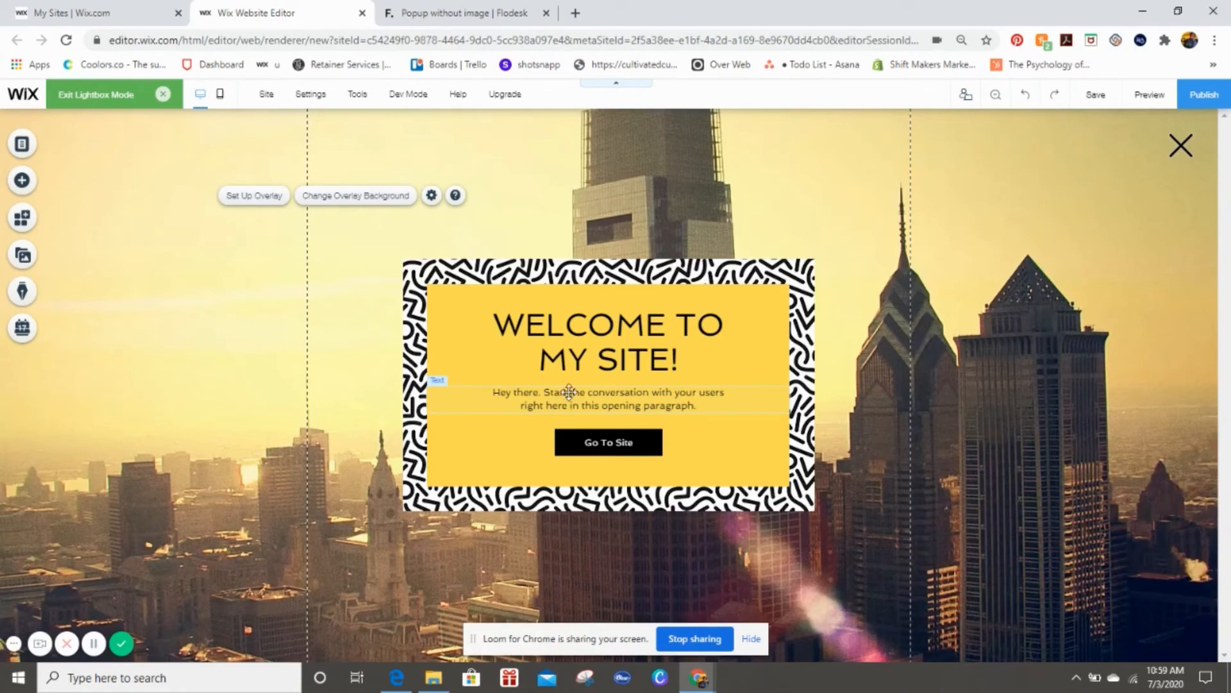
pyautogui.click(607, 342)
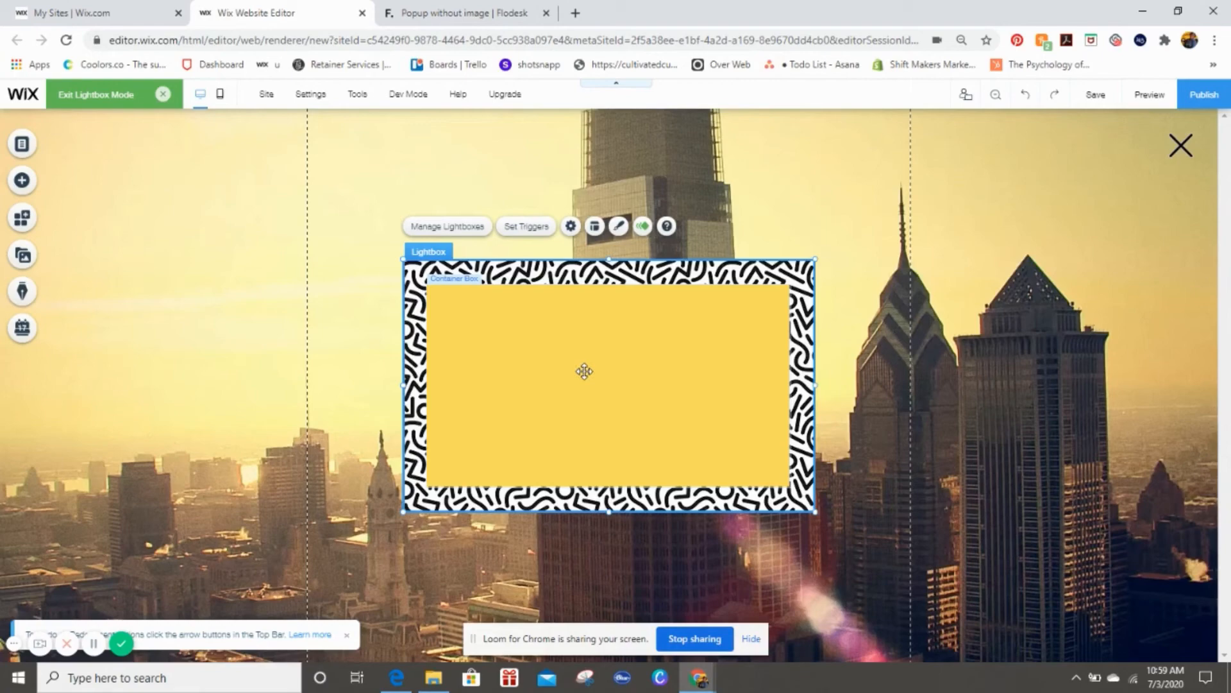
pyautogui.click(584, 371)
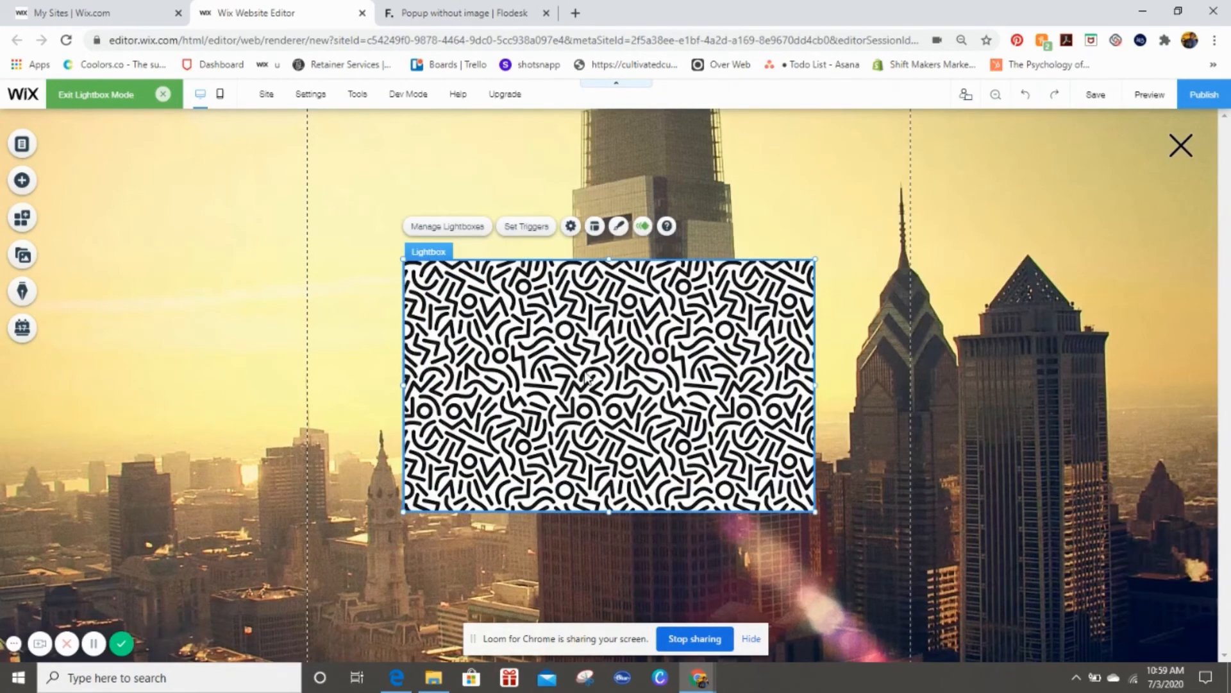
pyautogui.moveTo(511, 354)
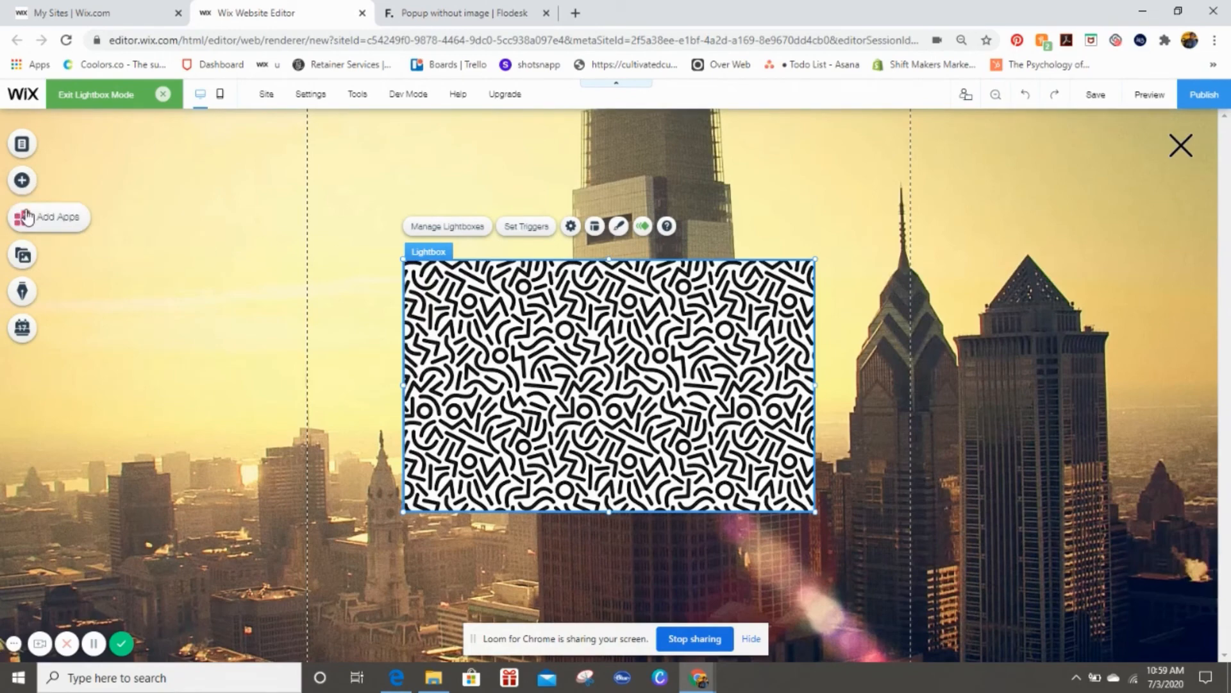
pyautogui.click(22, 181)
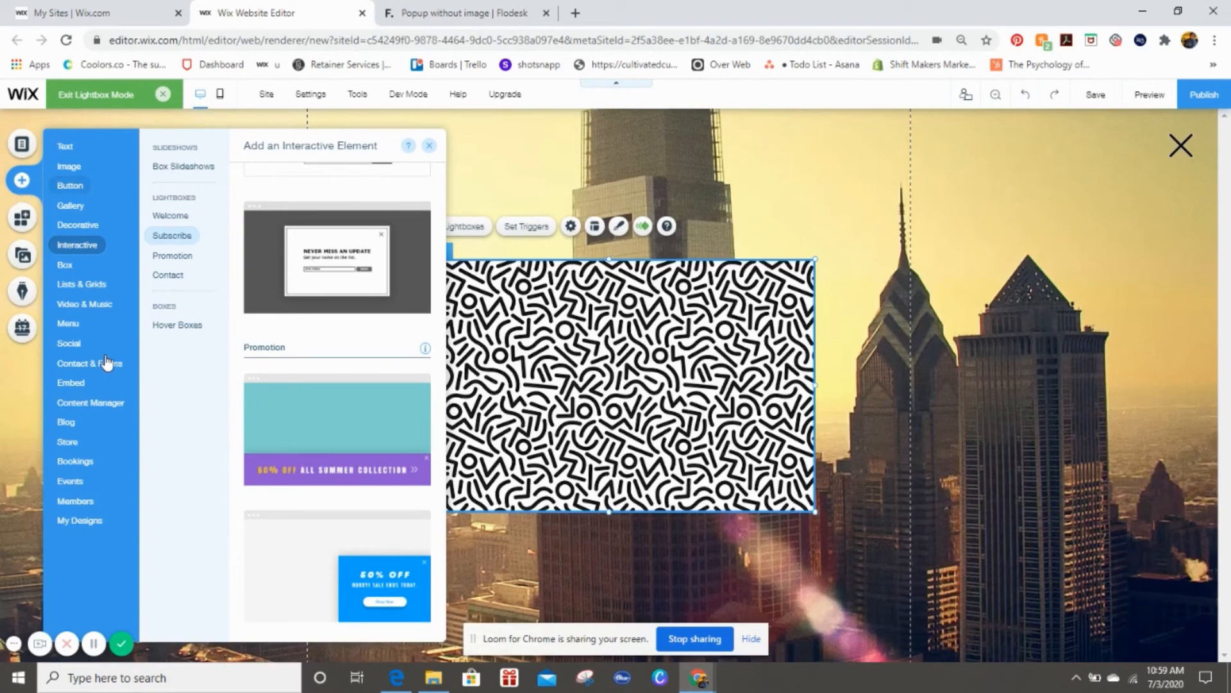
# Step: Add an HTML iframe element from Embed > Custom Embeds into the lightbox
pyautogui.click(71, 382)
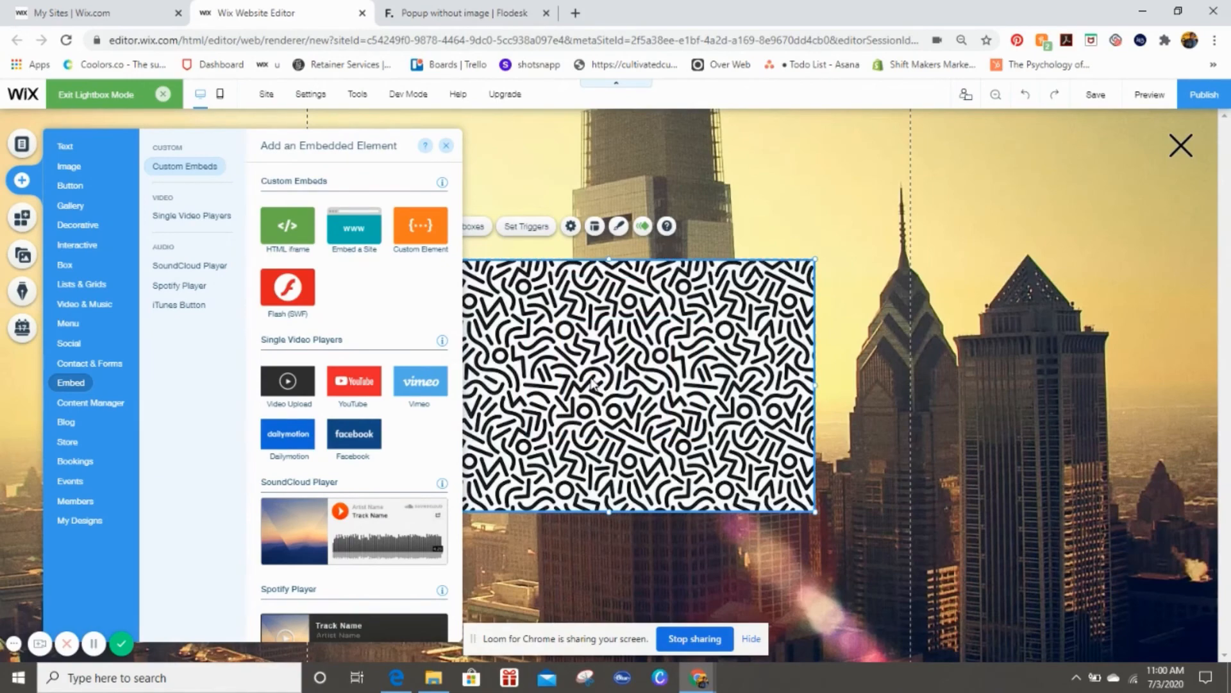
pyautogui.click(286, 227)
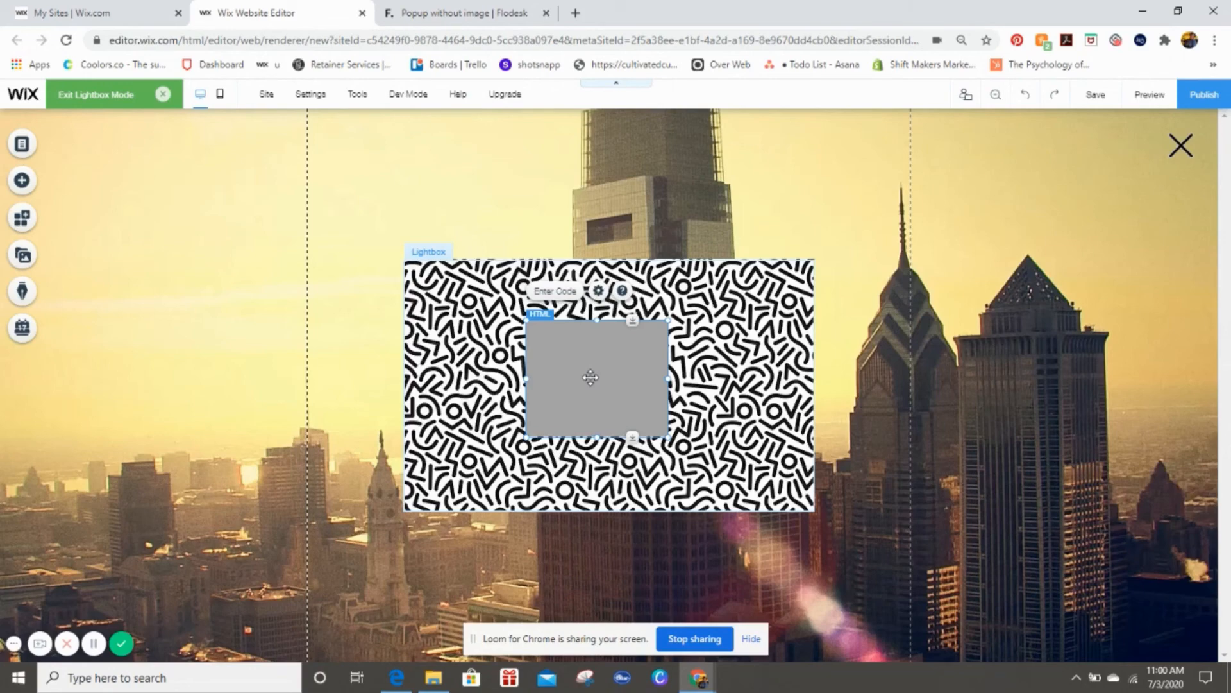
pyautogui.moveTo(567, 378)
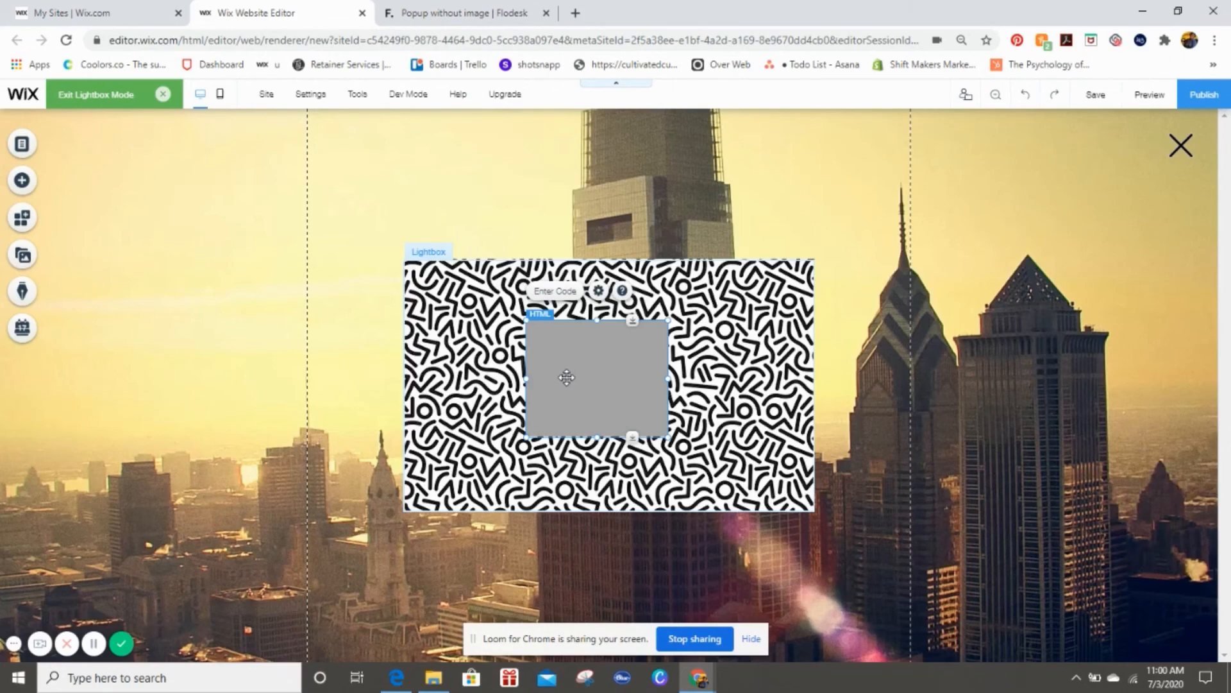
# Step: Paste and apply the Flodesk script in the embed's HTML settings
pyautogui.click(599, 292)
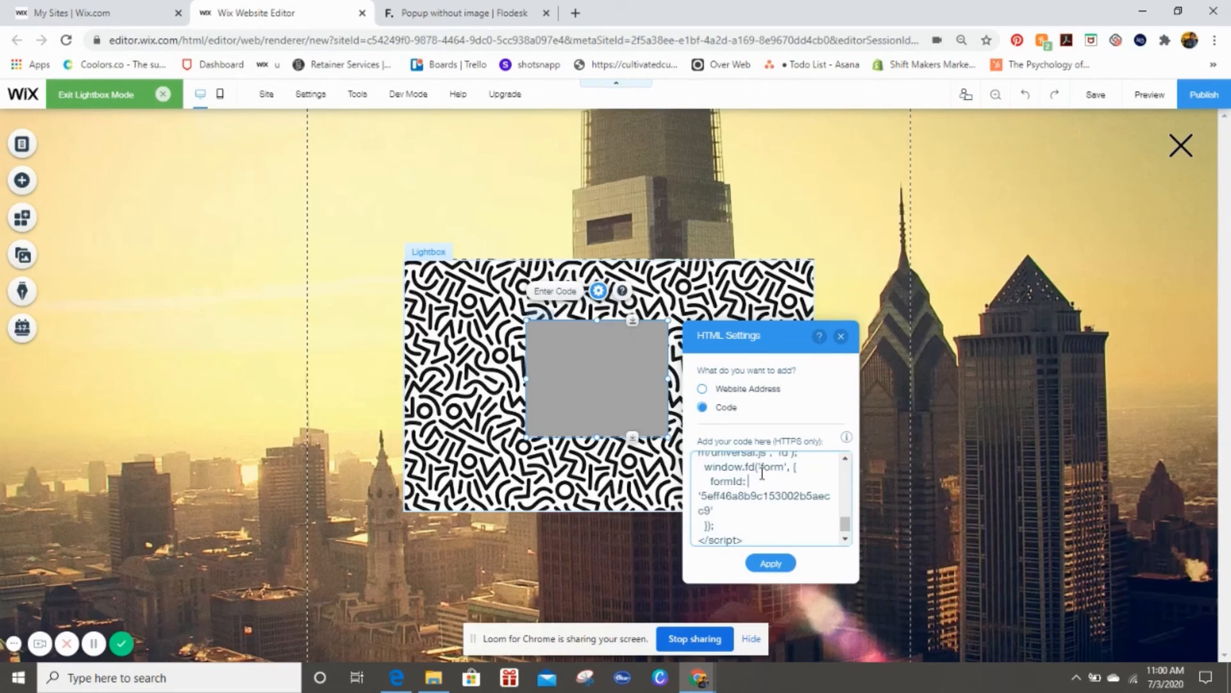
pyautogui.click(770, 562)
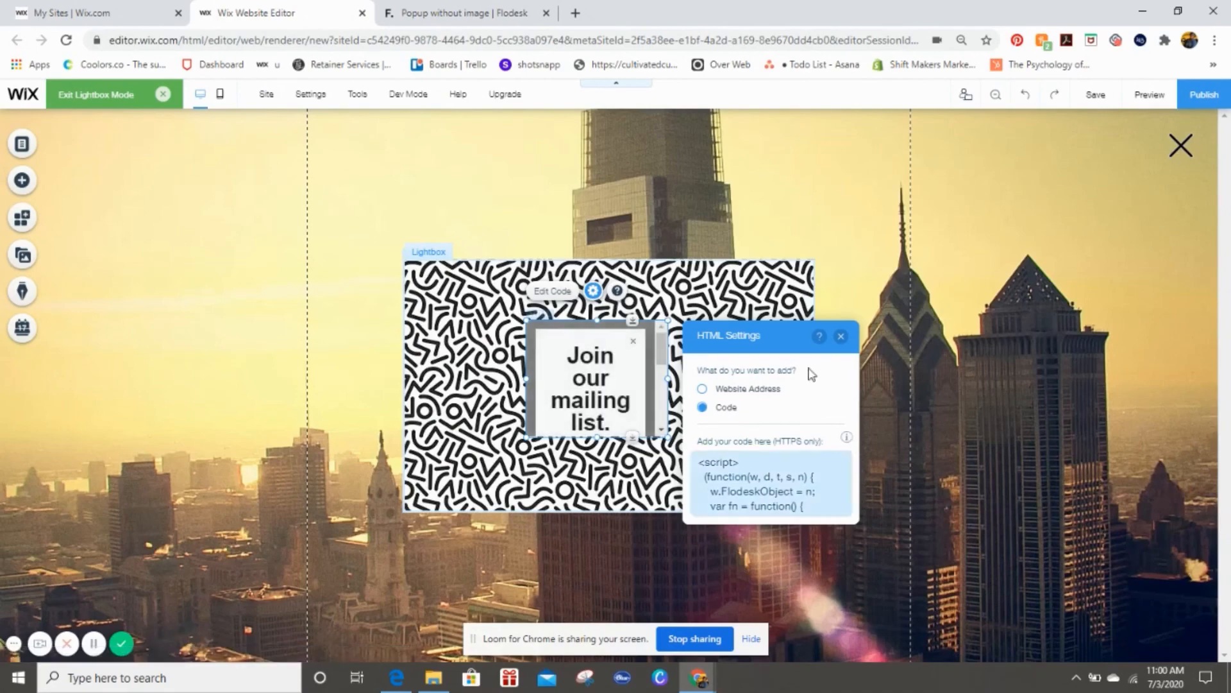
pyautogui.click(840, 336)
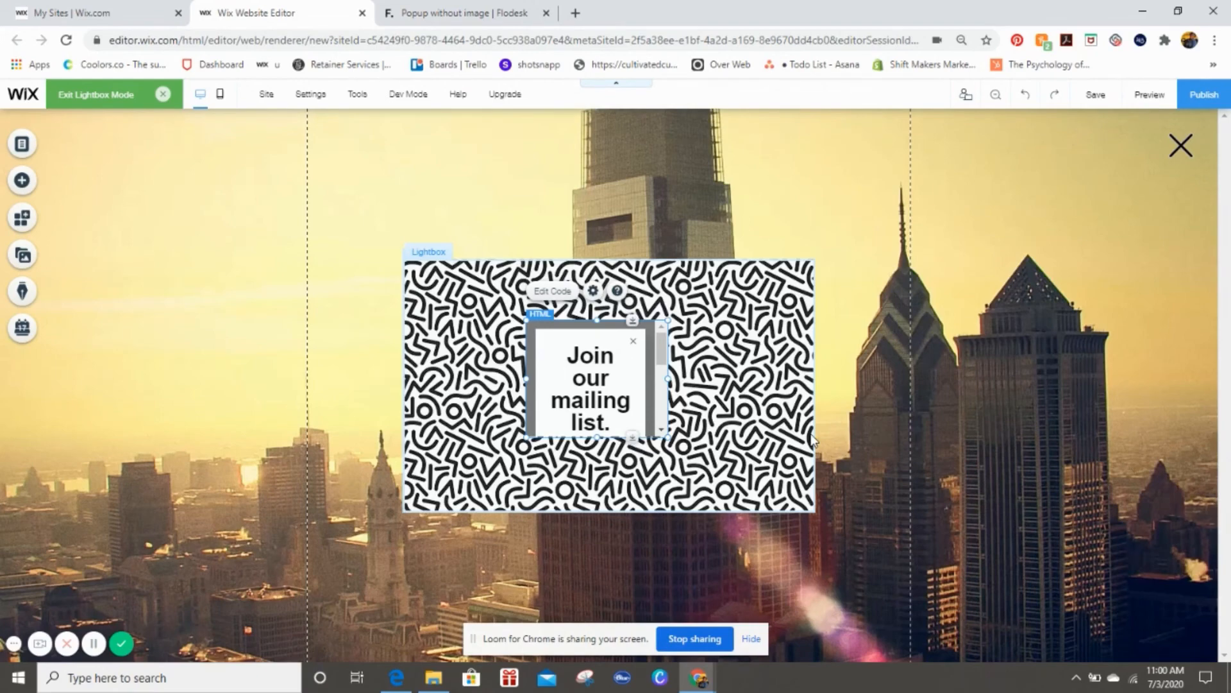
pyautogui.moveTo(675, 440)
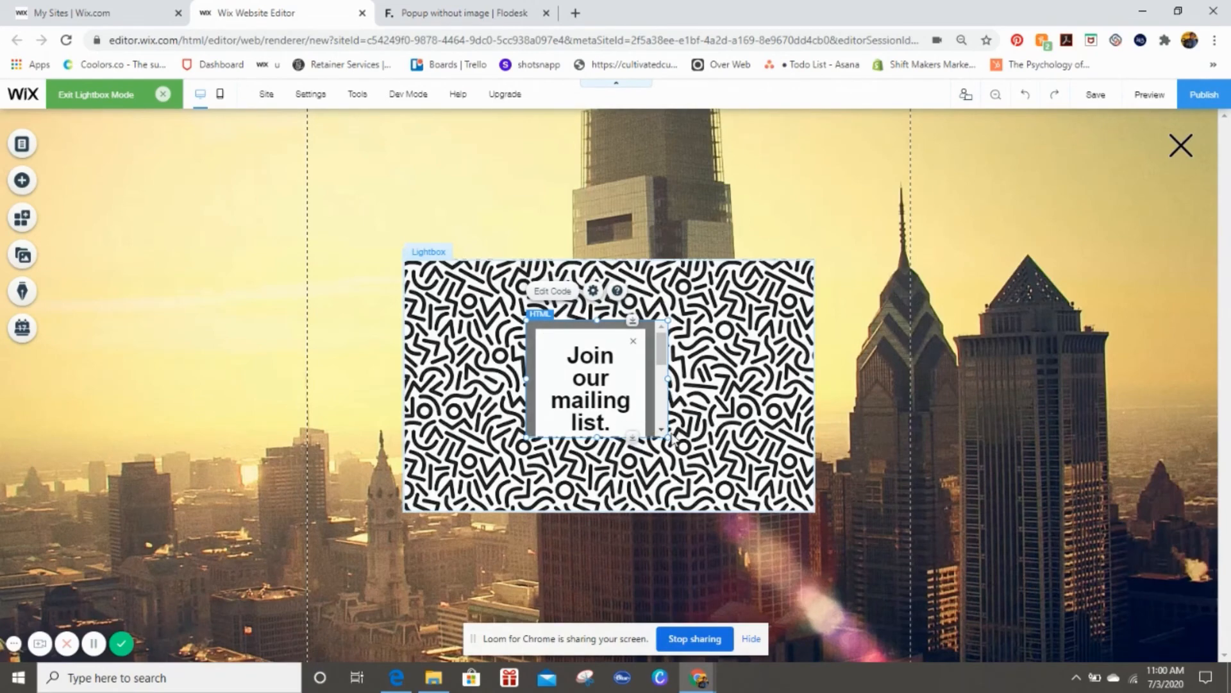
# Step: Stretch the Flodesk form embed to fill the lightbox and preview the site
pyautogui.moveTo(661, 436); pyautogui.dragTo(789, 487)
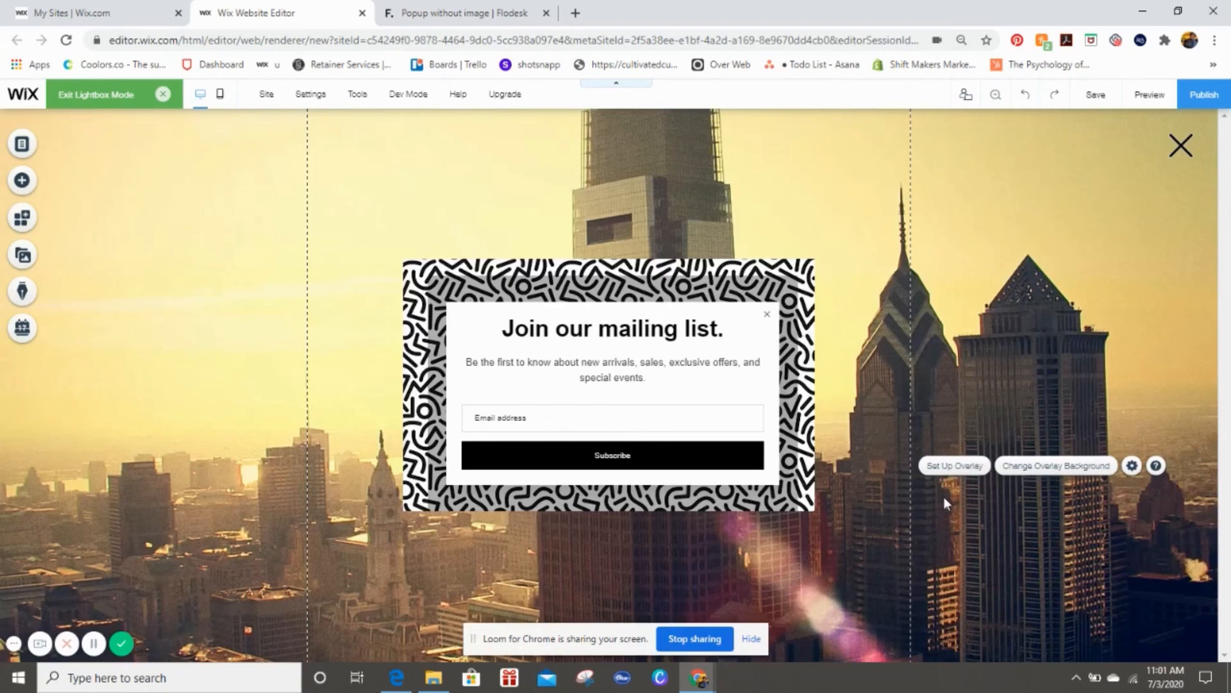
pyautogui.moveTo(1148, 95)
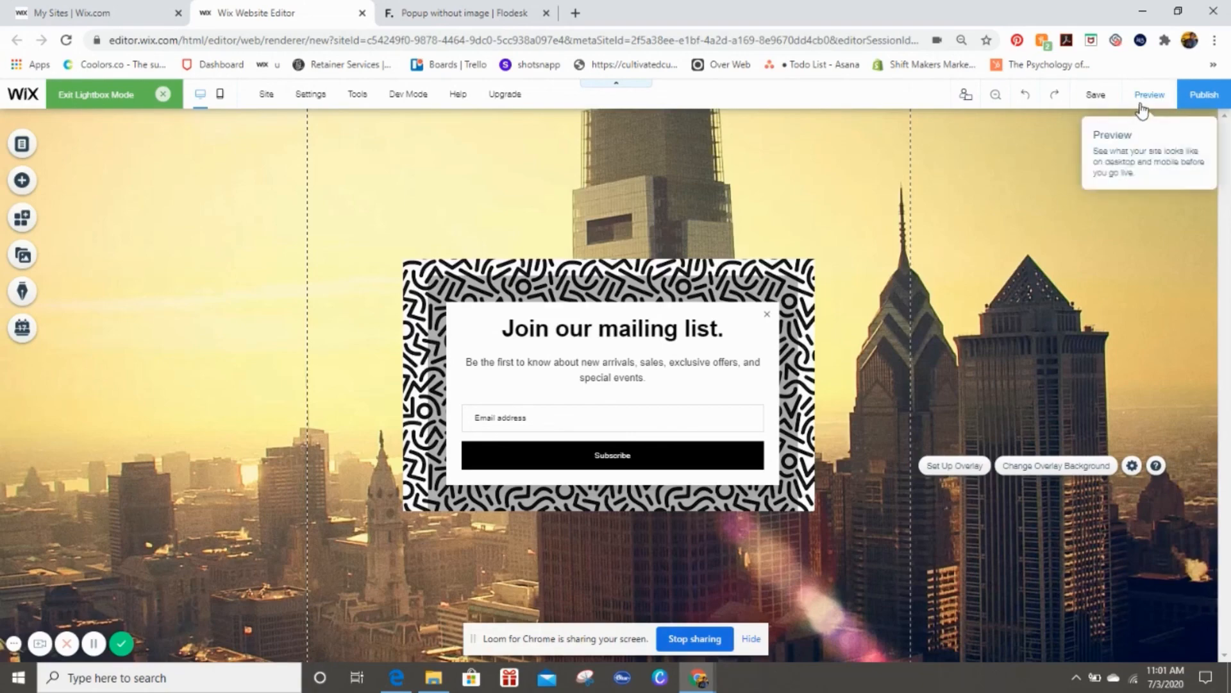
pyautogui.click(1148, 94)
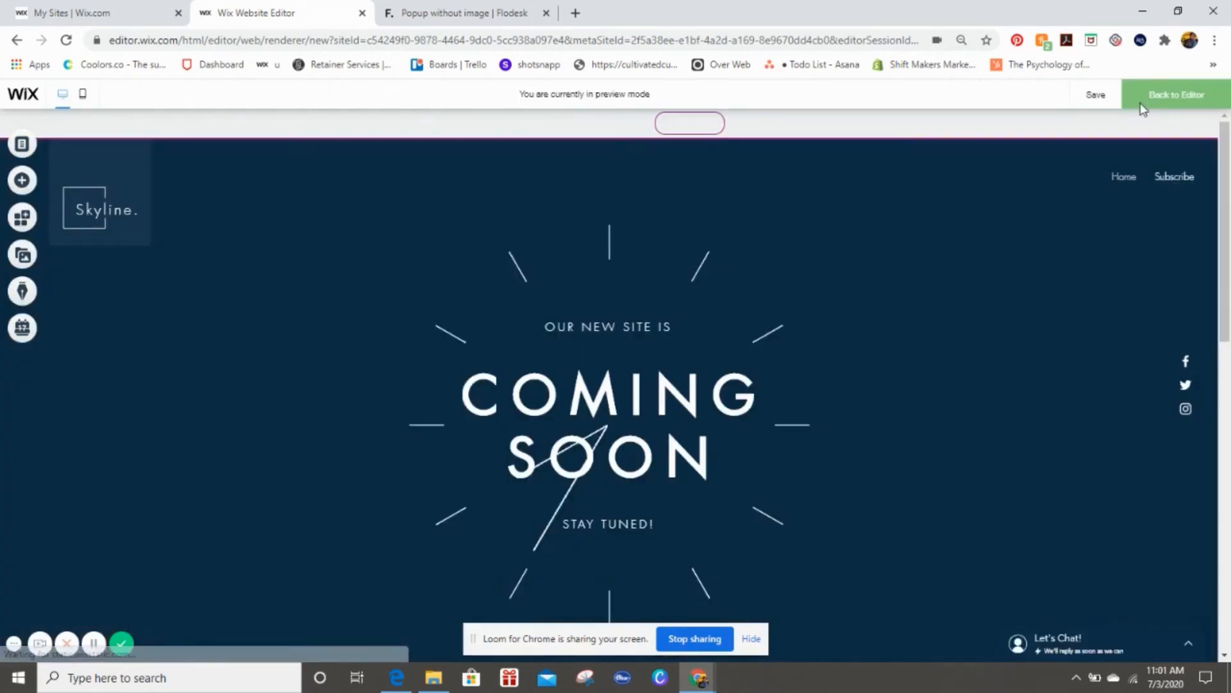